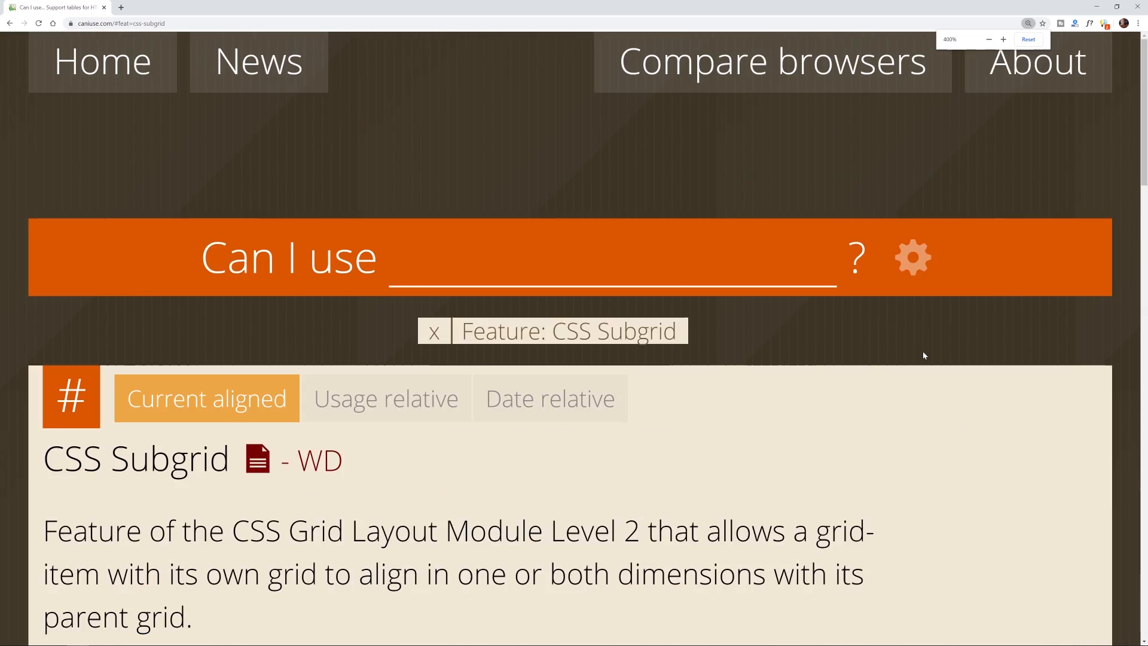
# Create a WordPress One-Click Linode in Atlanta, GA on the Linode 2GB plan.
pyautogui.scroll(-3)
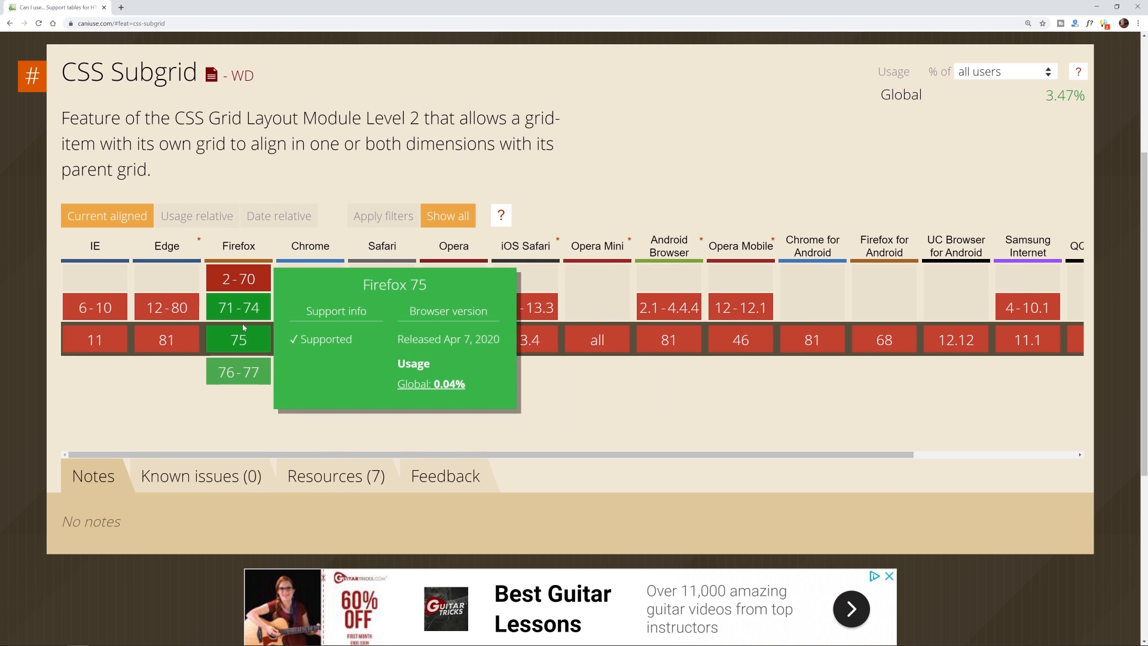
pyautogui.moveTo(243, 367)
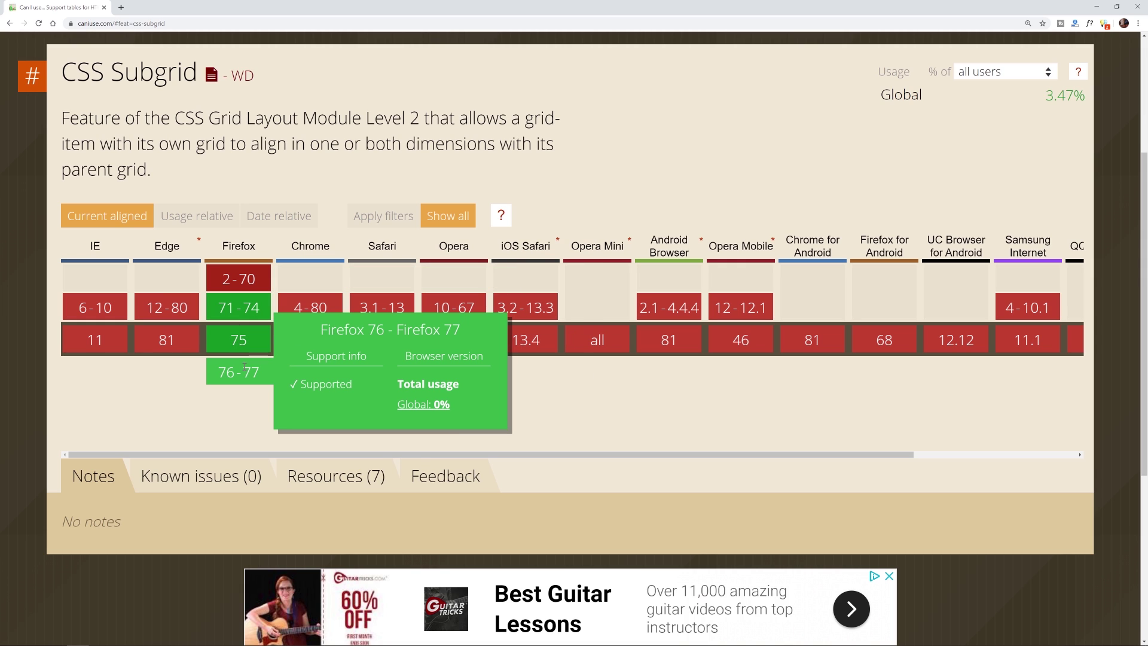
pyautogui.moveTo(256, 393)
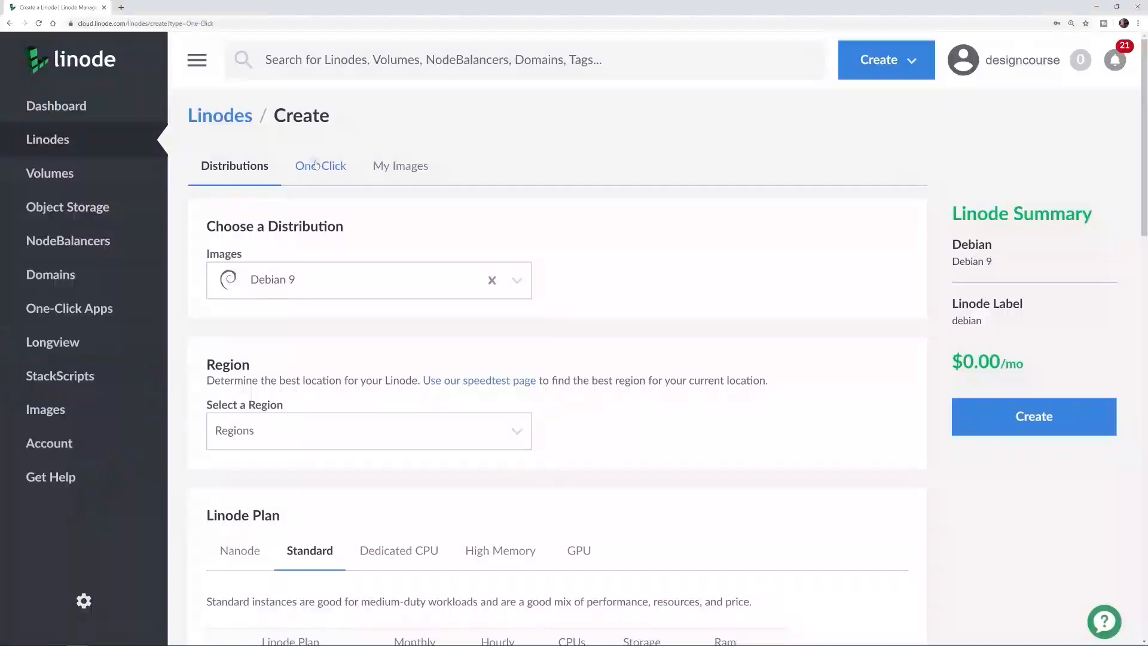
pyautogui.click(318, 165)
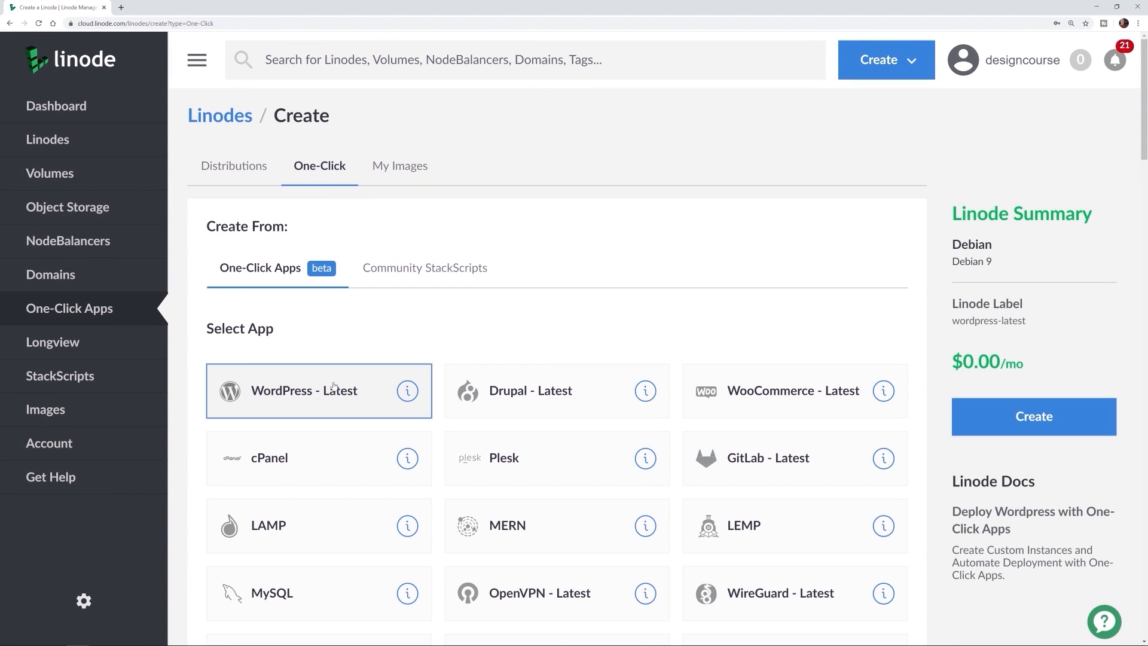
pyautogui.scroll(-3)
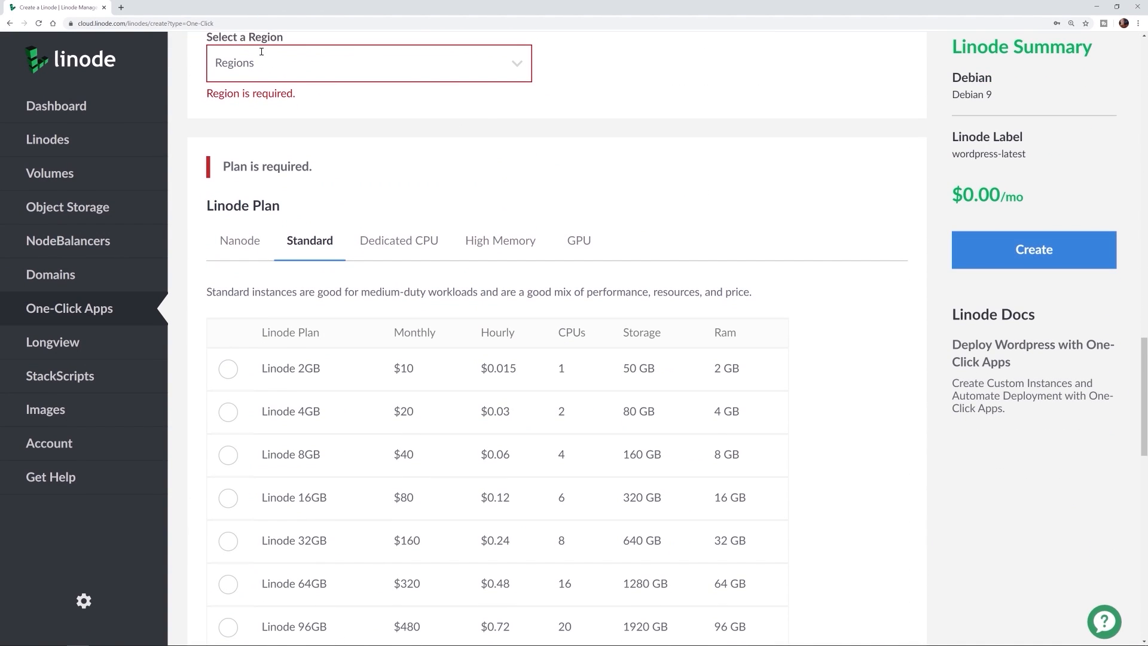
pyautogui.click(368, 62)
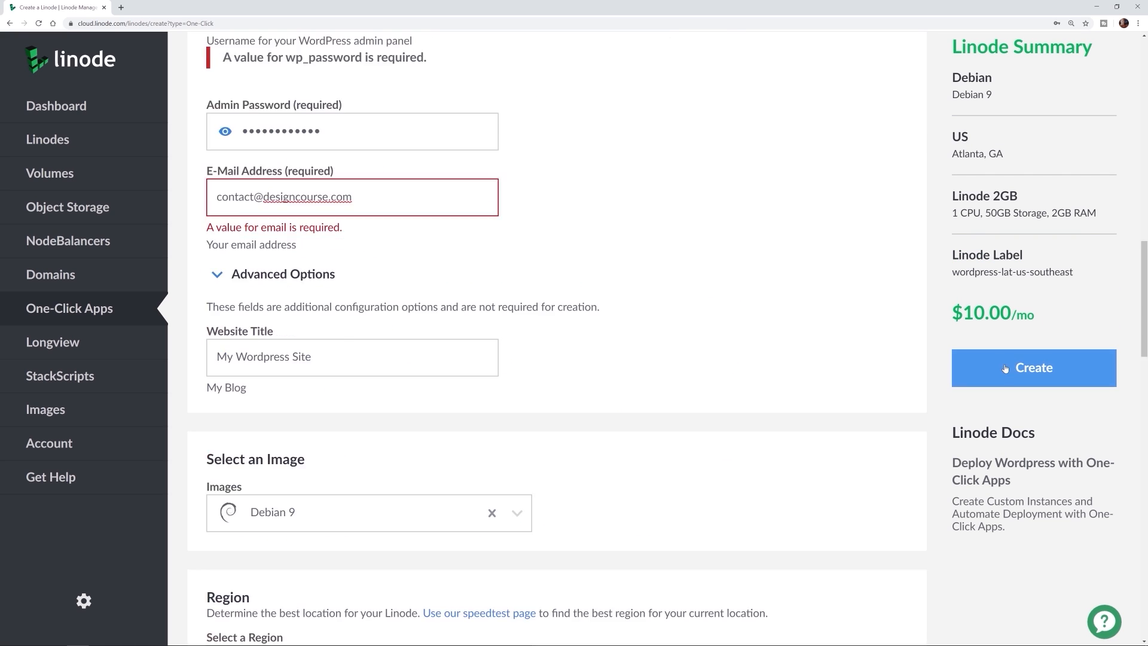
pyautogui.click(1033, 368)
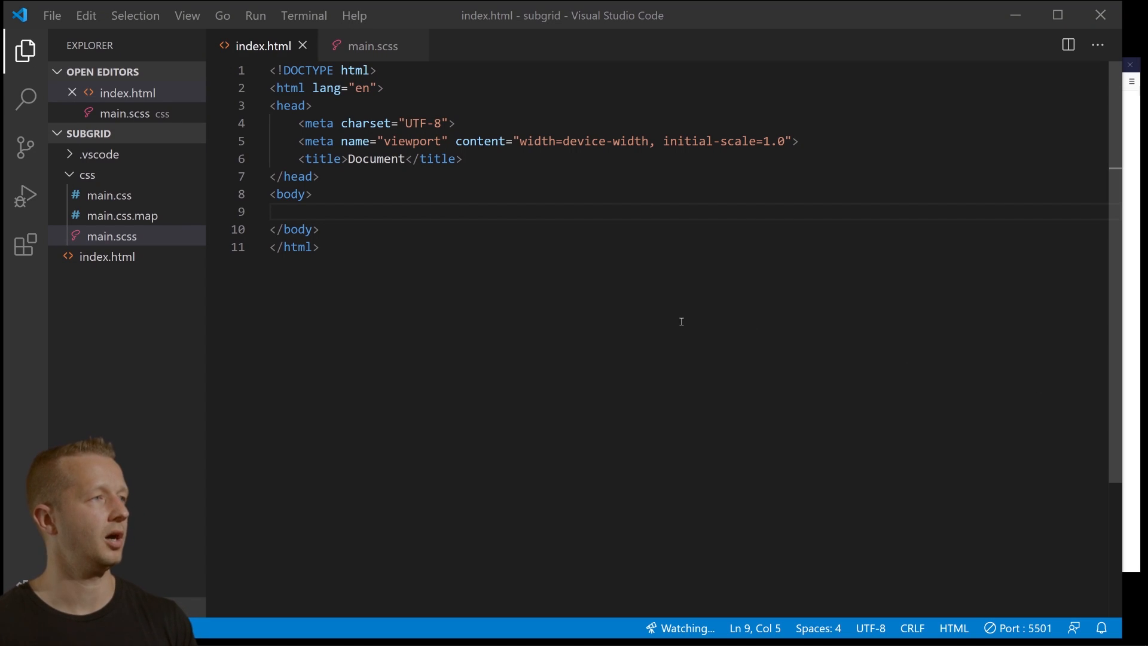
# Link the css/main.css stylesheet in the head of index.html.
pyautogui.click(107, 256)
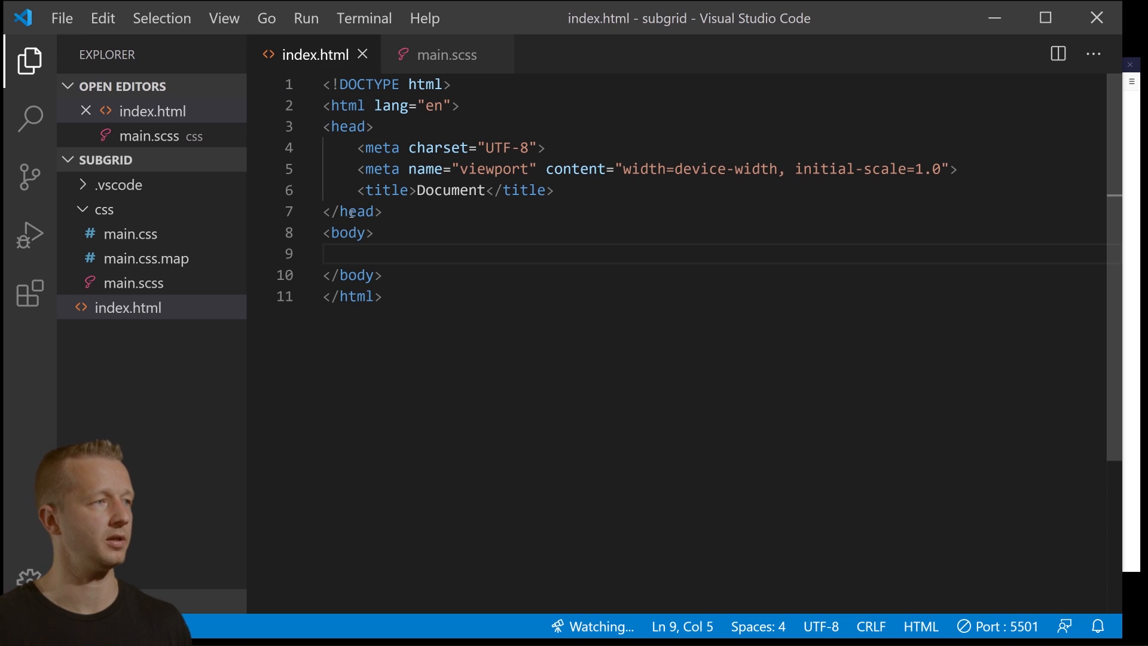
pyautogui.press('Enter')
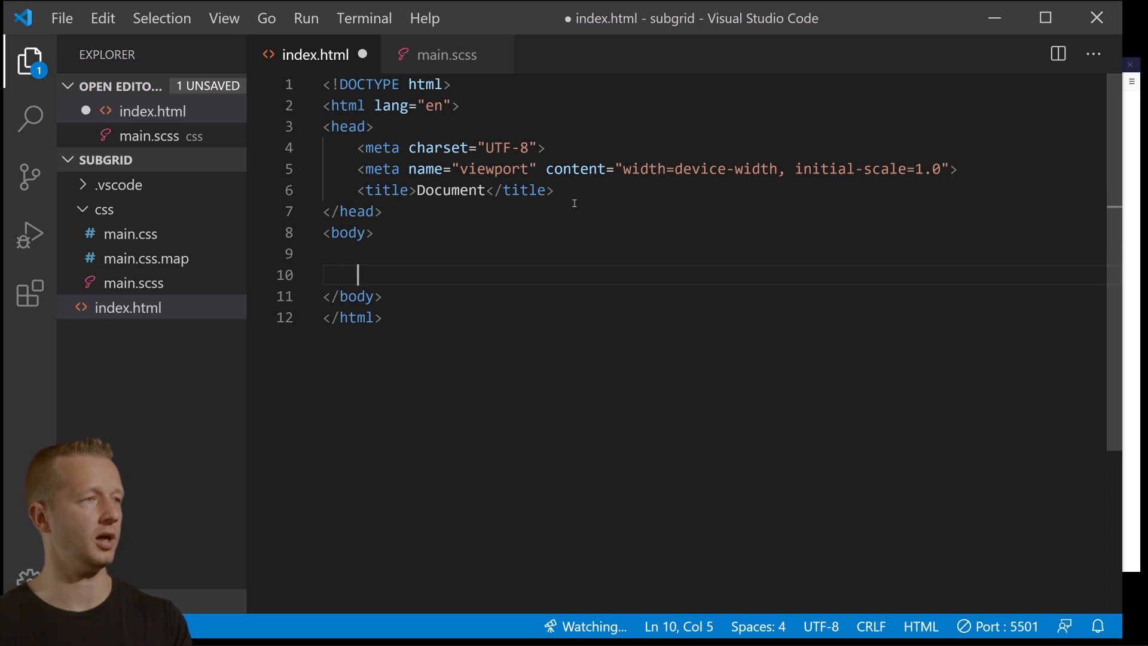
pyautogui.write('link')
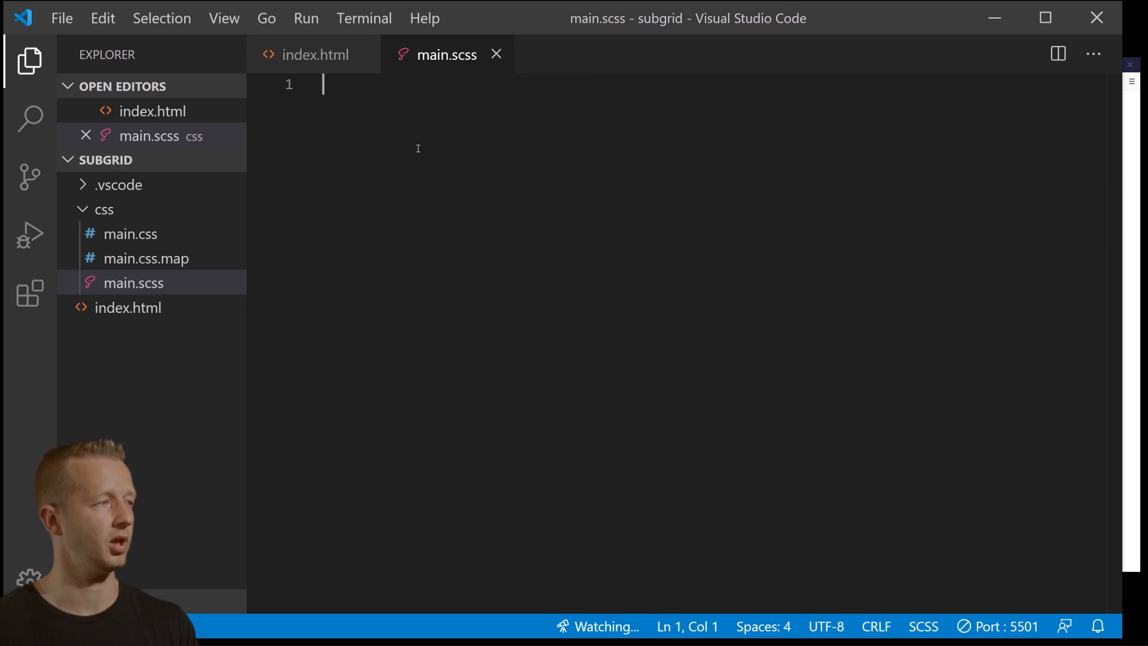
# Serve index.html with Live Server and hide the side panel.
pyautogui.rightClick(127, 308)
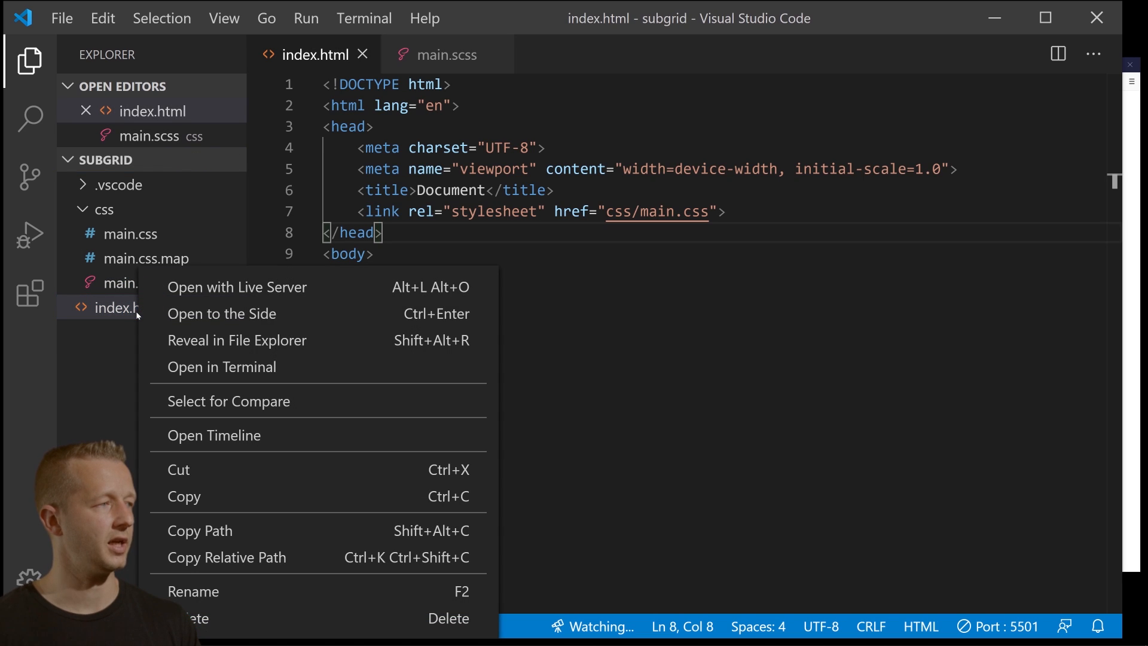
pyautogui.moveTo(251, 294)
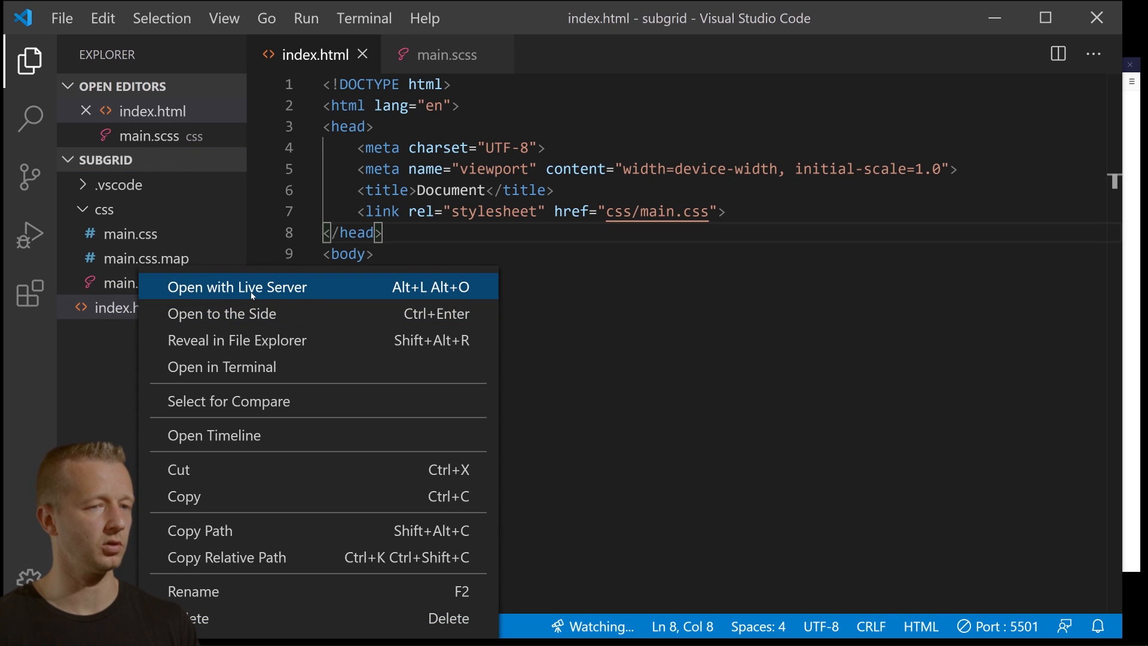
pyautogui.click(29, 293)
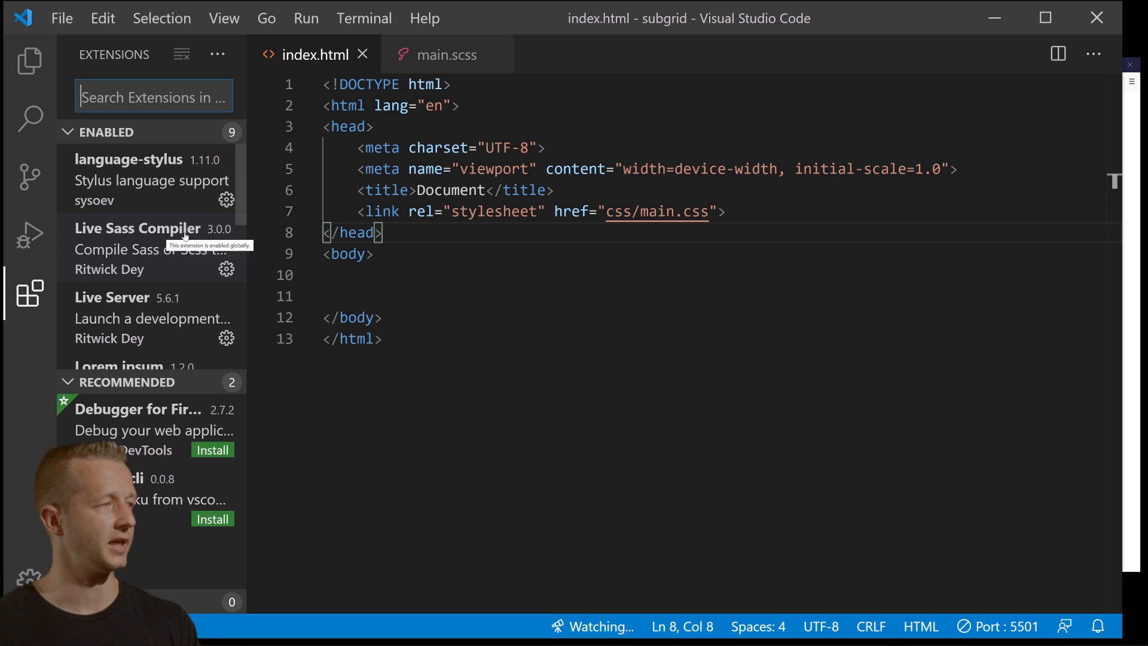
pyautogui.click(27, 58)
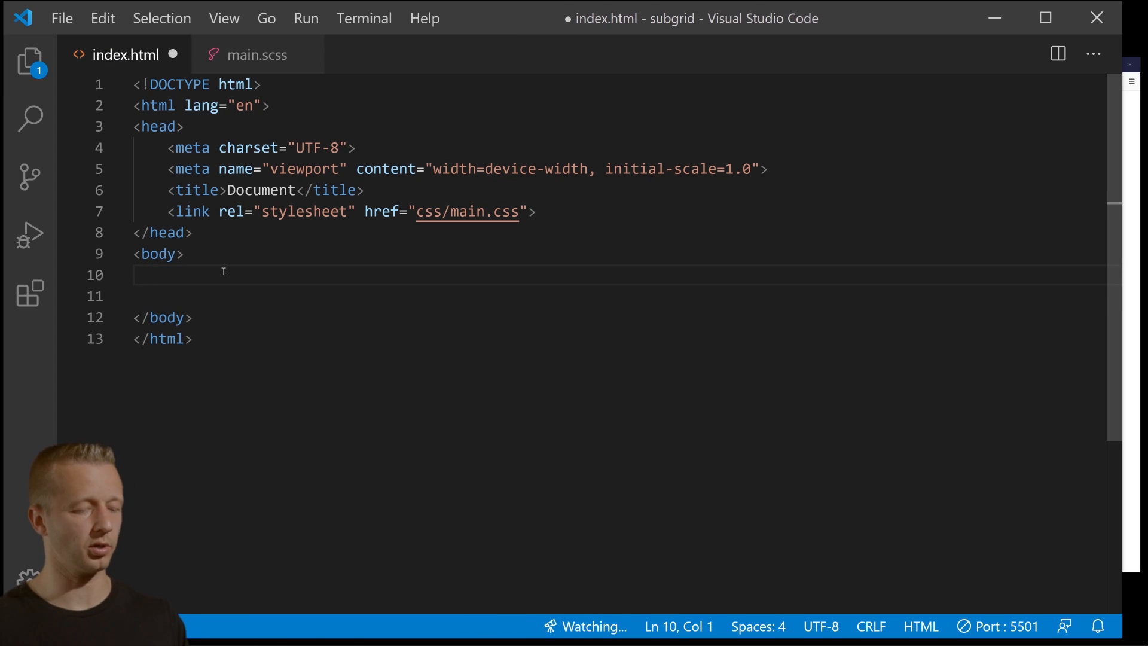
# Add a .container div holding a section.top with an h1 reading Hi.
pyautogui.press('Enter')
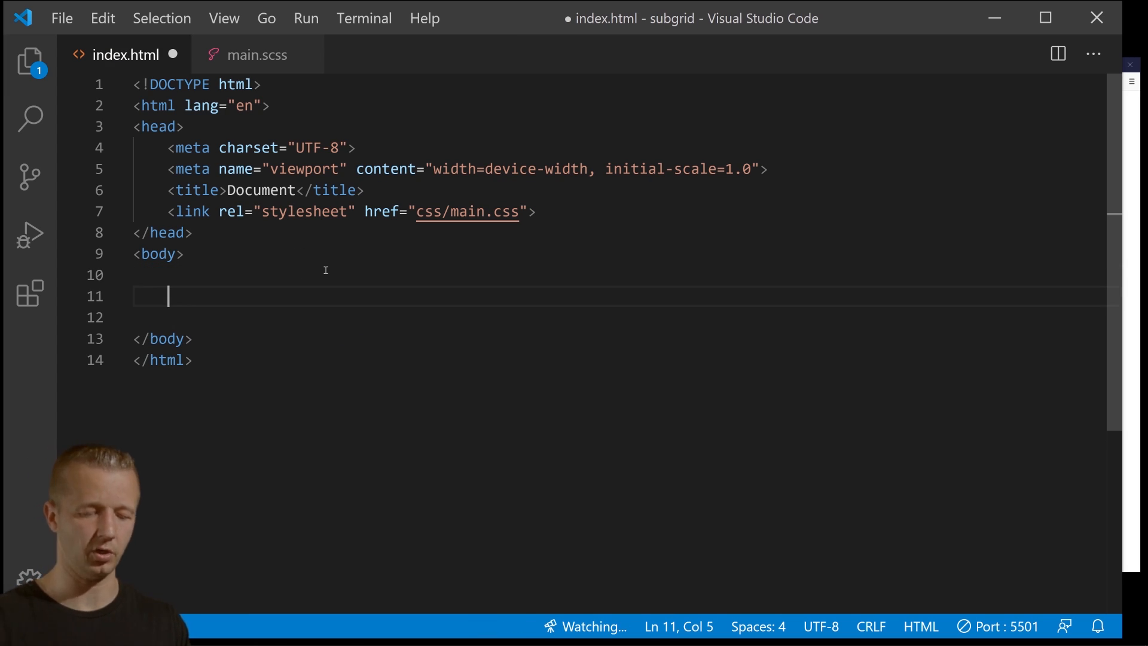
pyautogui.write('.container')
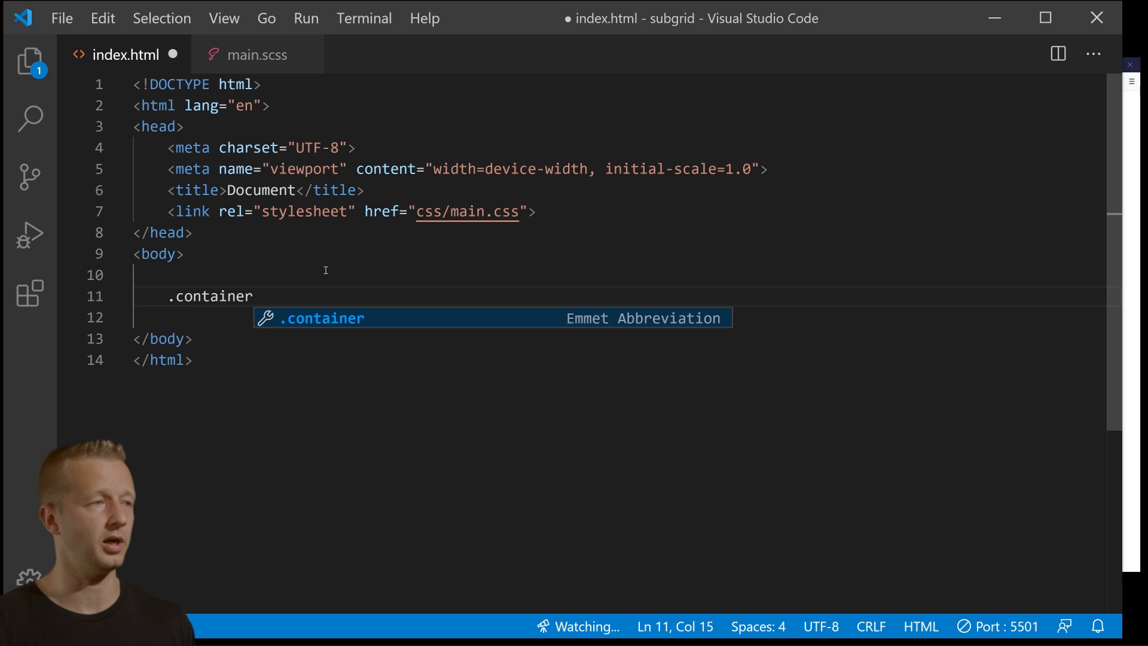
pyautogui.press('Tab')
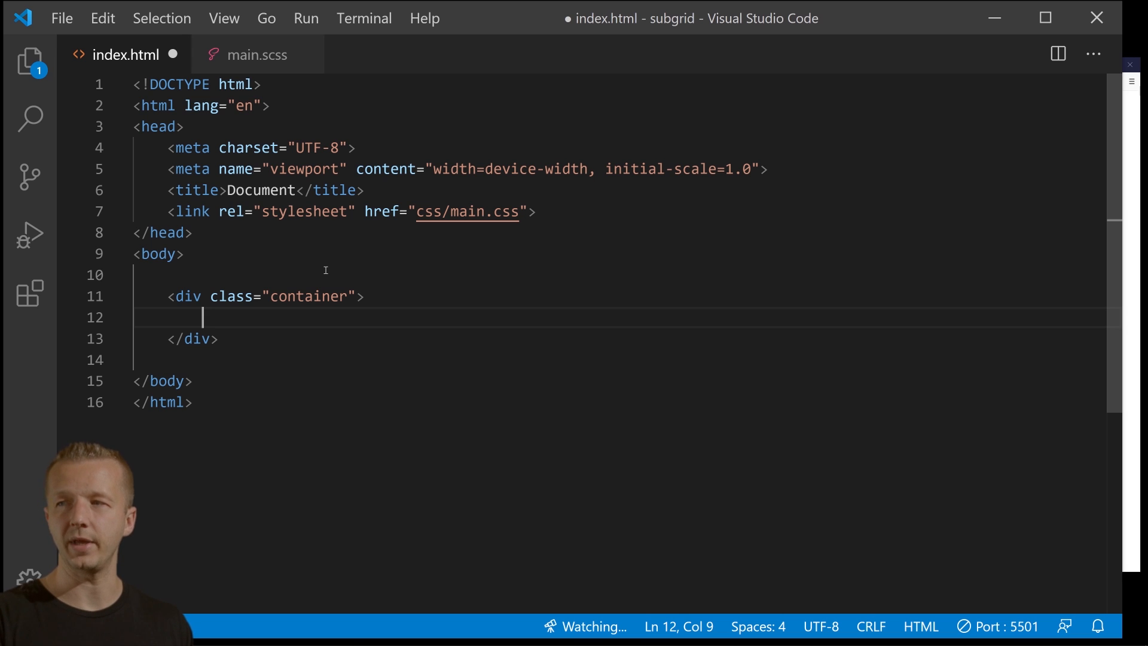
pyautogui.write('section.')
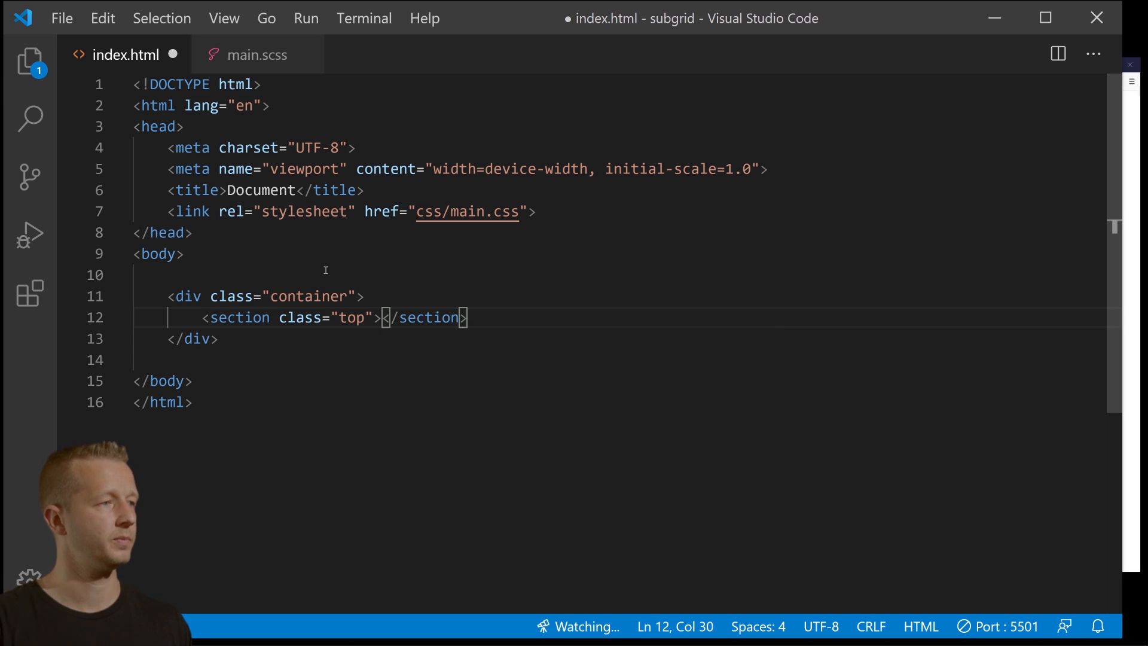
pyautogui.write('h1>Hi</h1>')
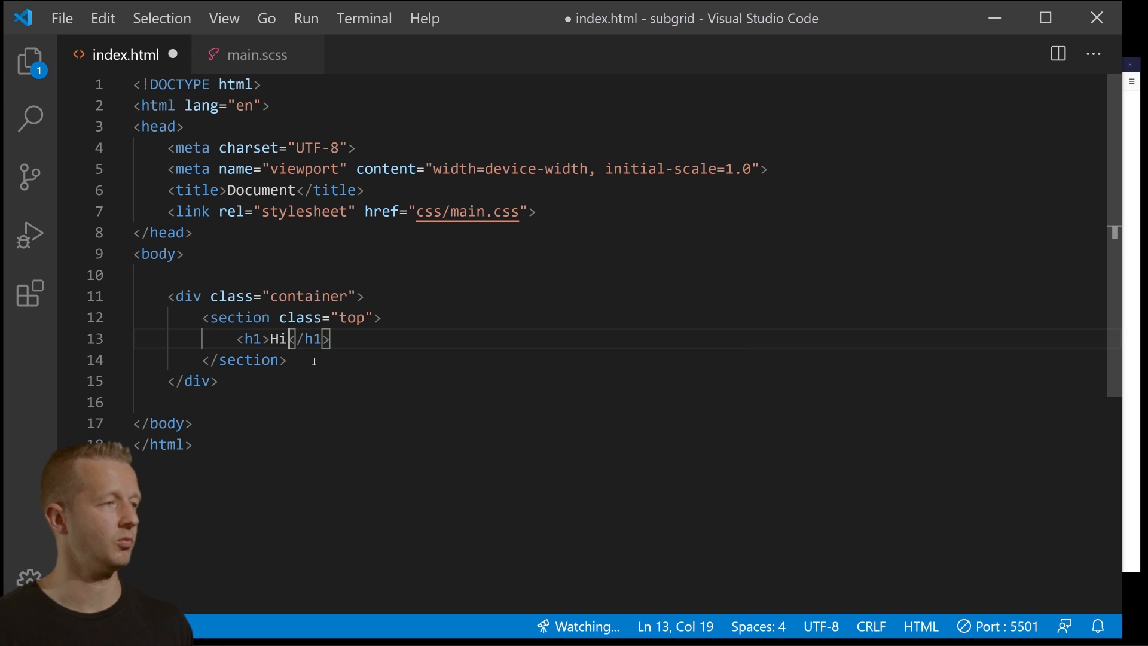
pyautogui.press('Enter')
pyautogui.write('<p></p>')
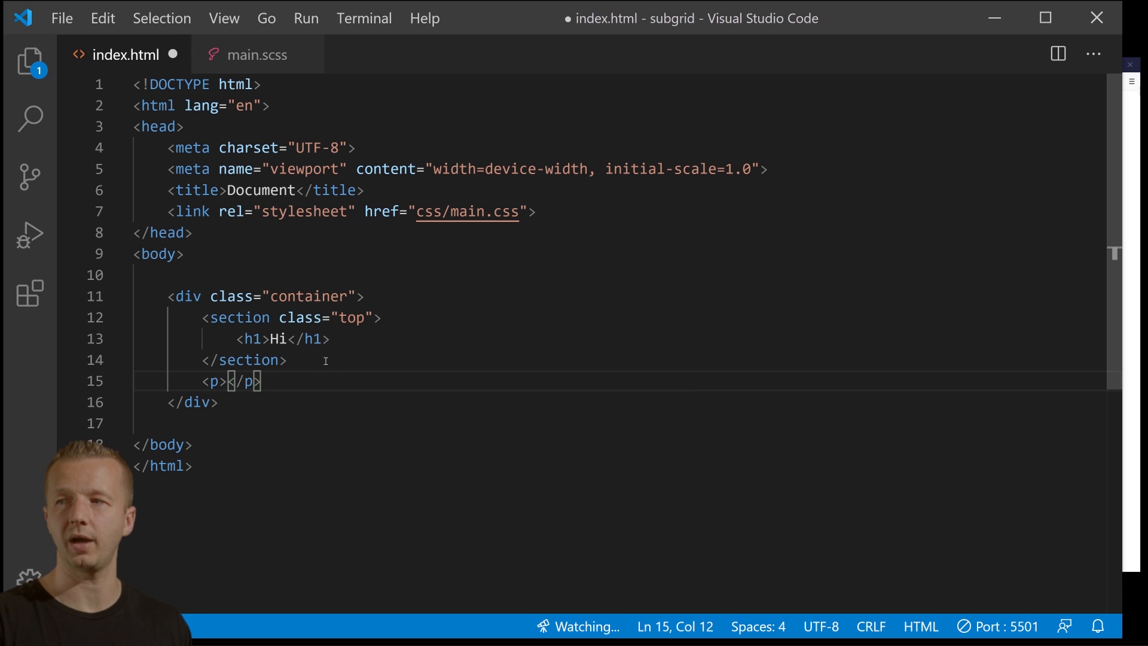
# Add a paragraph with class side reading whatever after the top section.
pyautogui.press('Left')
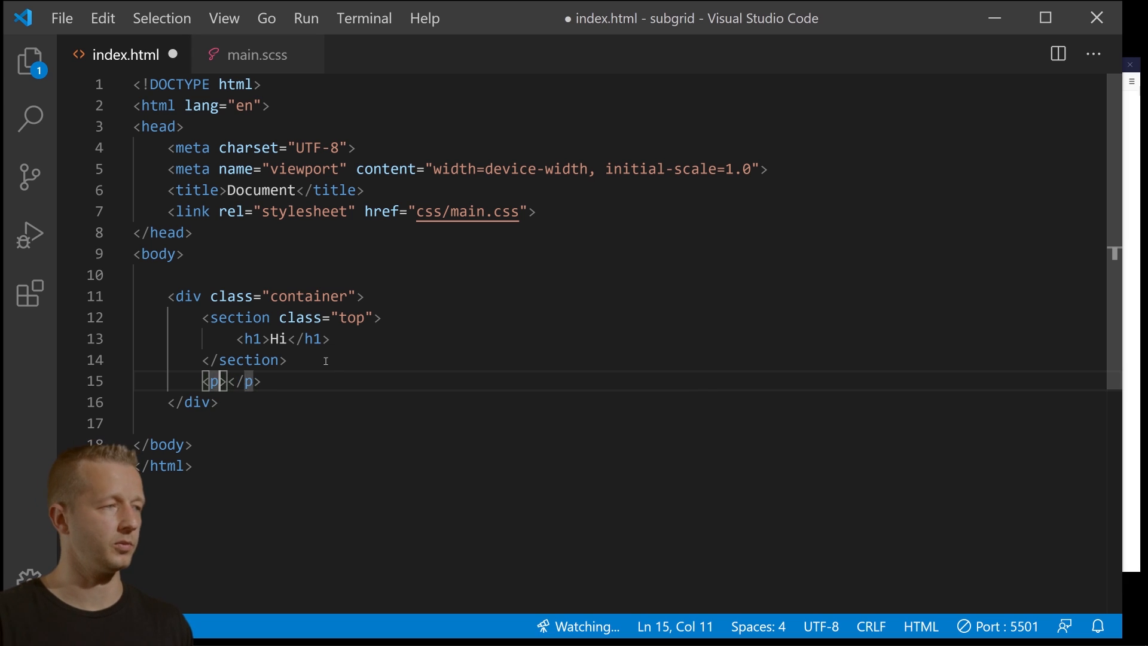
pyautogui.write('class=""')
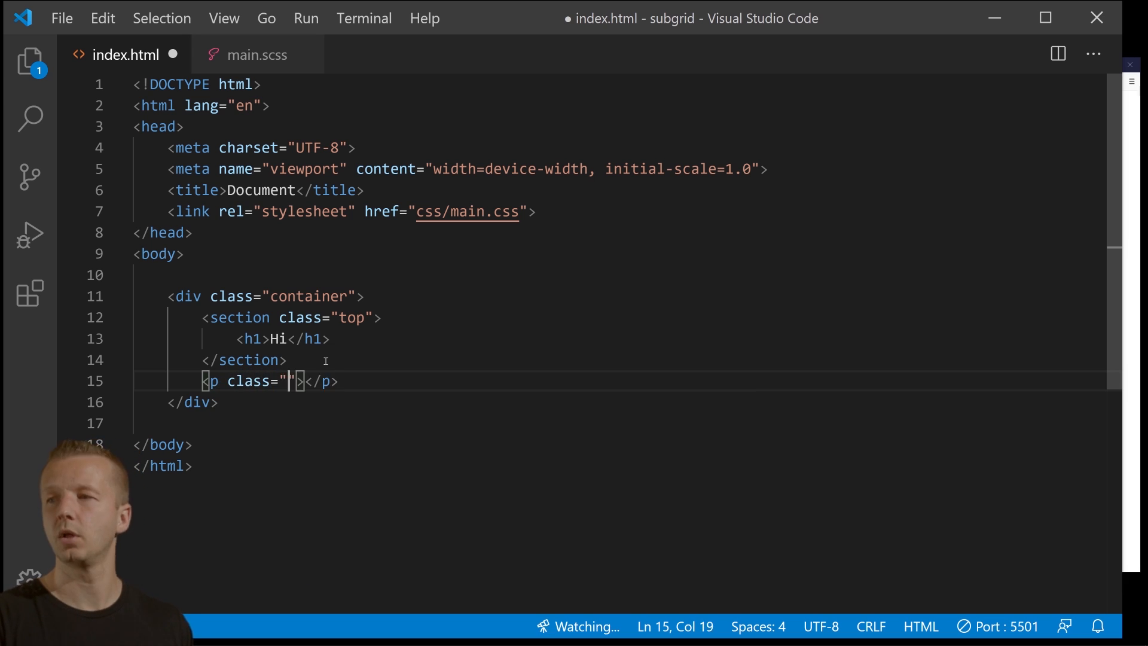
pyautogui.write('side">w')
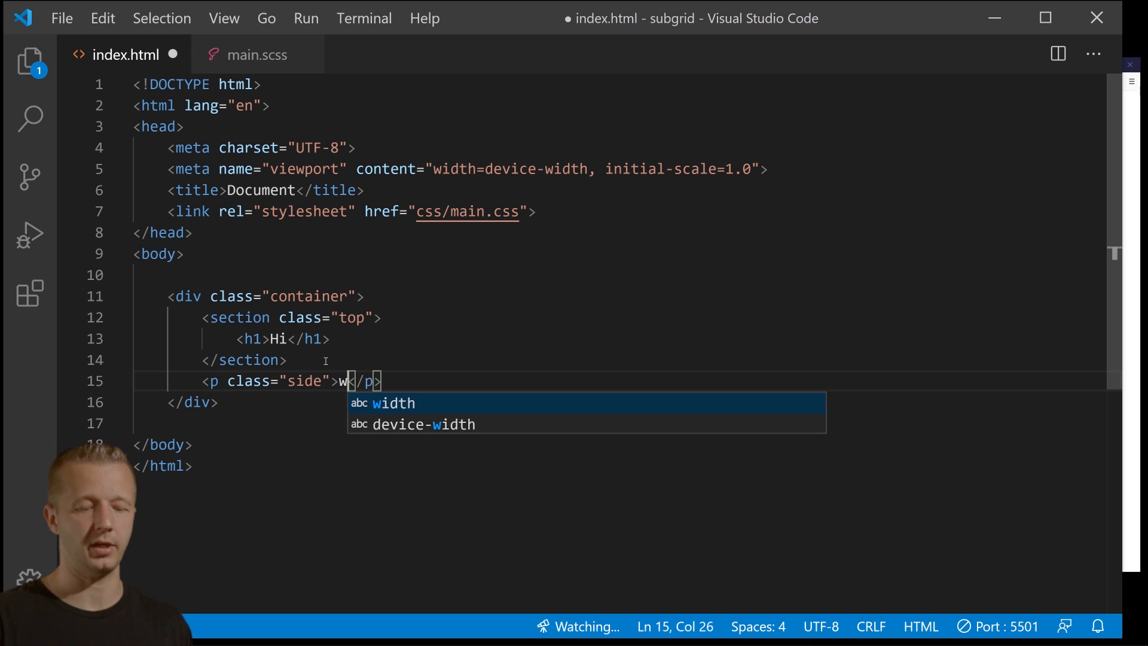
pyautogui.write('hatever')
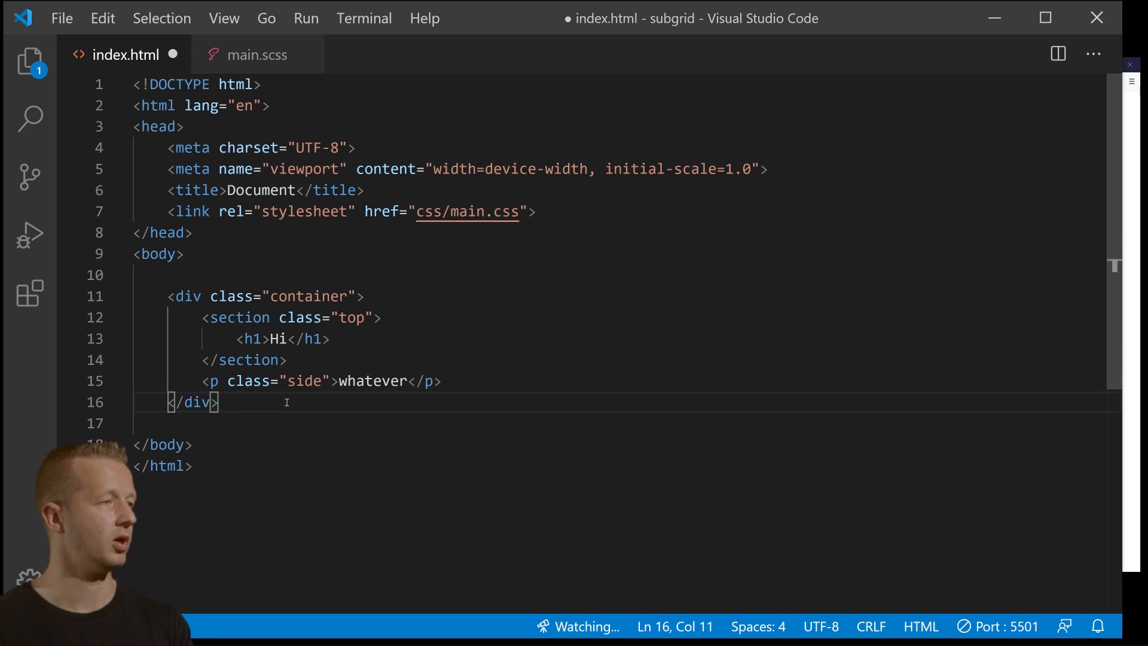
# Review the container block and place the caret after its closing tag.
pyautogui.moveTo(220, 401); pyautogui.dragTo(133, 295)
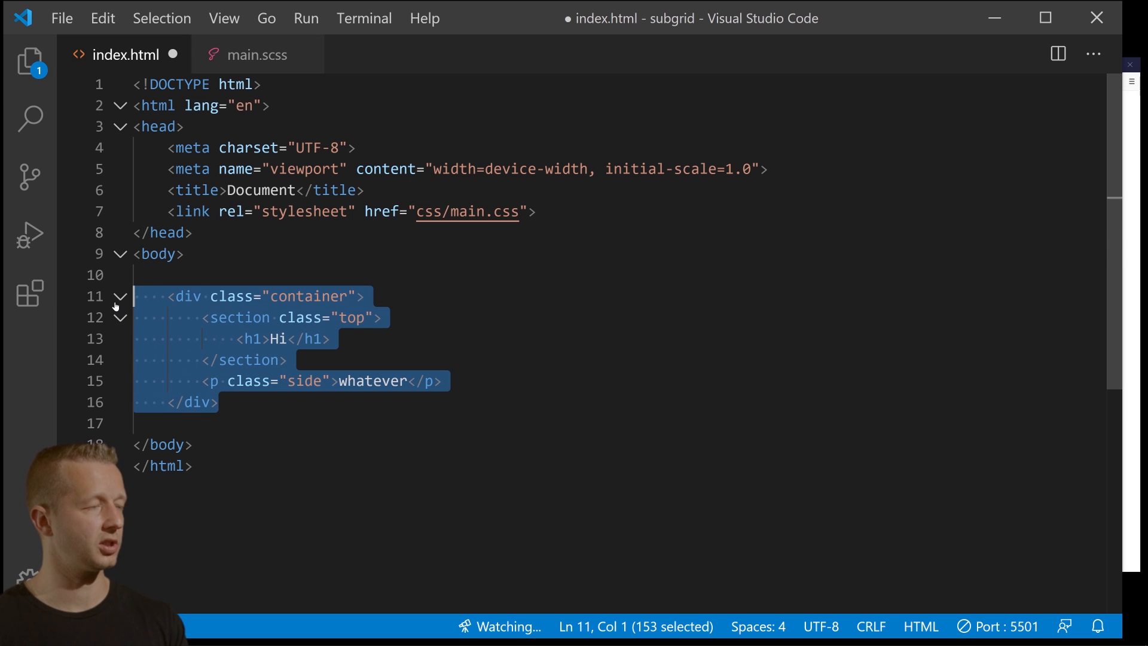
pyautogui.click(206, 297)
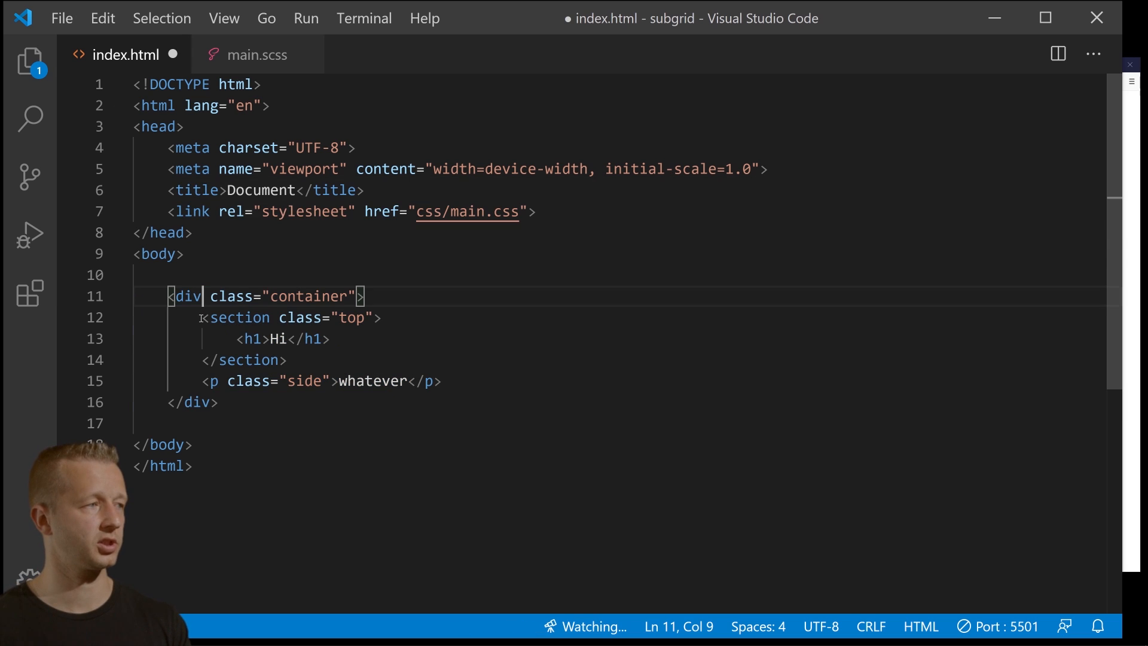
pyautogui.moveTo(201, 317); pyautogui.dragTo(289, 360)
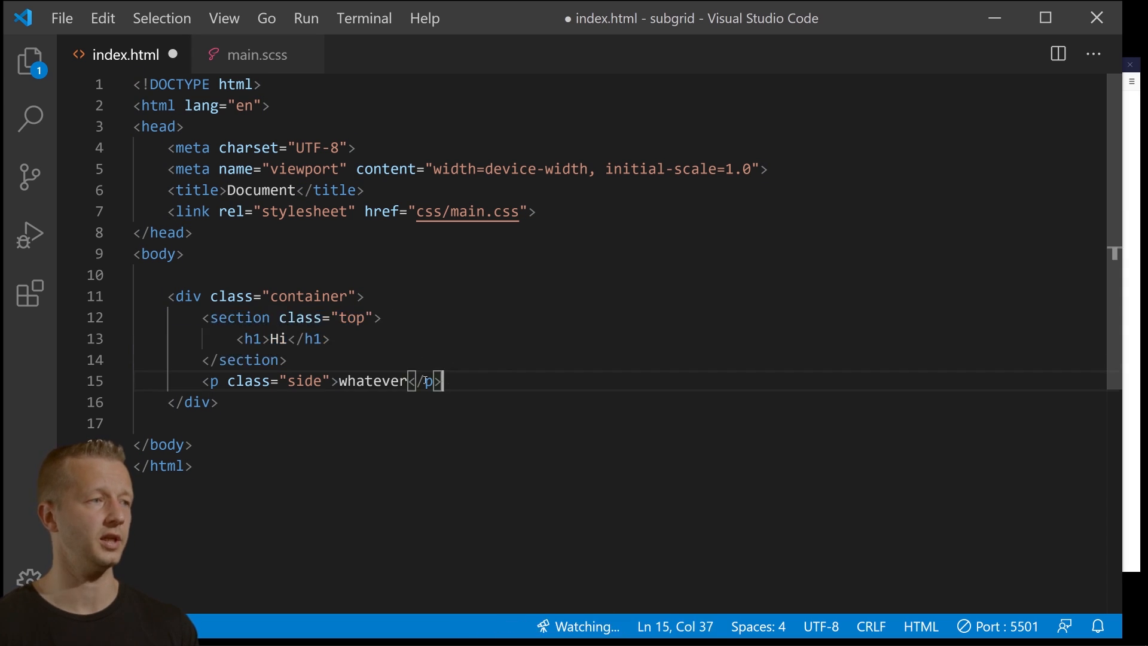
pyautogui.click(221, 401)
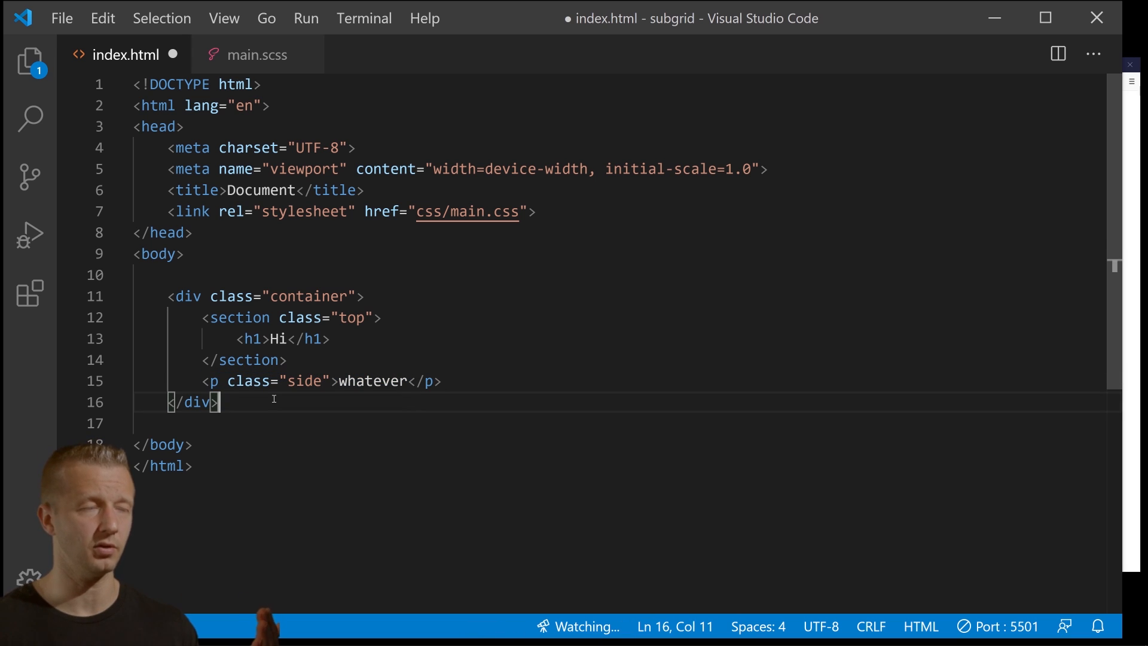
# Add a second container with section.bottom holding div.content: h1 My Title and a lorem paragraph.
pyautogui.press('Enter')
pyautogui.write('<div class="container"></div>')
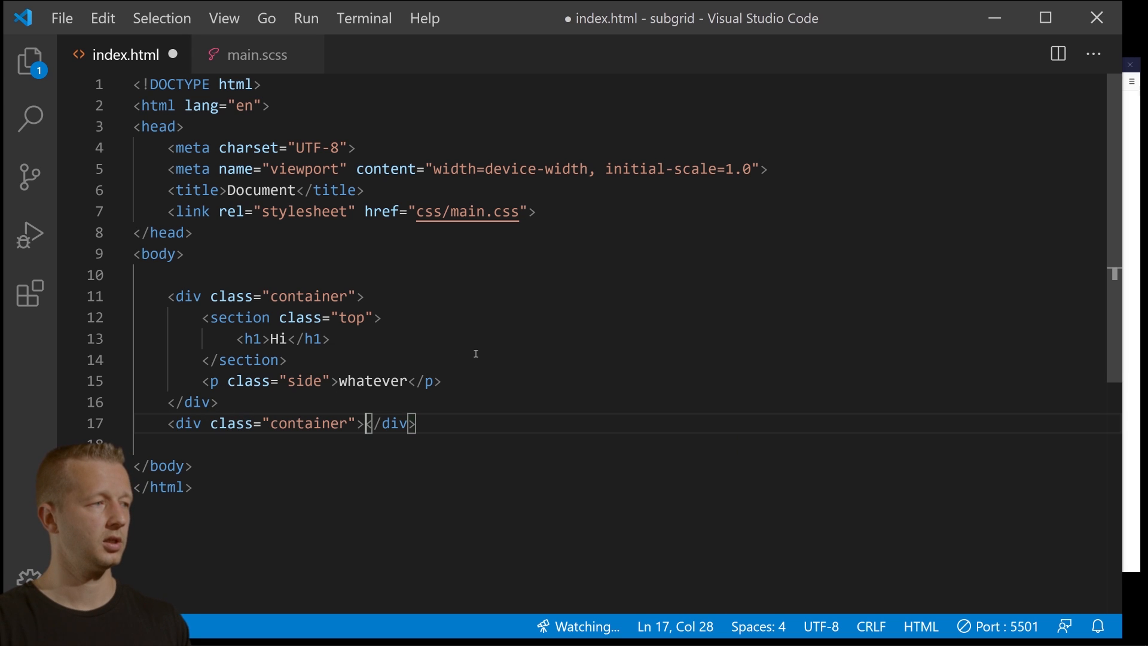
pyautogui.press('Enter')
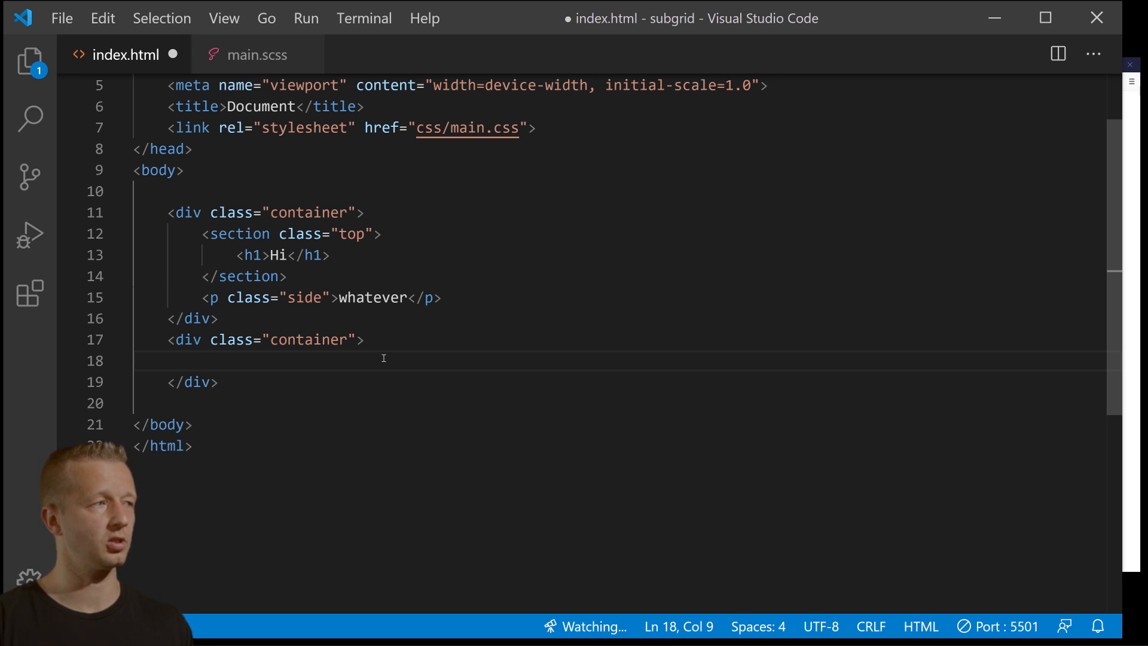
pyautogui.write('section.')
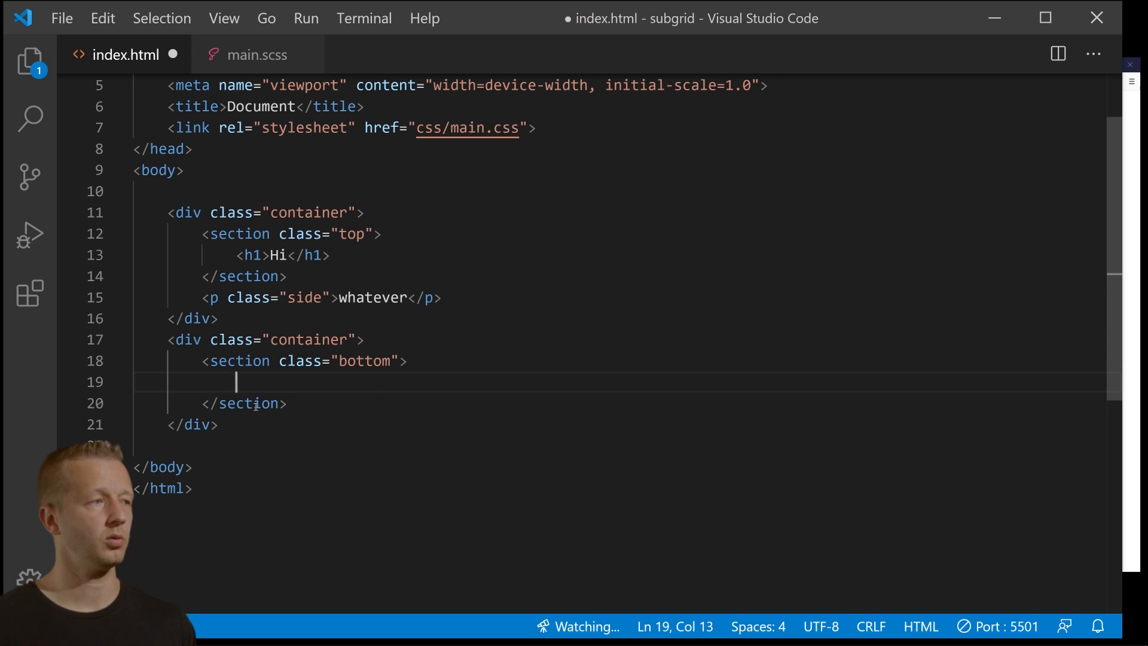
pyautogui.moveTo(513, 327)
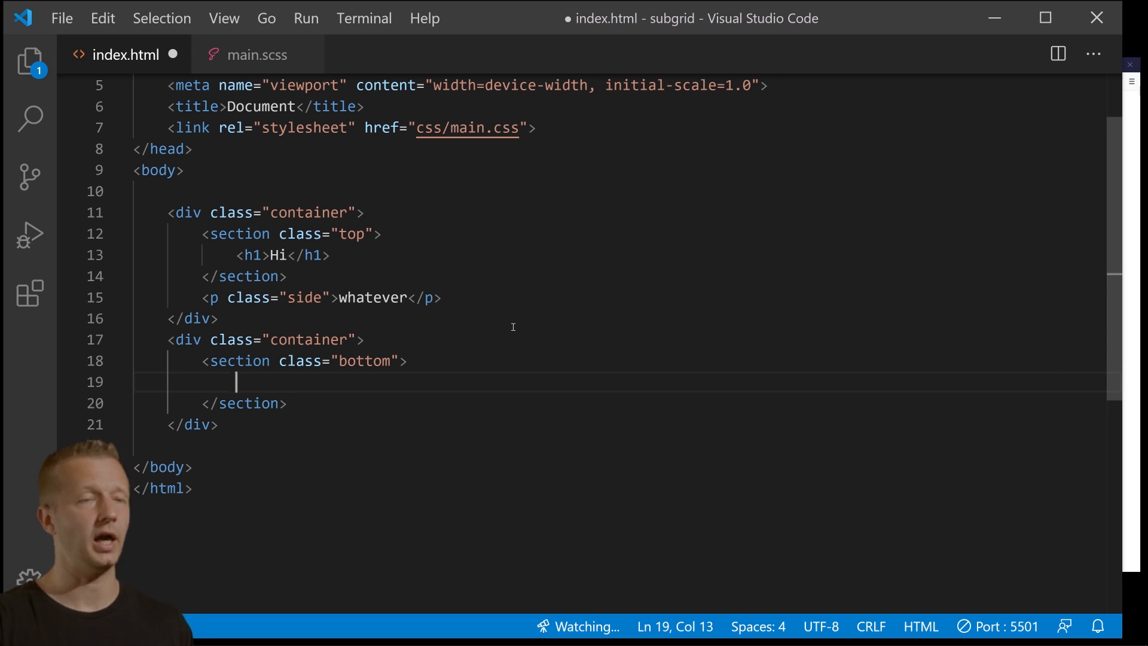
pyautogui.write('<div class="content">')
pyautogui.write('<h1></h1>')
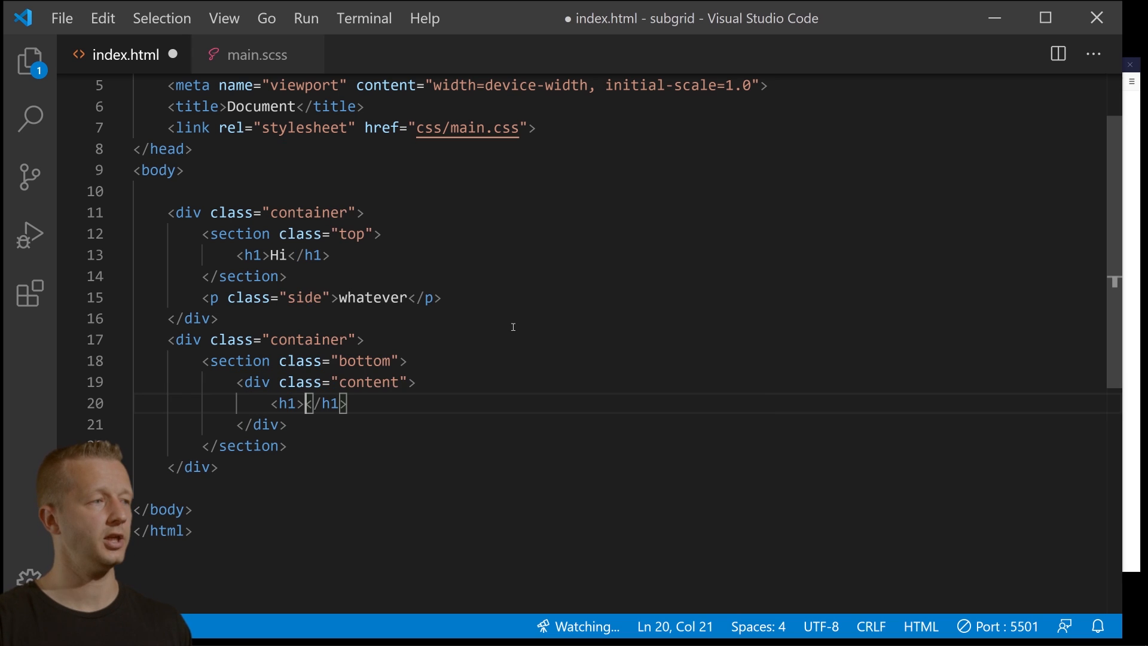
pyautogui.write('My Title')
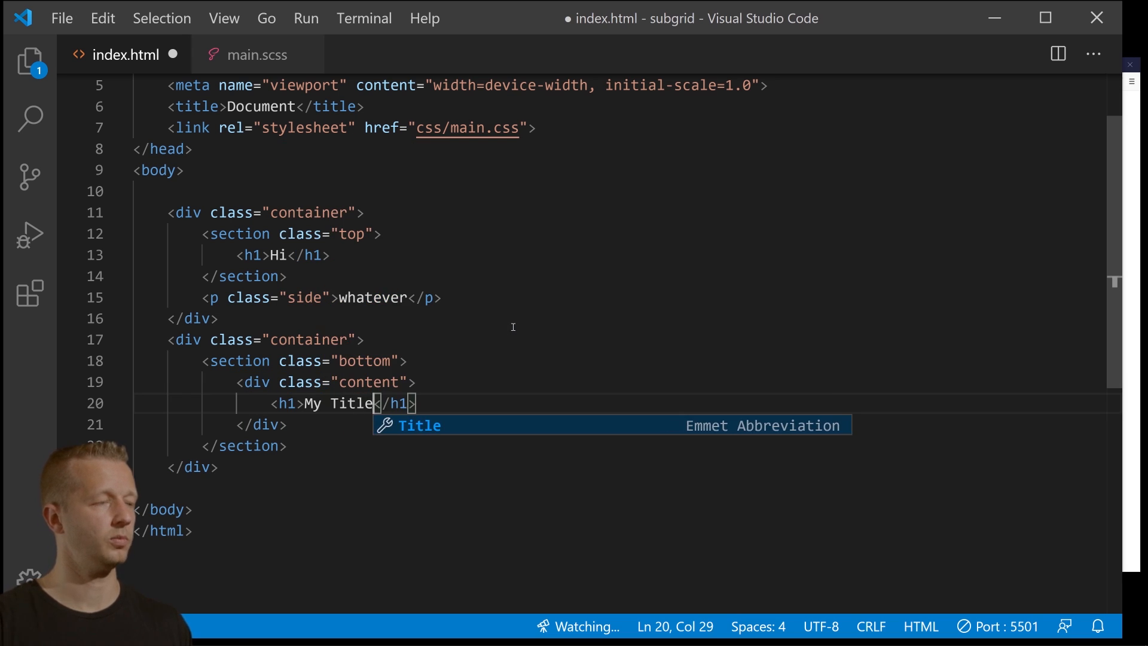
pyautogui.press('Enter')
pyautogui.write('<p></p>')
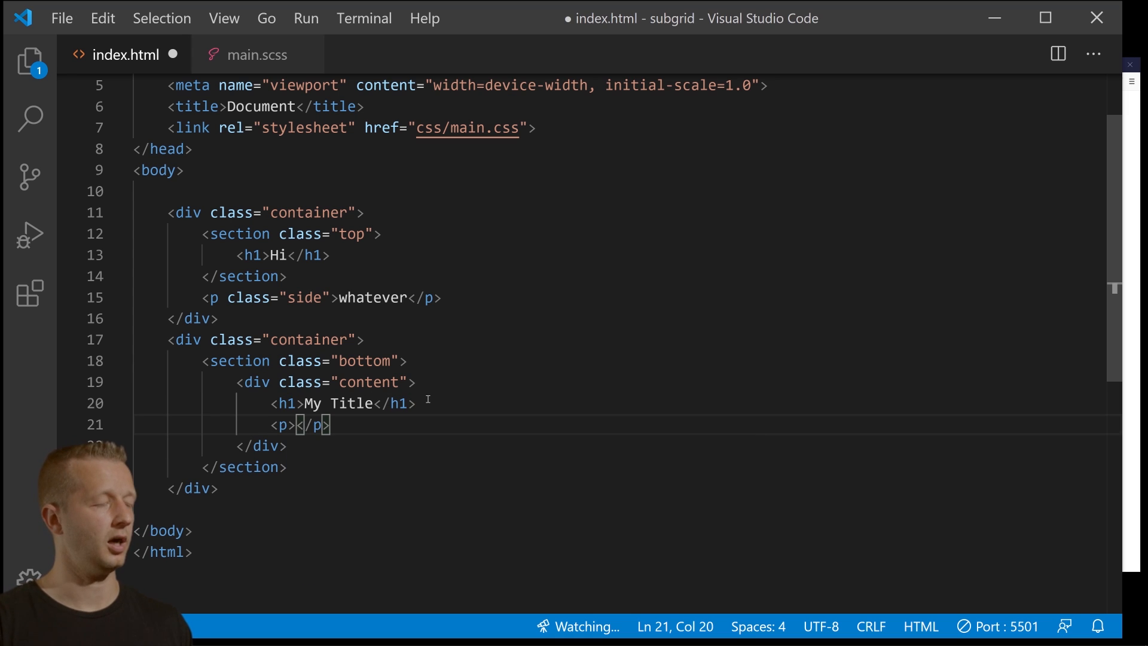
pyautogui.write('Lorem ipsum dolor sit amet consectetur adipisicing elit. Eos quasi expedita rerum.')
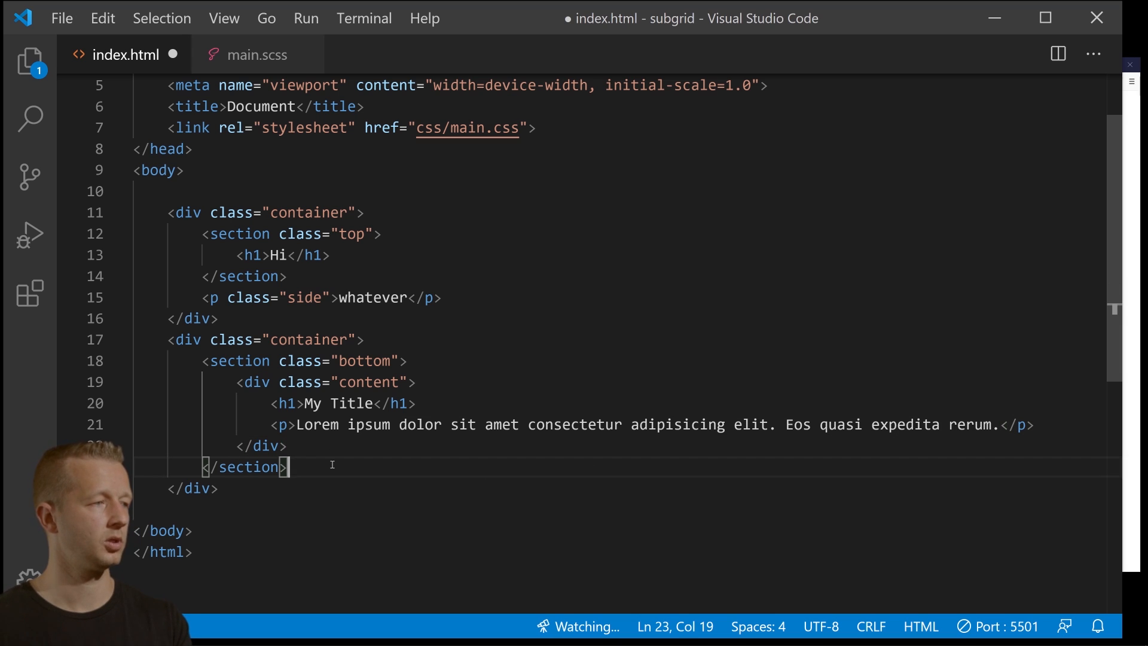
# Add an img for images/bg.jpg with alt Background inside the bottom section.
pyautogui.press('Enter')
pyautogui.write('<img src="" alt="">')
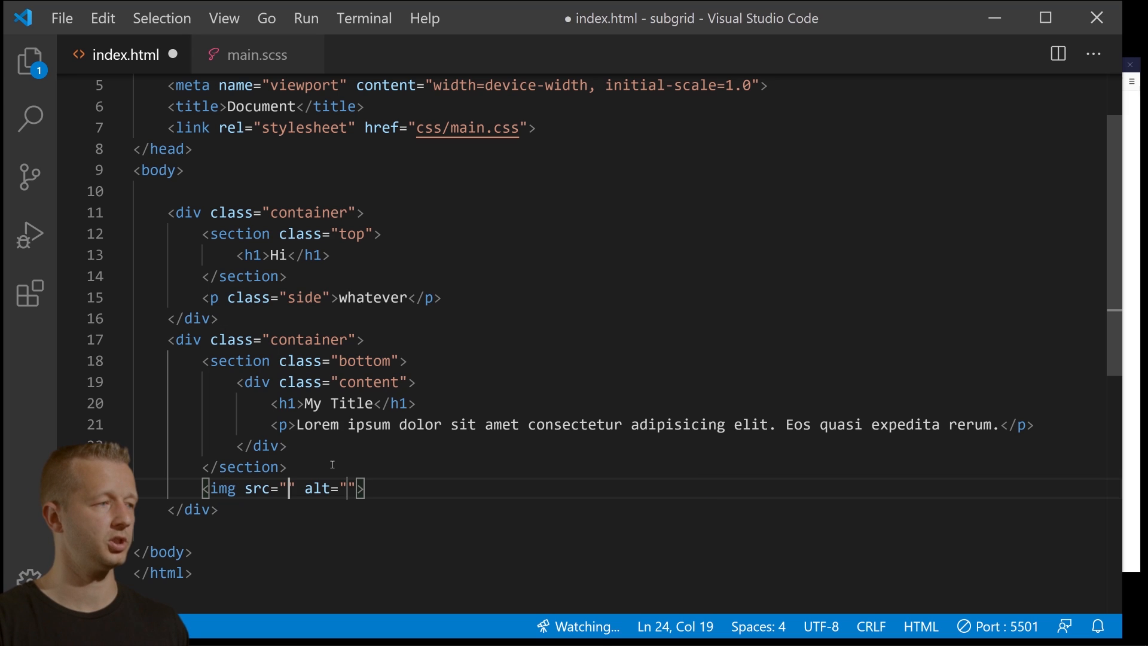
pyautogui.write('images/b')
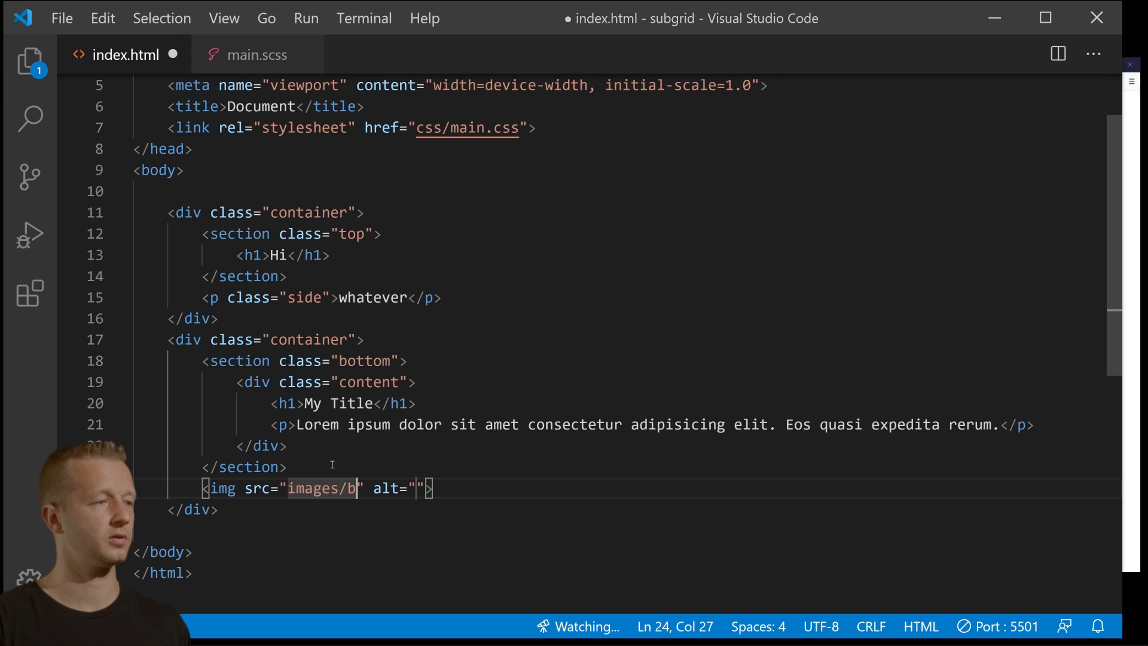
pyautogui.write('g.jpg')
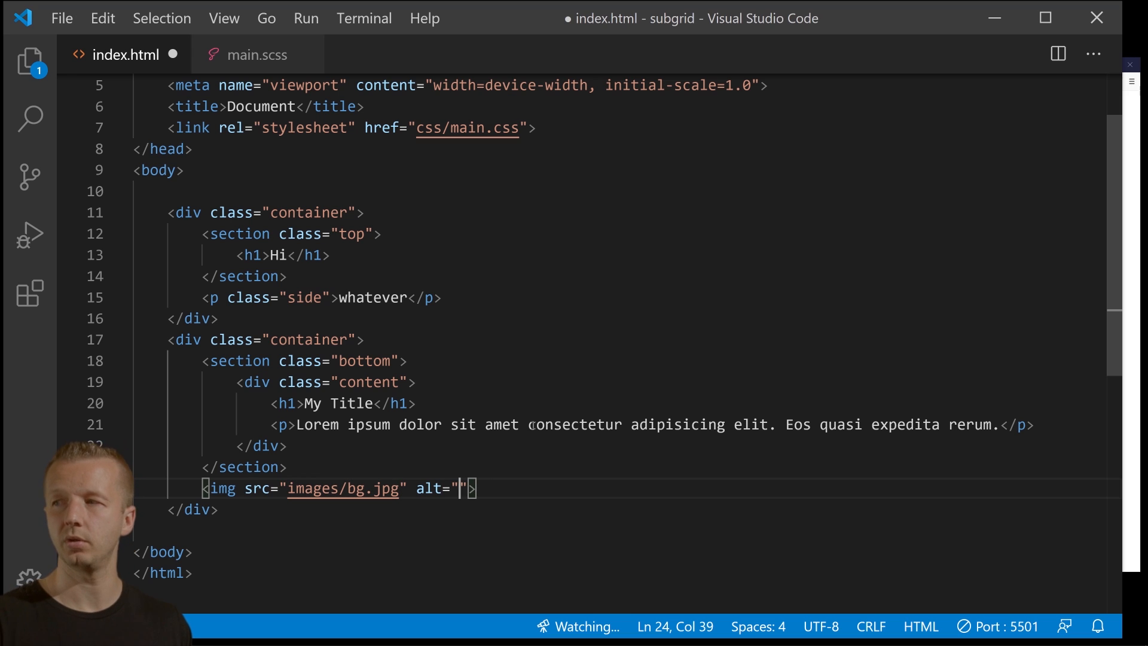
pyautogui.write('Background')
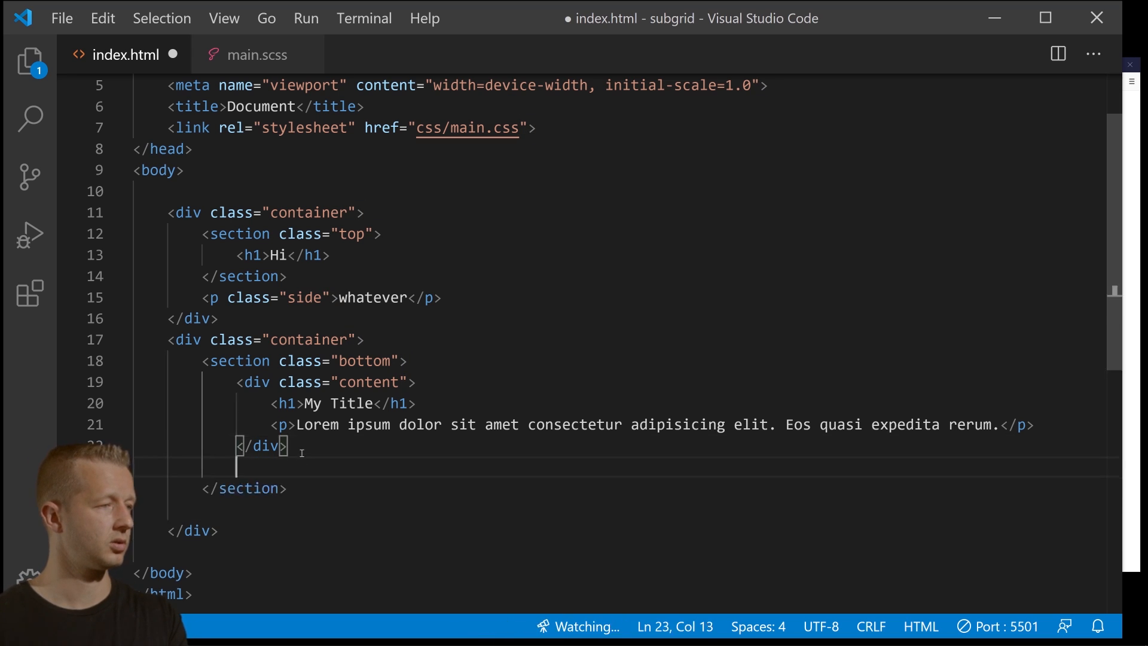
pyautogui.write('<img src="images/bg.jpg" alt="Background">')
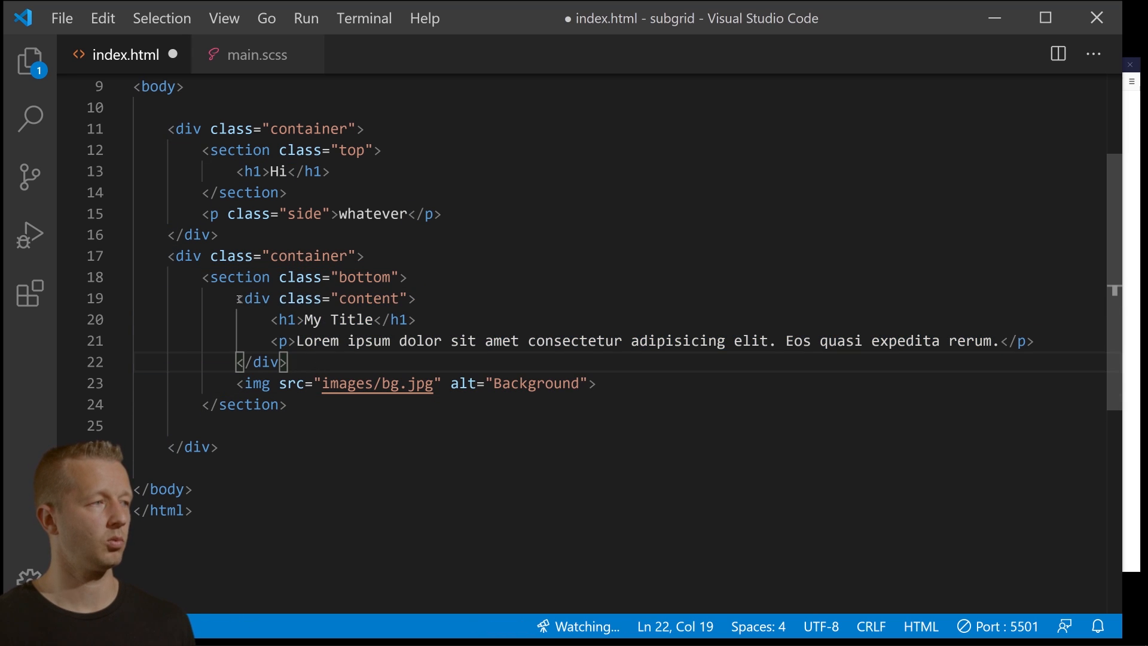
pyautogui.moveTo(236, 298); pyautogui.dragTo(288, 362)
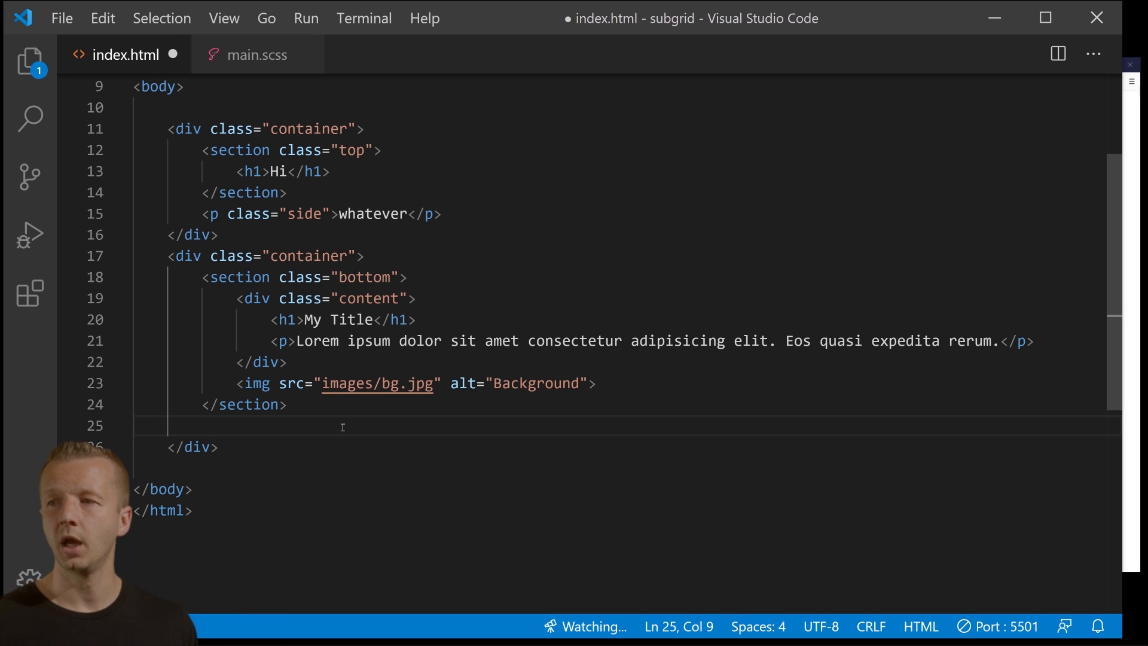
# Add an aside containing an h2 reading Sidebar after the bottom section.
pyautogui.write('aside')
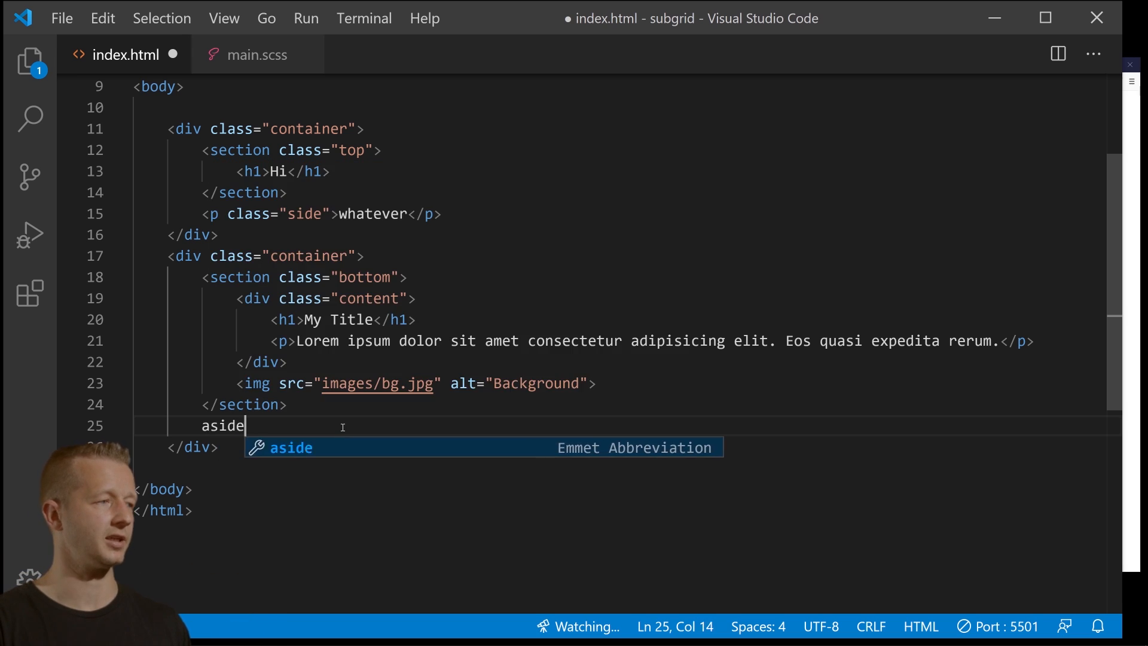
pyautogui.press('Tab')
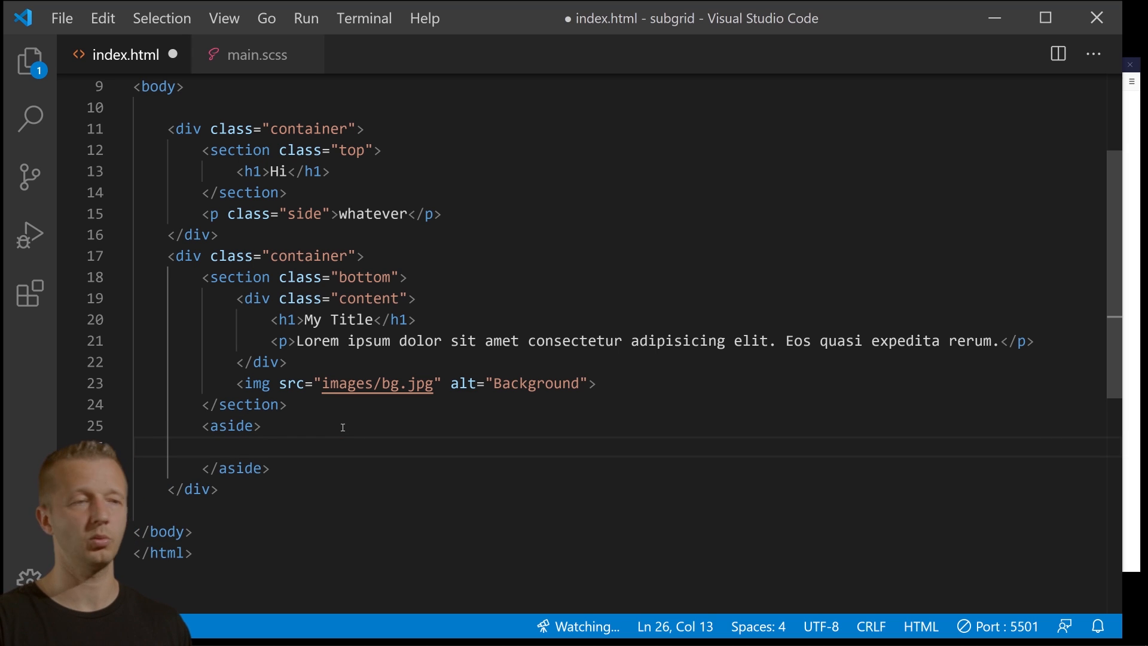
pyautogui.write('<h2>Sidebar</h2>')
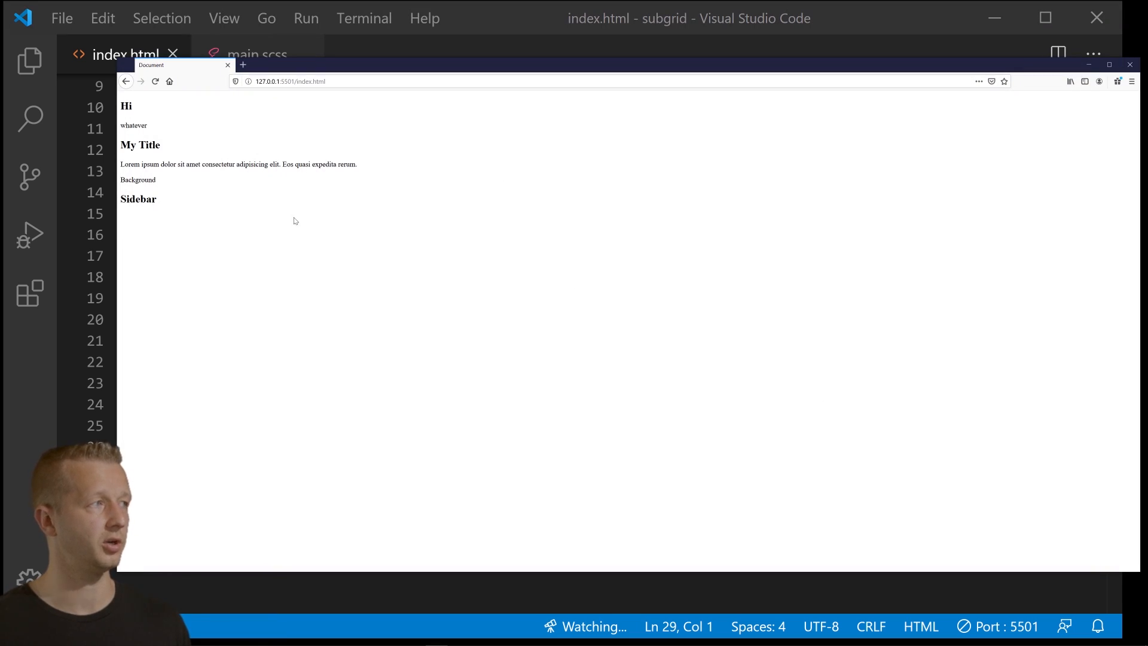
pyautogui.moveTo(167, 163)
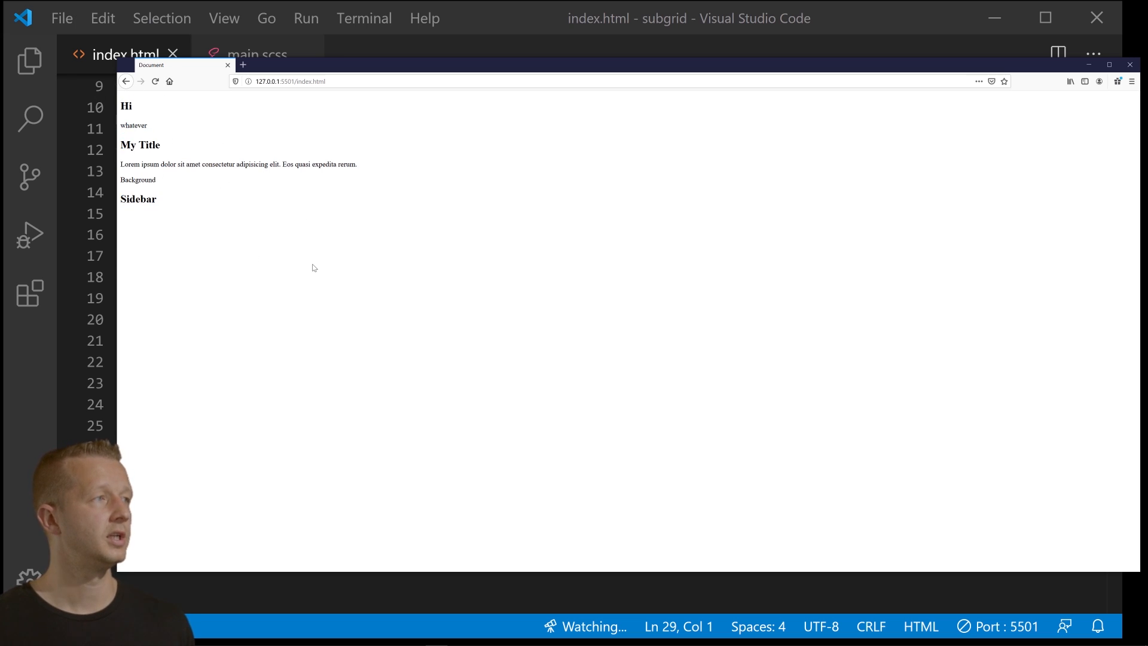
pyautogui.moveTo(483, 28)
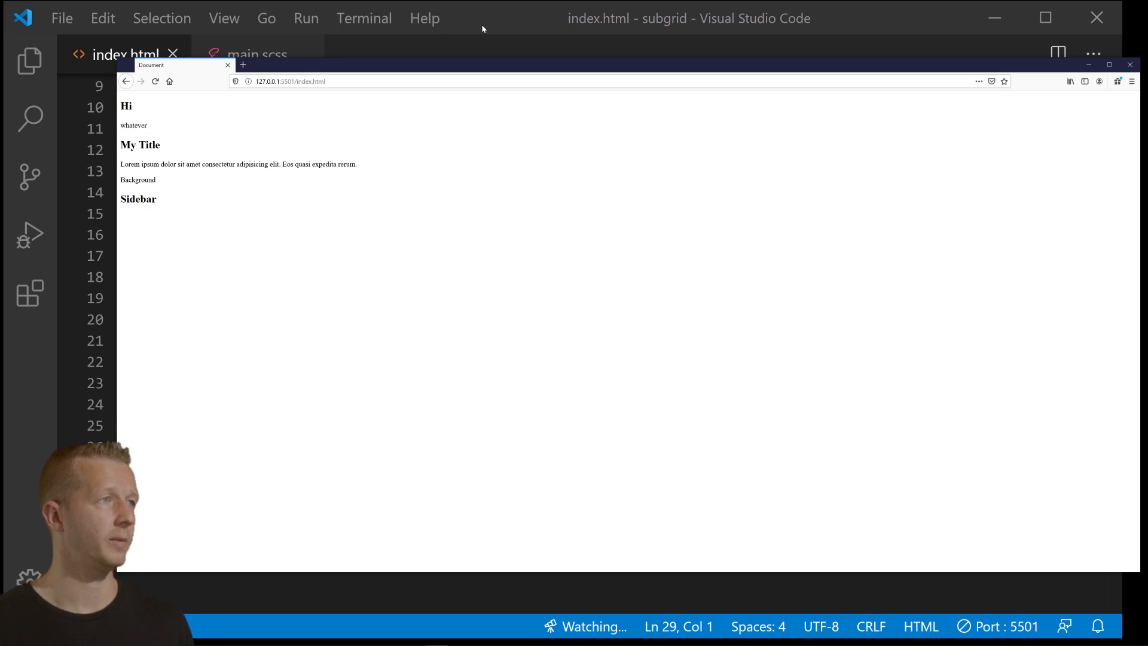
# Return to the main.scss stylesheet after reviewing the unstyled page in Firefox.
pyautogui.click(256, 55)
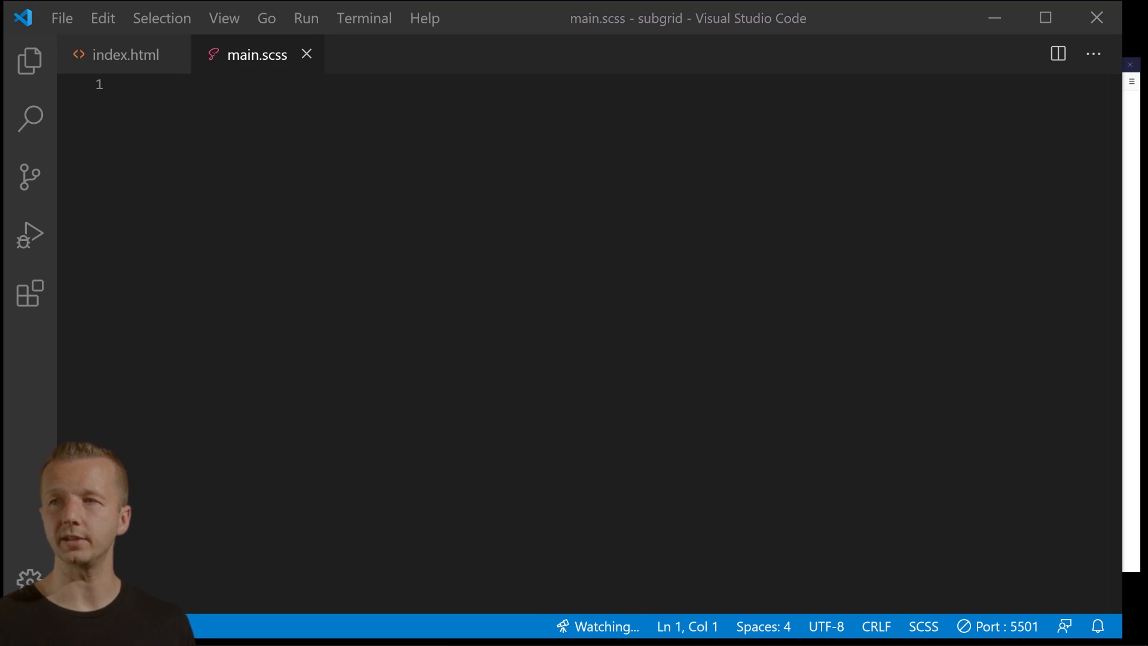
# Give body margin 0, font-family 'Nunito' and height 100vh.
pyautogui.write('body')
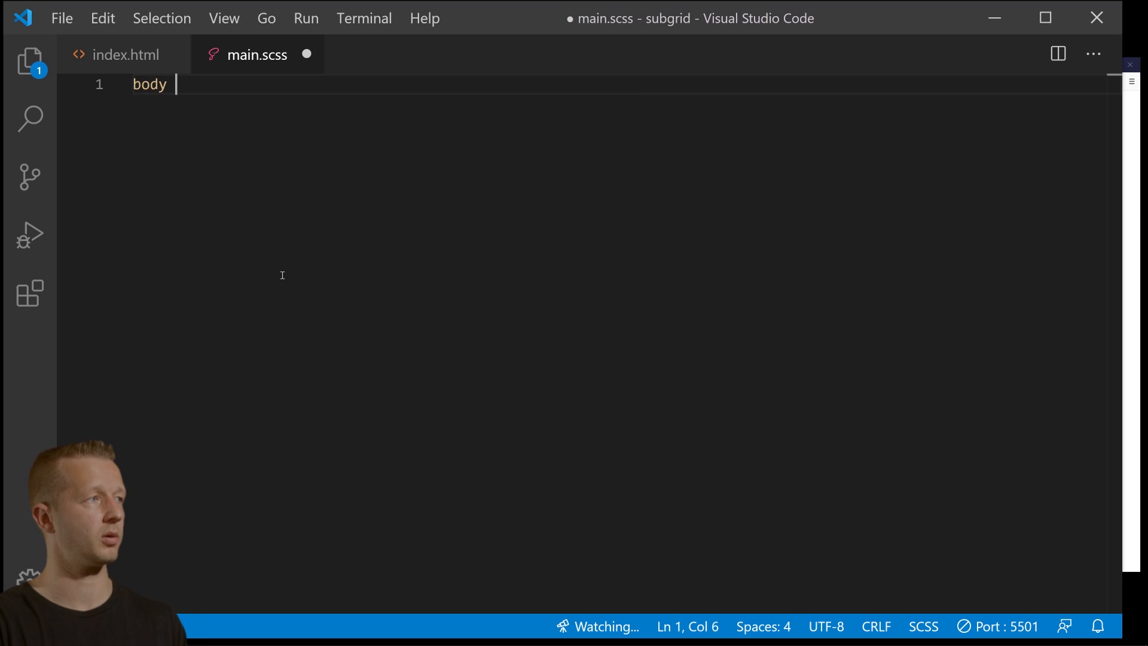
pyautogui.write('{margin:')
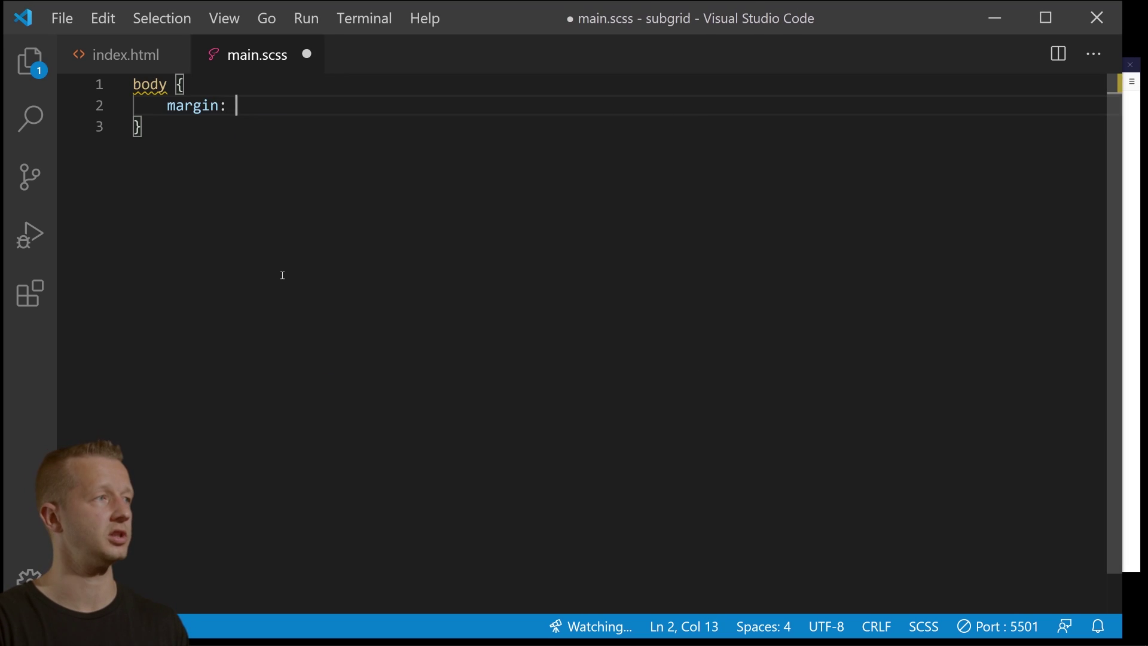
pyautogui.write('0;')
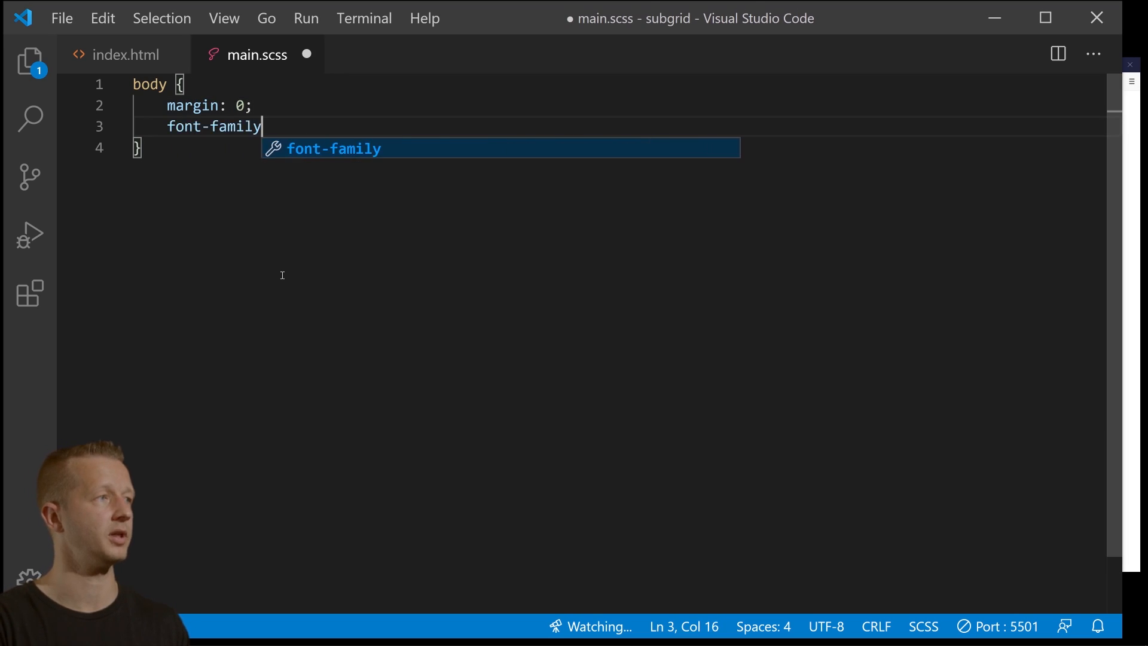
pyautogui.write(": 'Nunito';")
pyautogui.write('heigh')
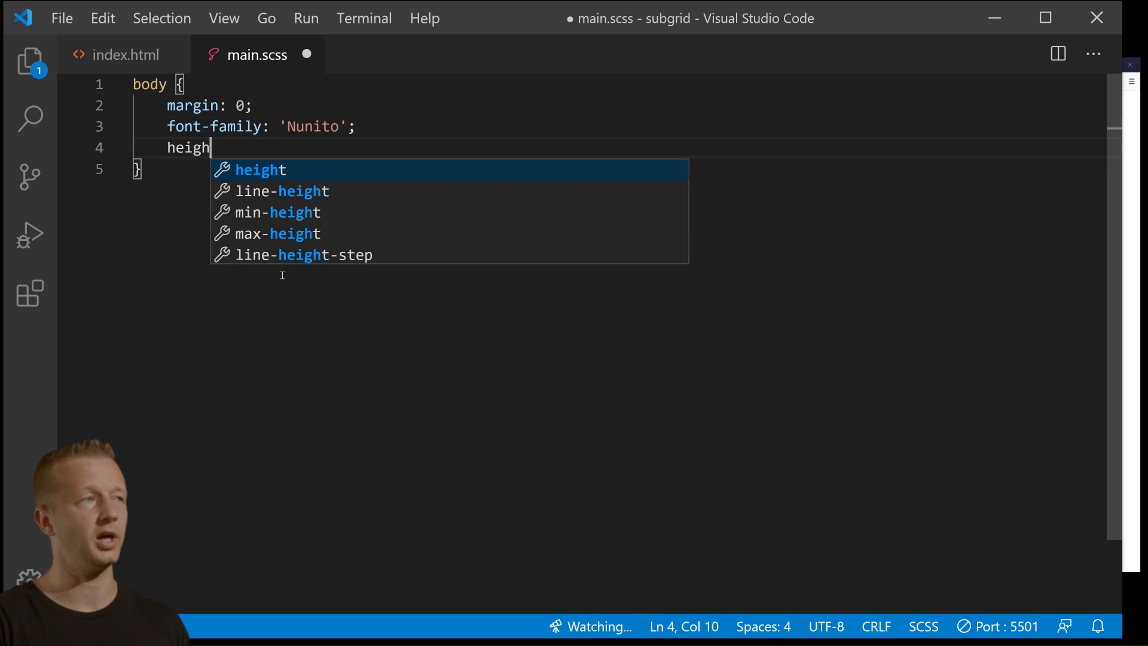
pyautogui.write(': 100vh;')
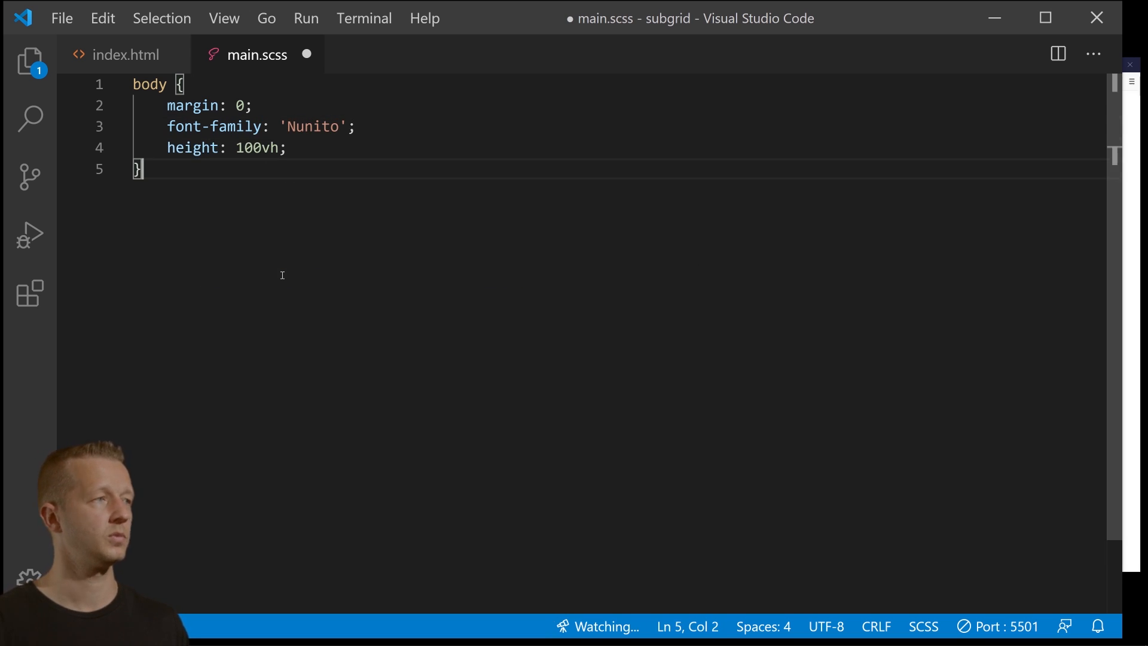
# Make img full width and give h1 margin 0.
pyautogui.write('img {')
pyautogui.write('width: 100%;')
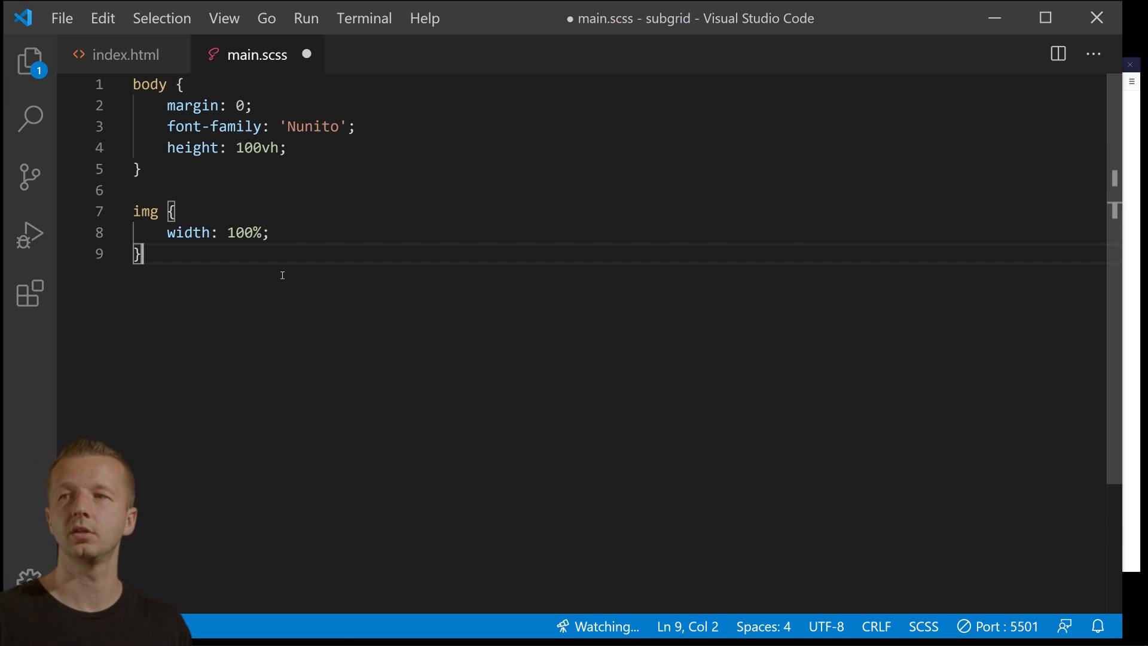
pyautogui.write('h1 {')
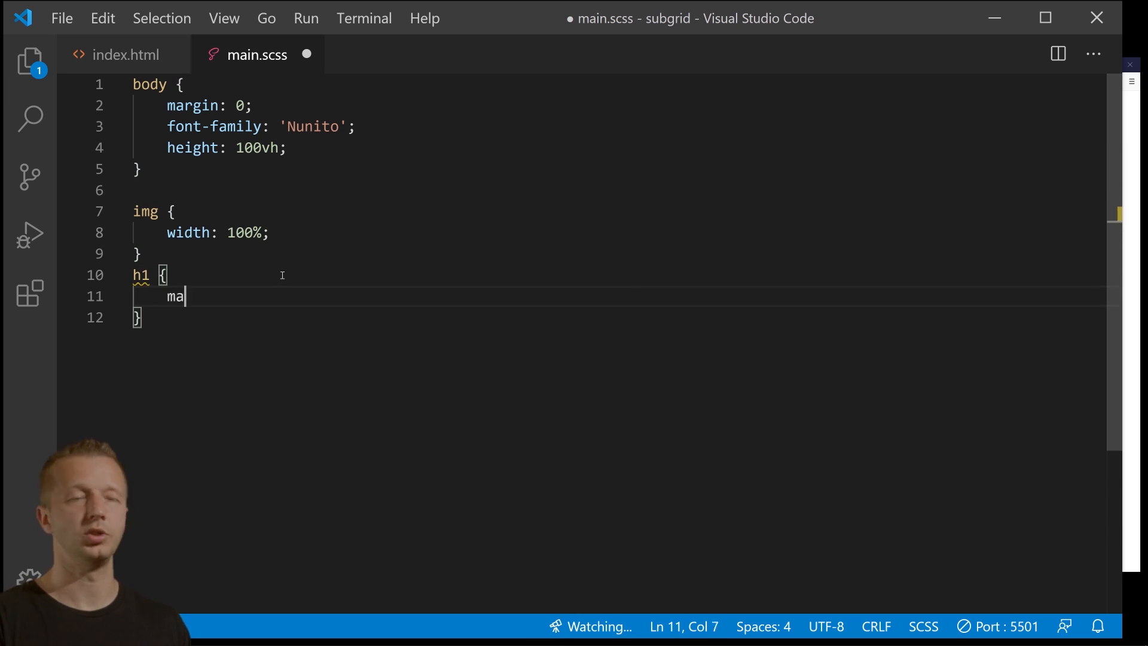
pyautogui.write('rgin: 0;')
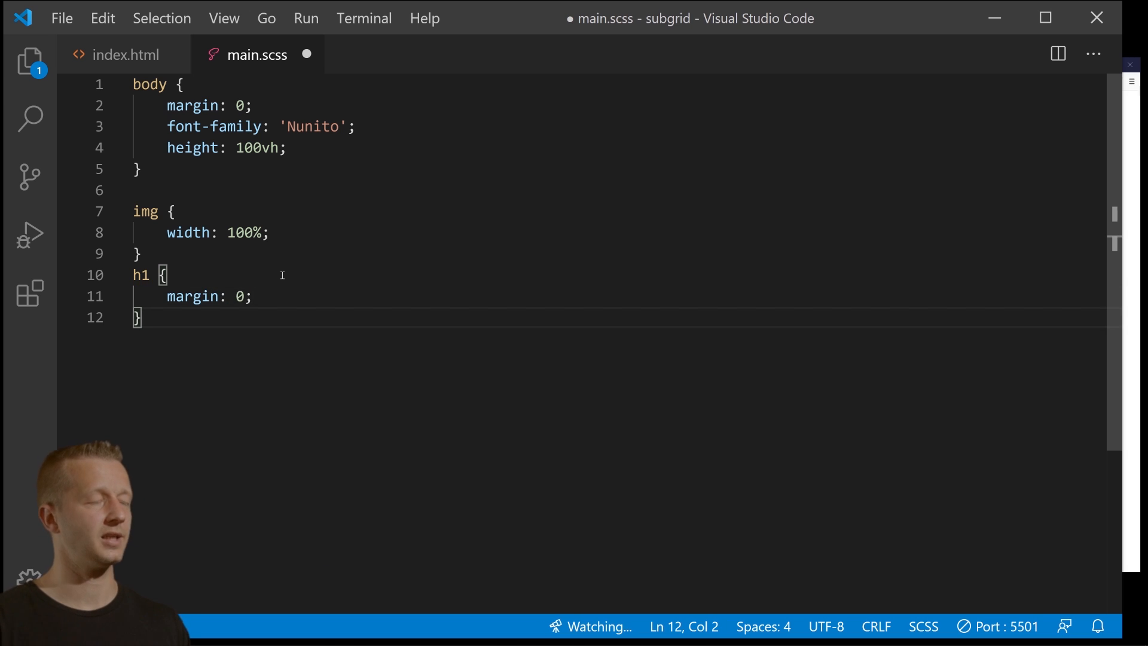
pyautogui.press('Enter')
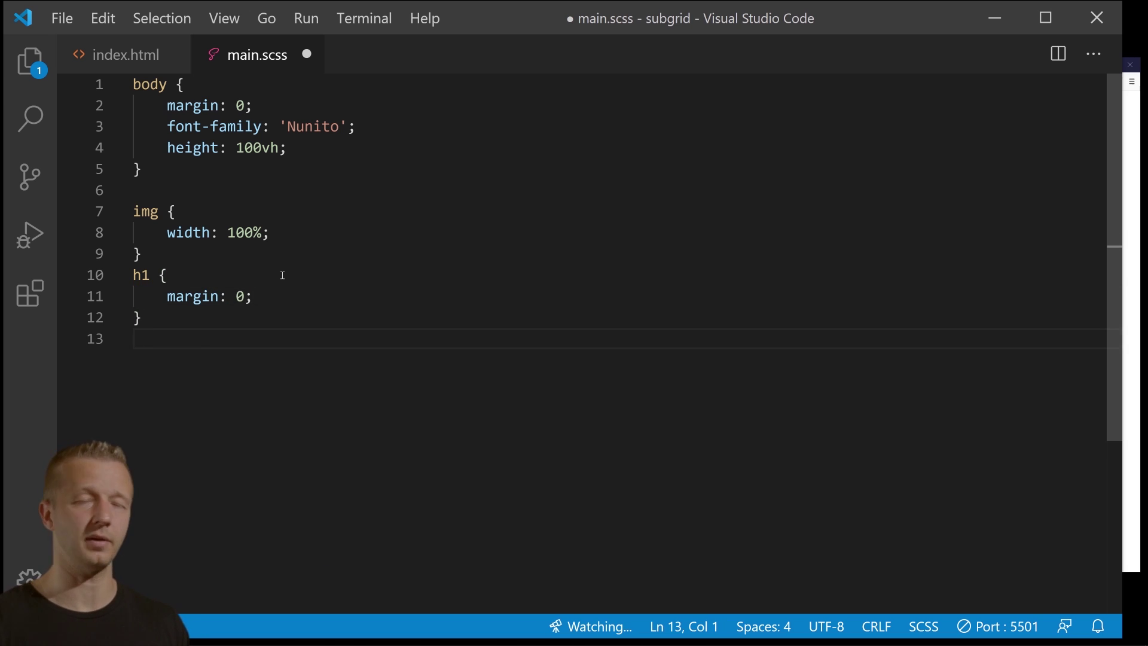
# Make .container display grid with grid-template-columns: repeat(12, auto).
pyautogui.write('.contain')
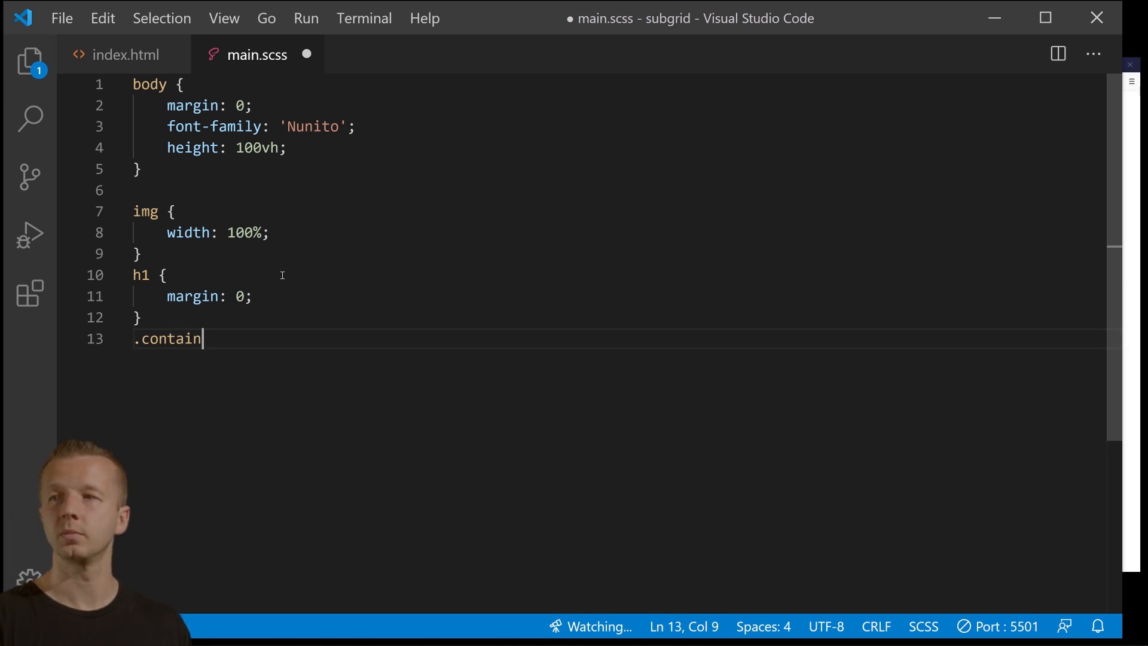
pyautogui.write('er {')
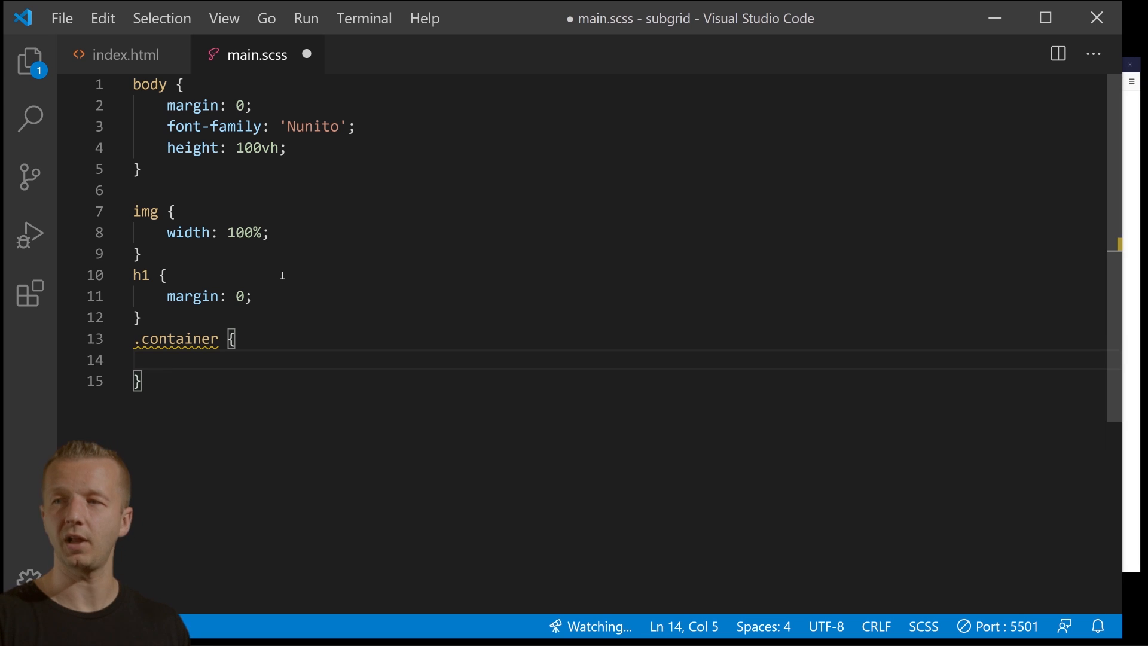
pyautogui.write('display:')
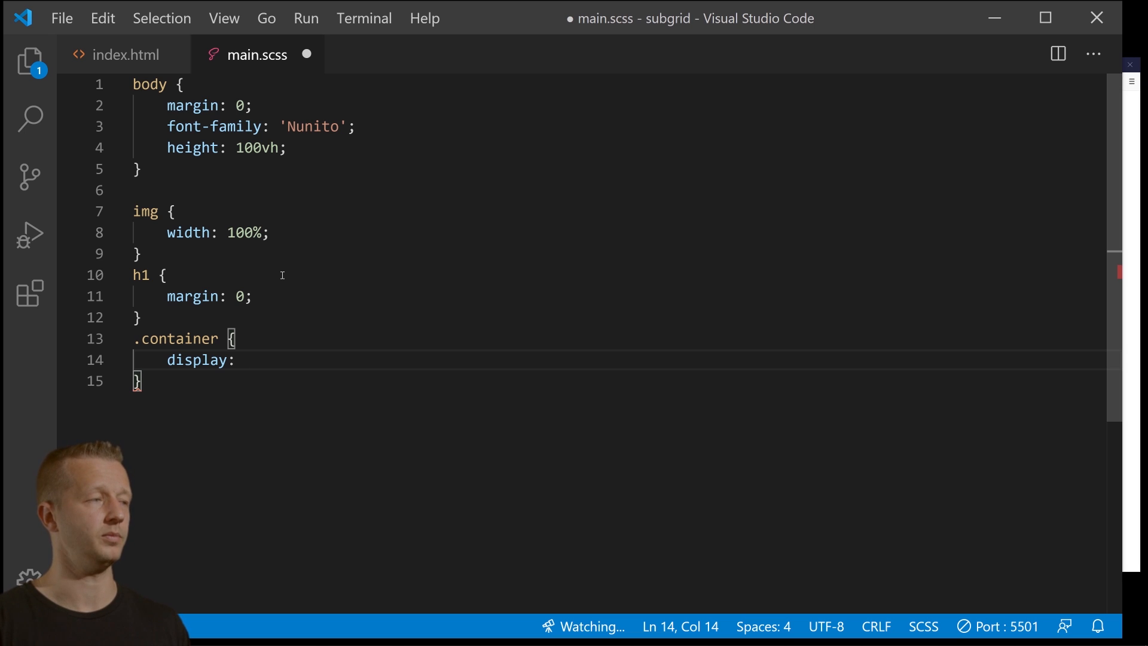
pyautogui.write('grid;')
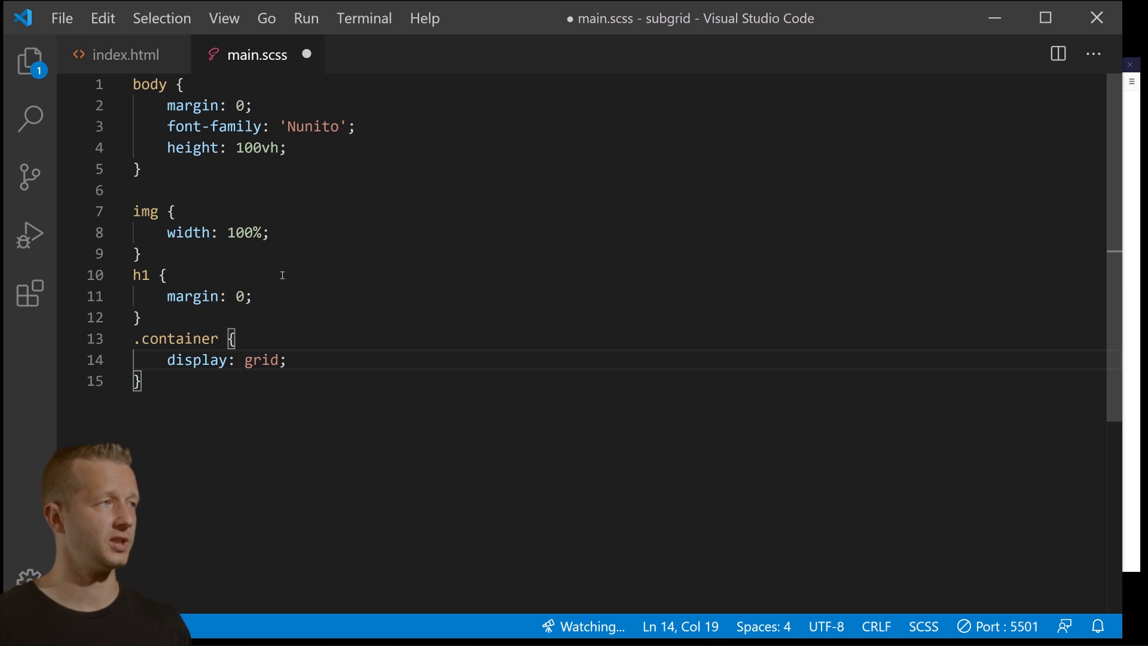
pyautogui.click(122, 55)
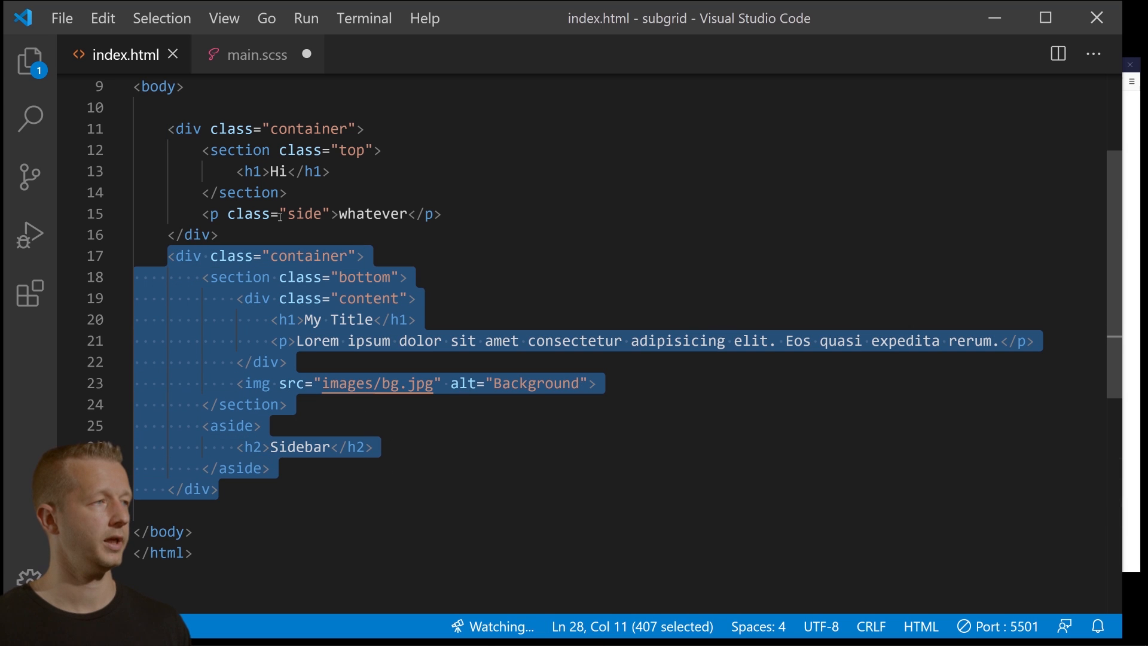
pyautogui.click(256, 54)
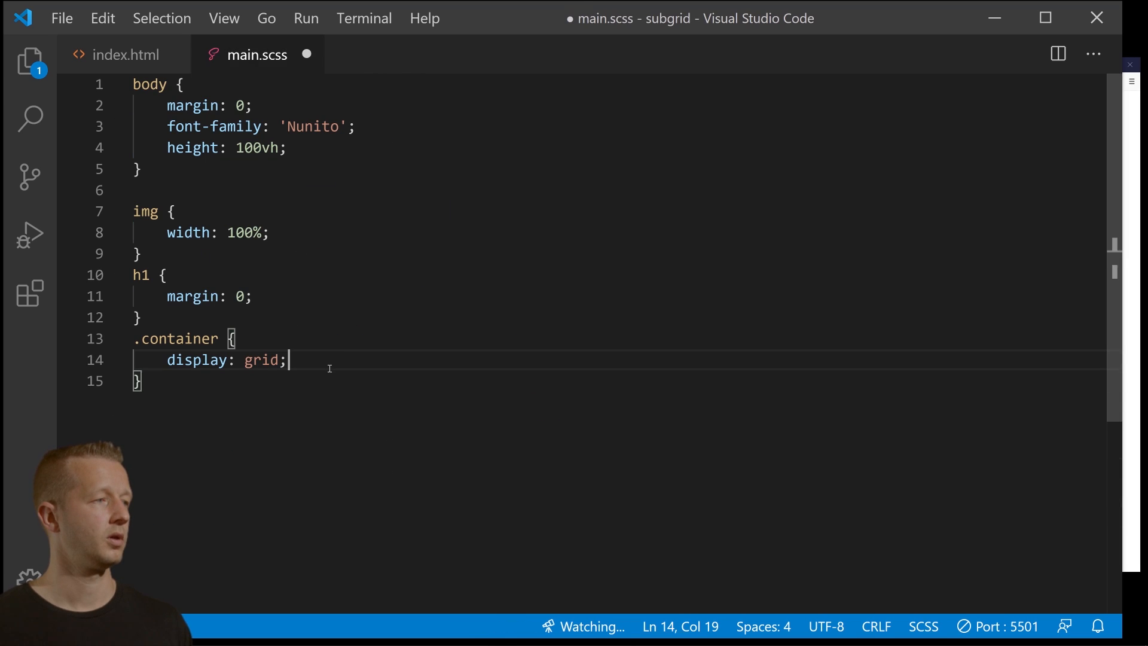
pyautogui.press('Enter')
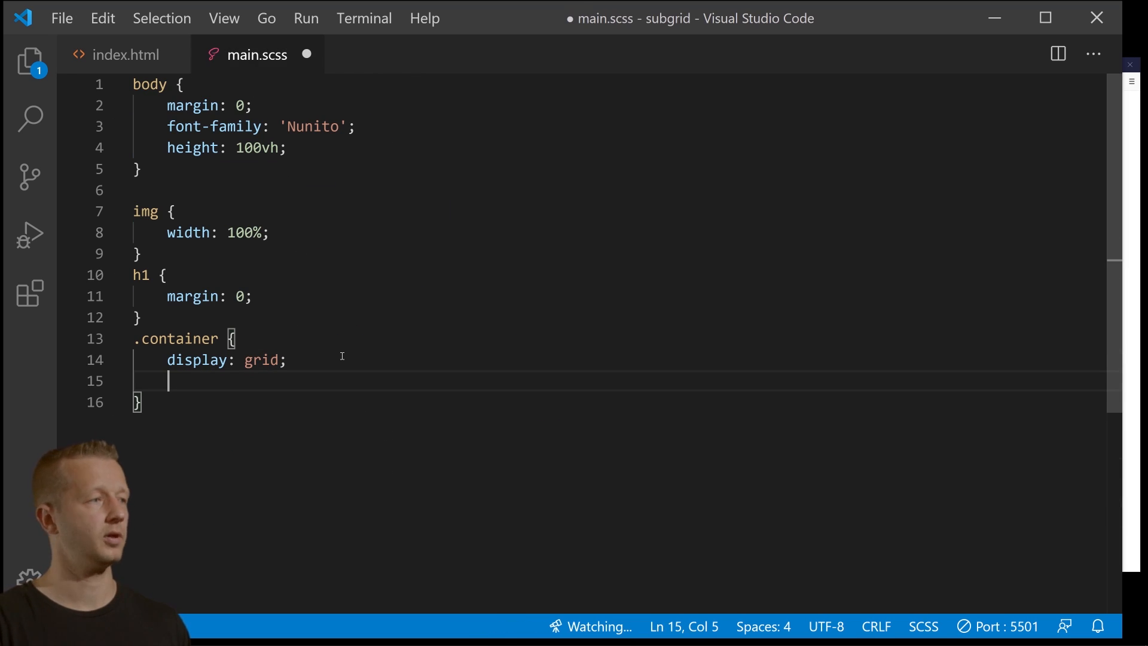
pyautogui.write('grid-template-colum')
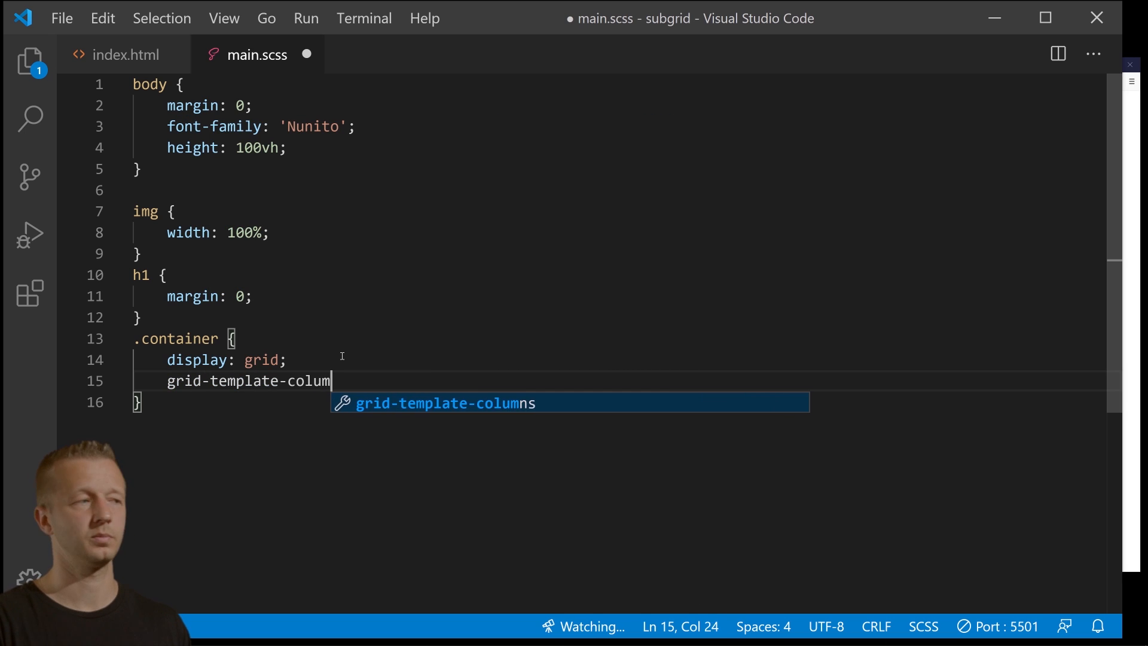
pyautogui.write('ns: repeat(12,auto0')
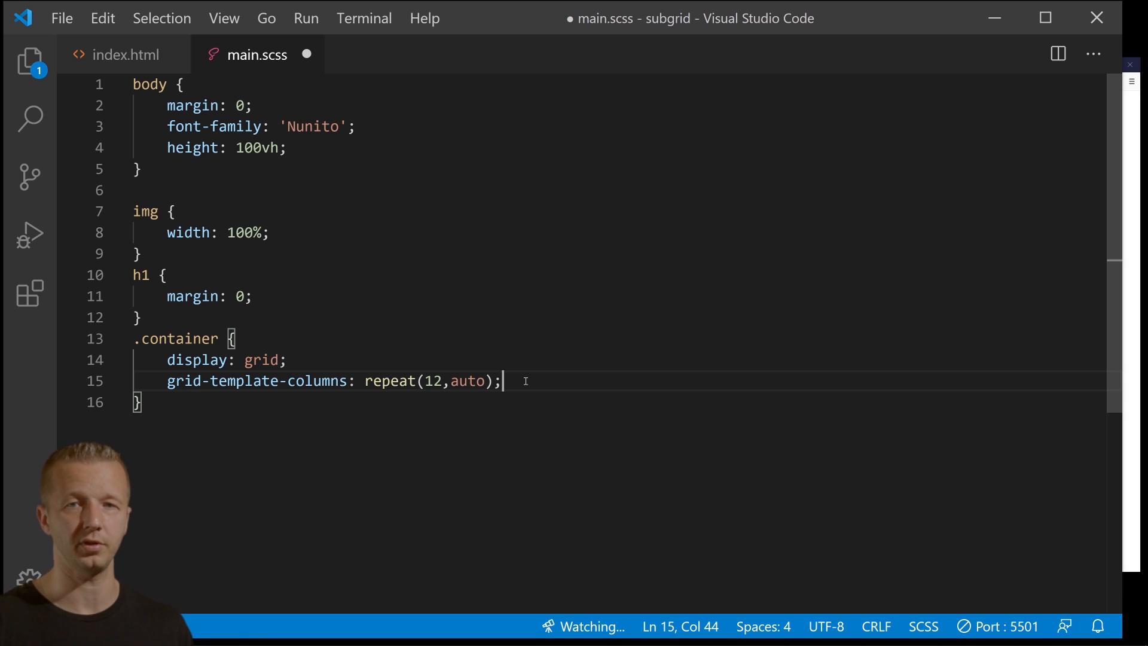
# Give .container width 1200px and margin 0 auto to centre it.
pyautogui.press('Enter')
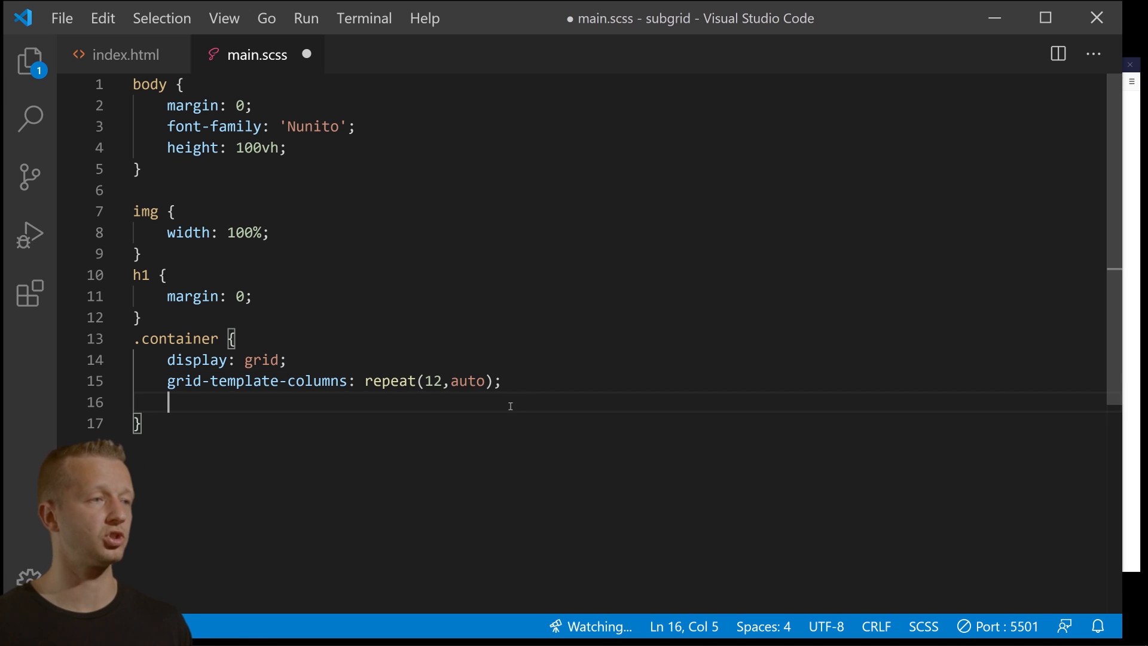
pyautogui.scroll(-3)
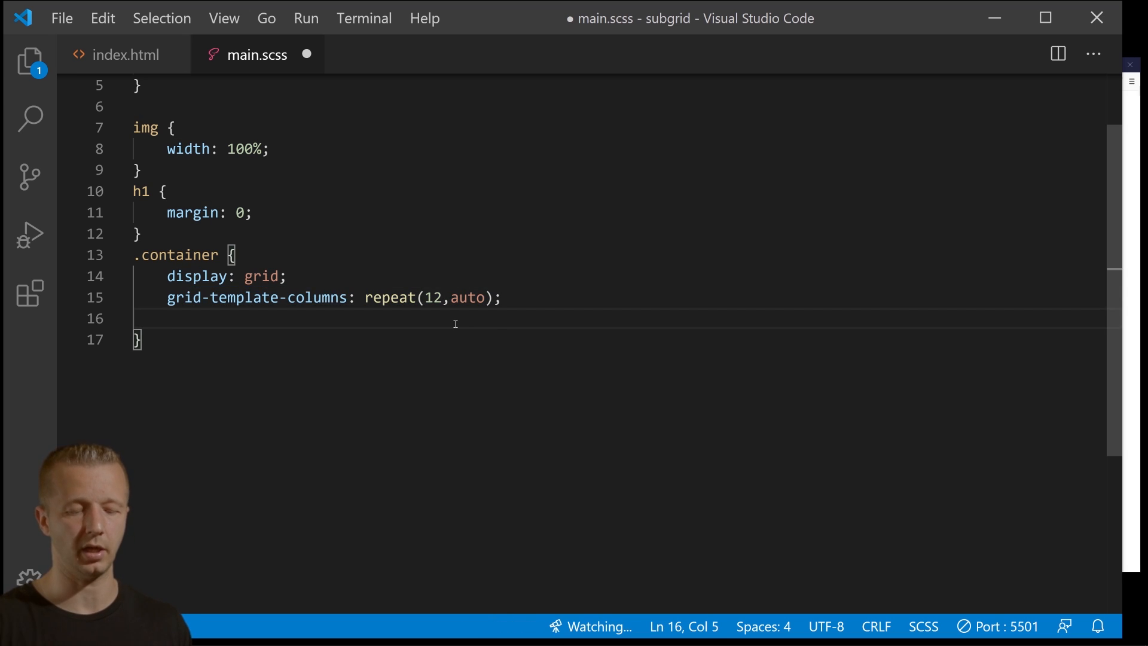
pyautogui.write('width')
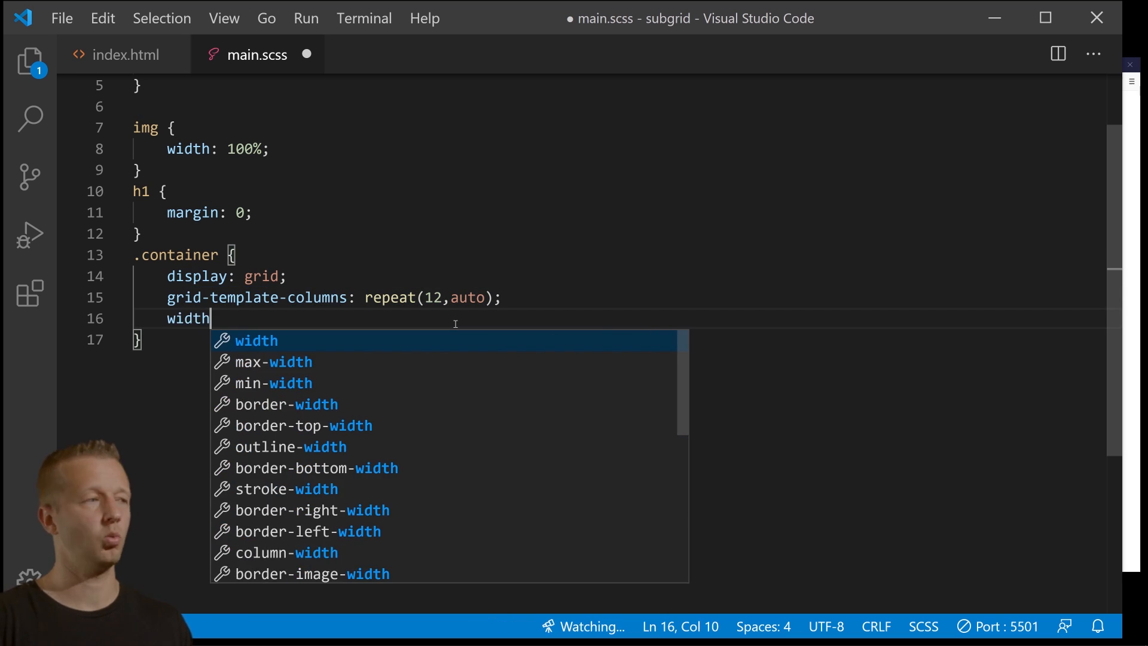
pyautogui.write(': 1200px;')
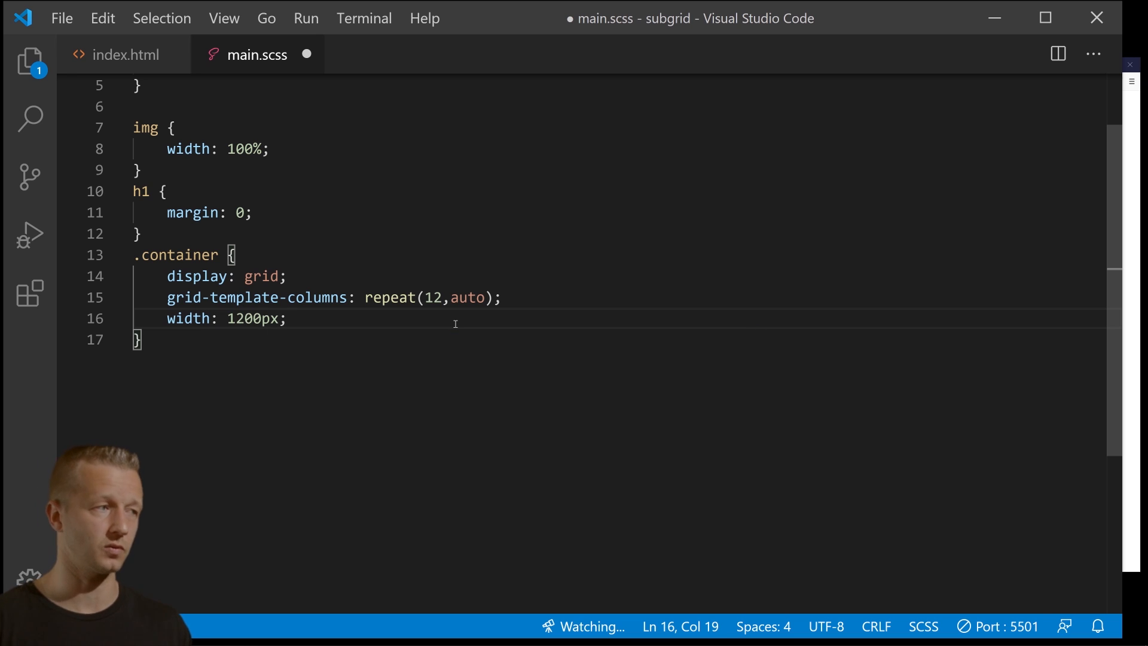
pyautogui.write('margin: 0 auto;')
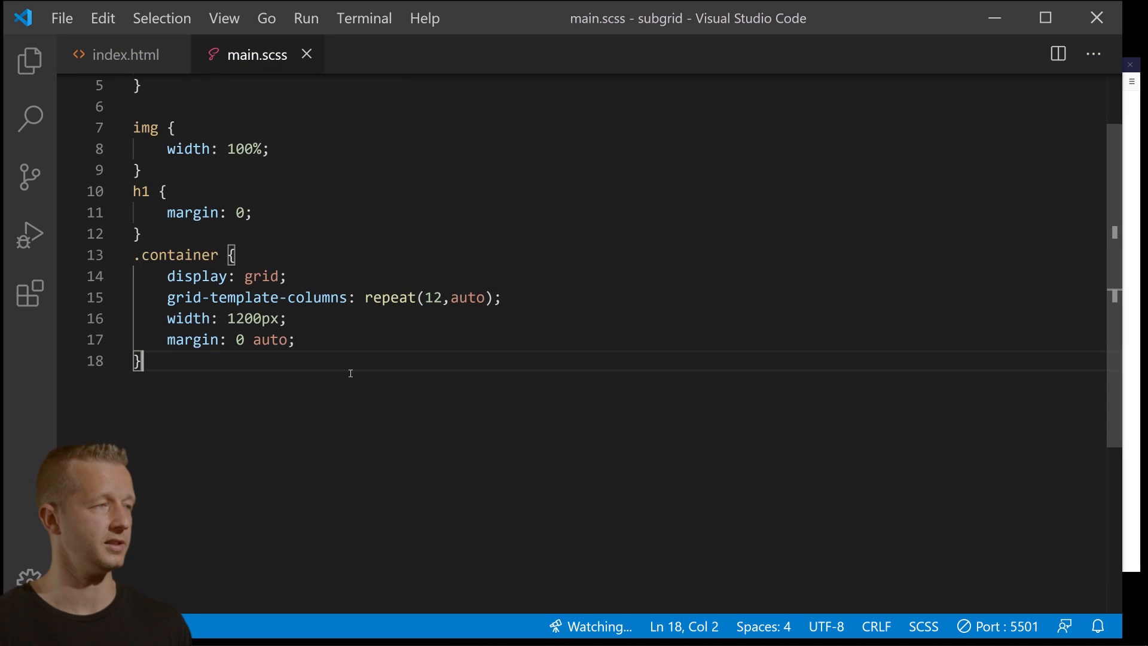
pyautogui.press('Enter')
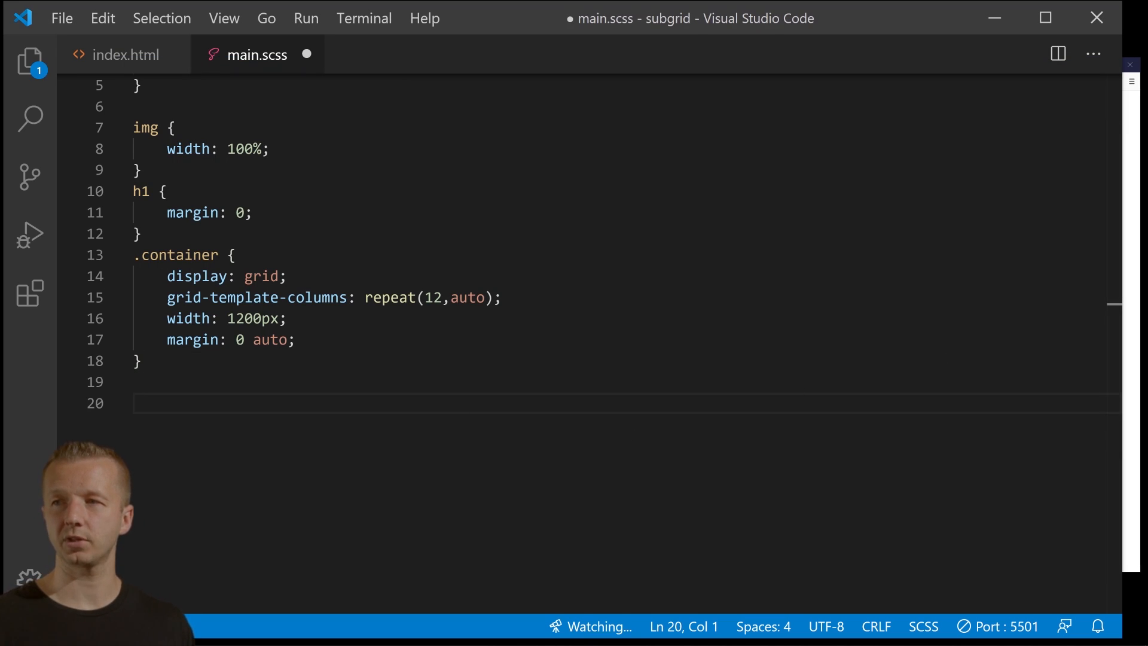
pyautogui.moveTo(335, 378)
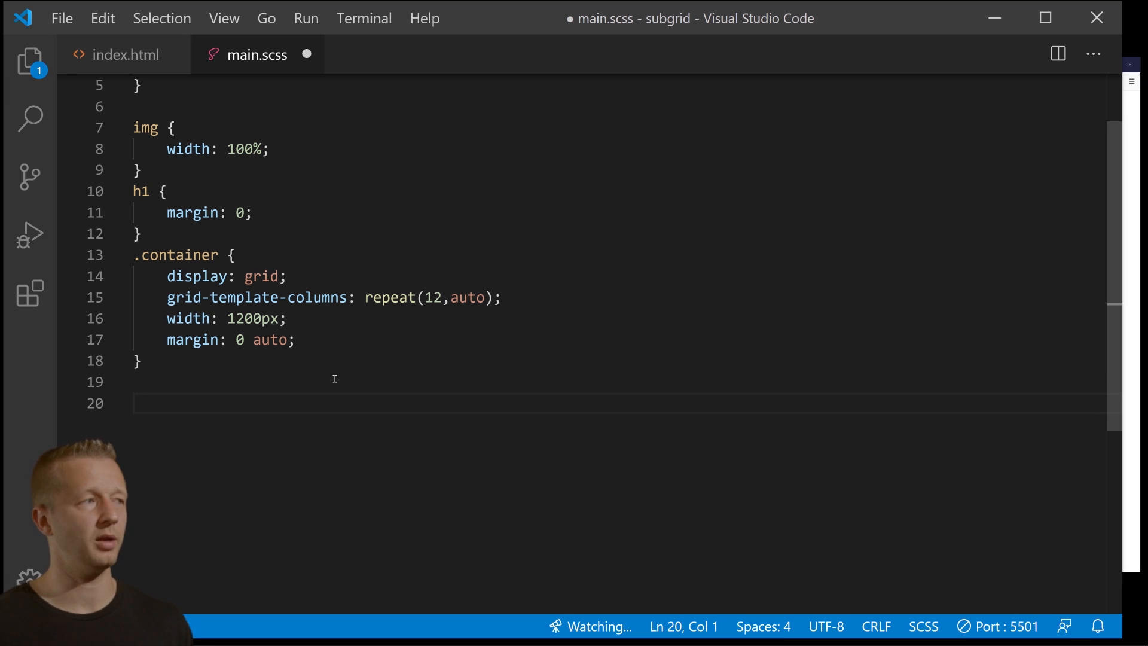
# Bring the images folder into the project and preview bg.jpg, then return to main.scss.
pyautogui.click(29, 56)
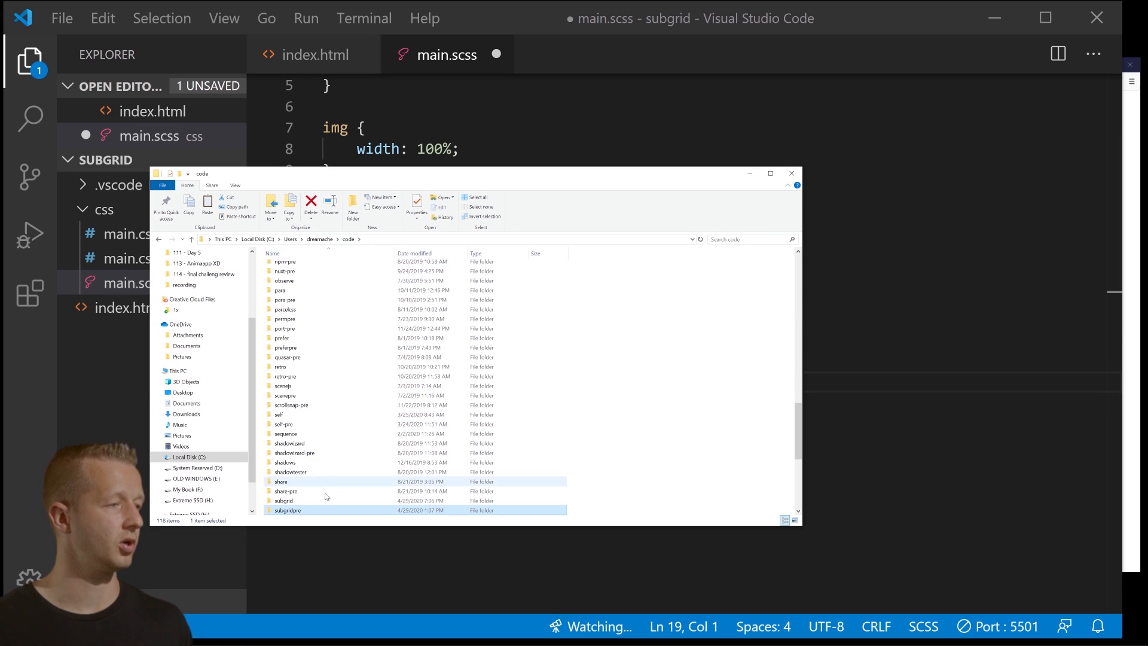
pyautogui.doubleClick(283, 500)
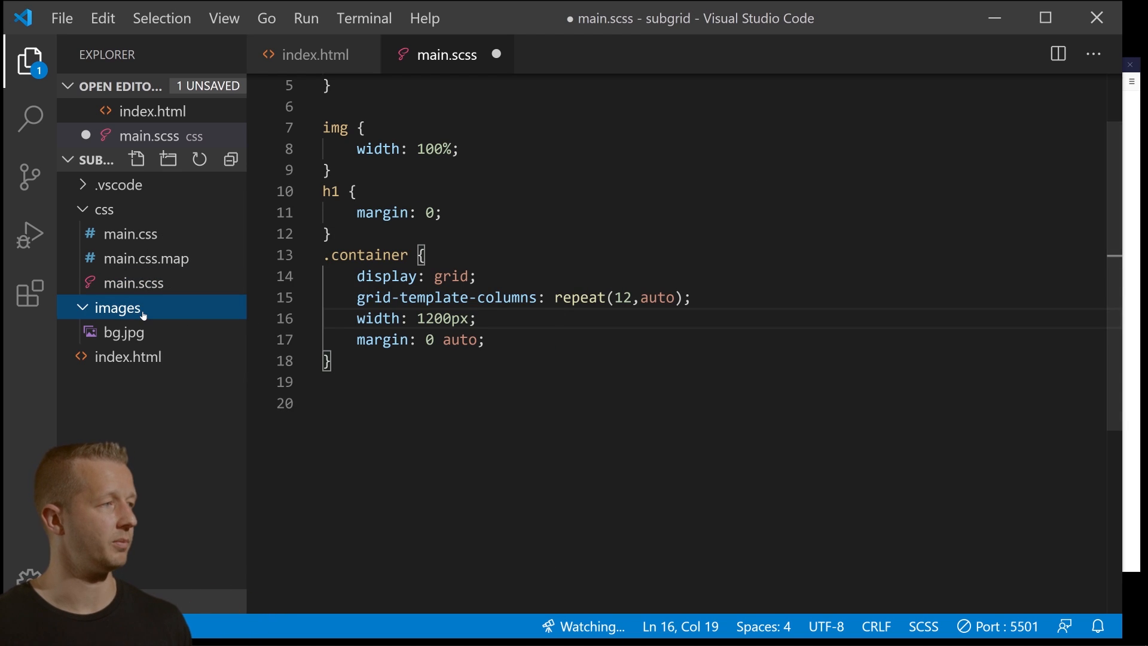
pyautogui.click(123, 333)
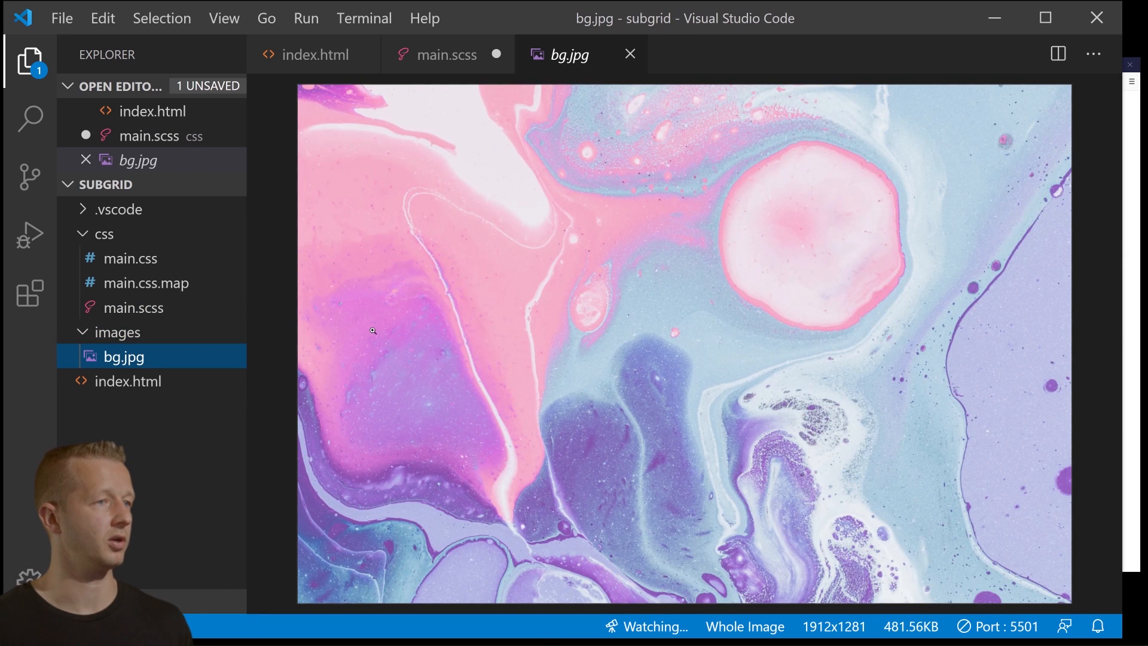
pyautogui.click(448, 53)
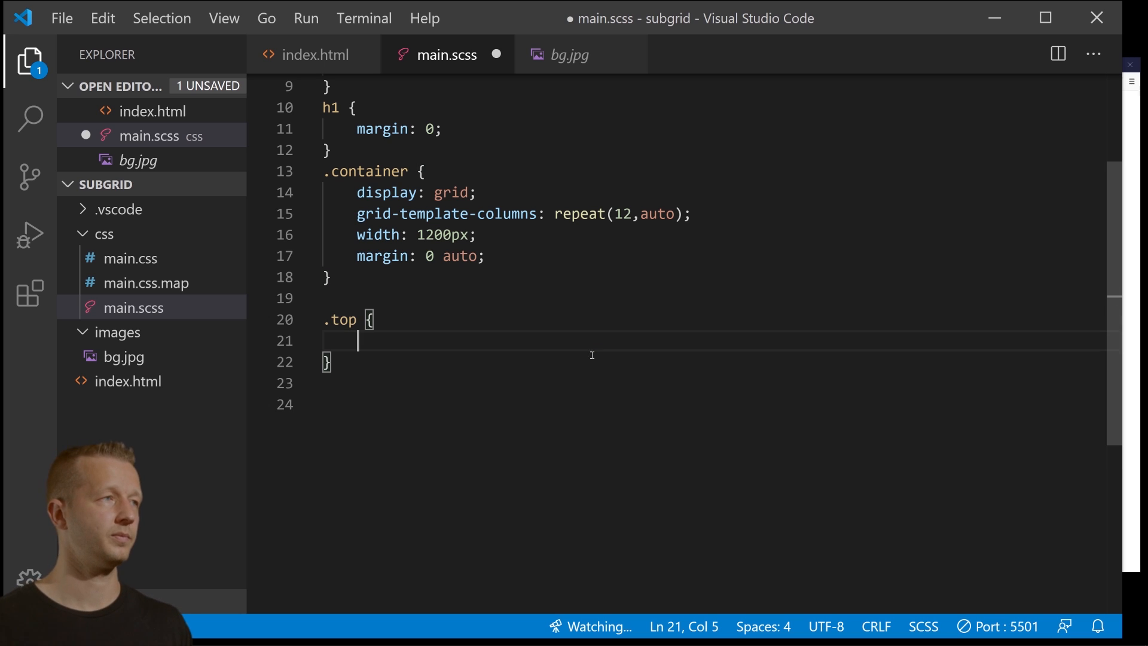
# Give .top display grid and grid-column: 1/5, then save the stylesheet.
pyautogui.click(313, 55)
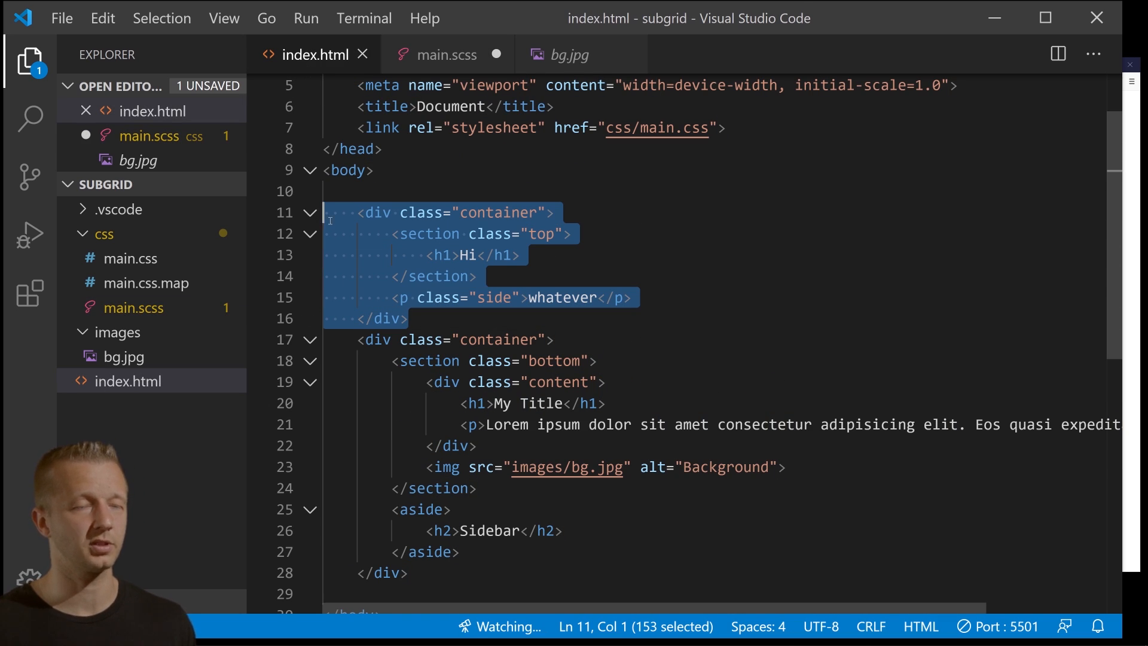
pyautogui.click(451, 54)
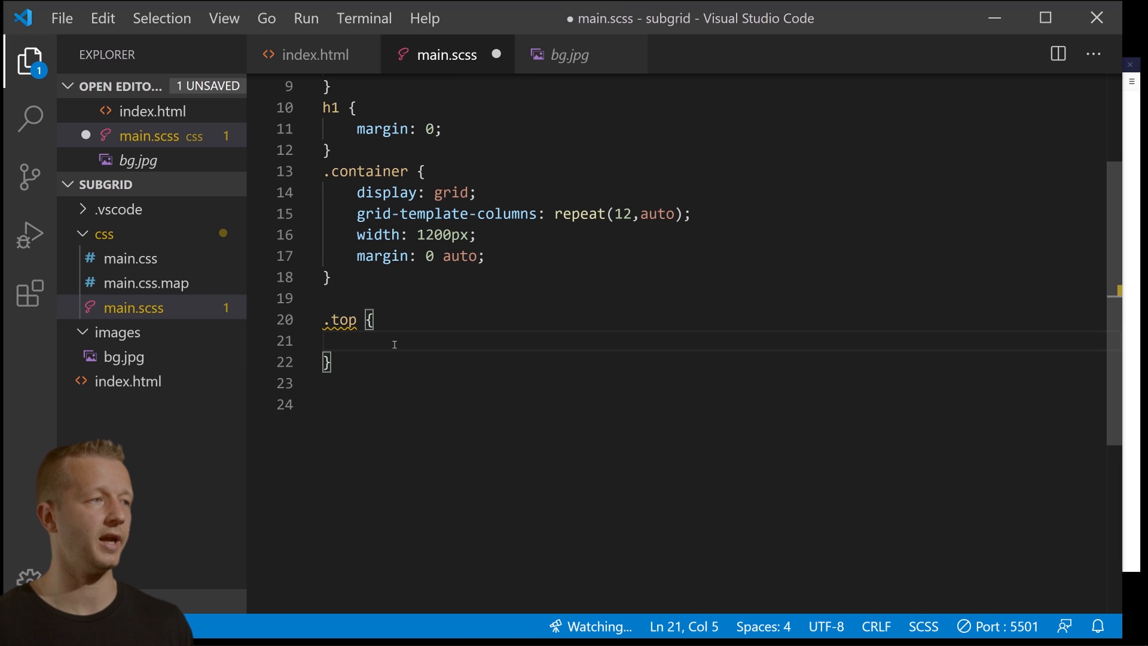
pyautogui.write('displa')
pyautogui.write('g')
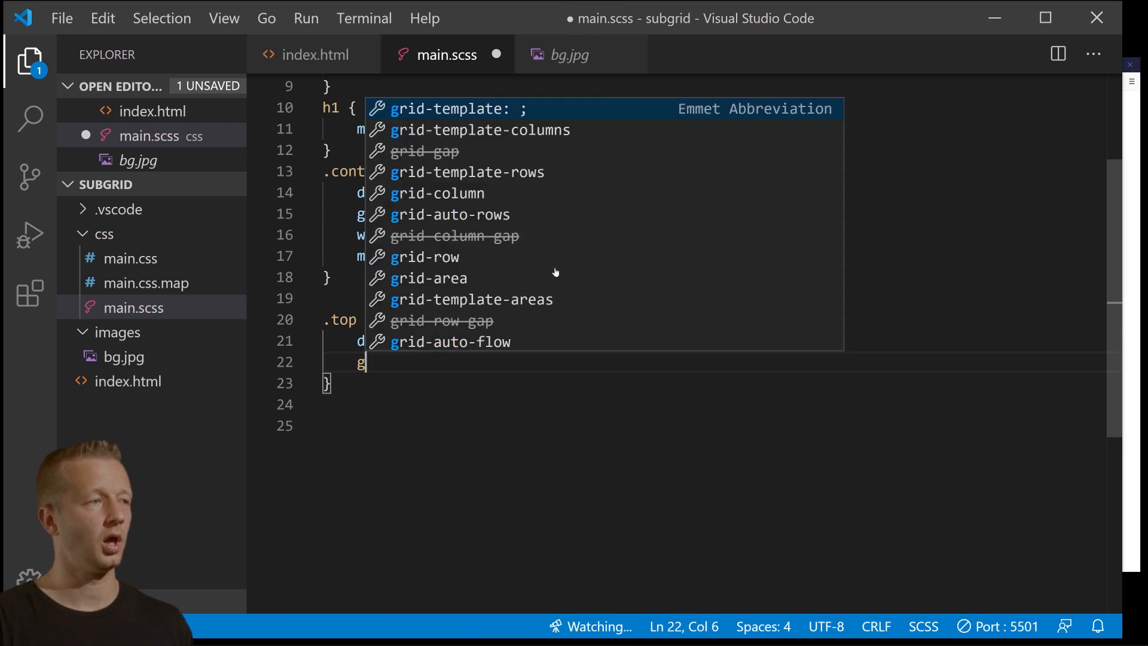
pyautogui.write('rid-column')
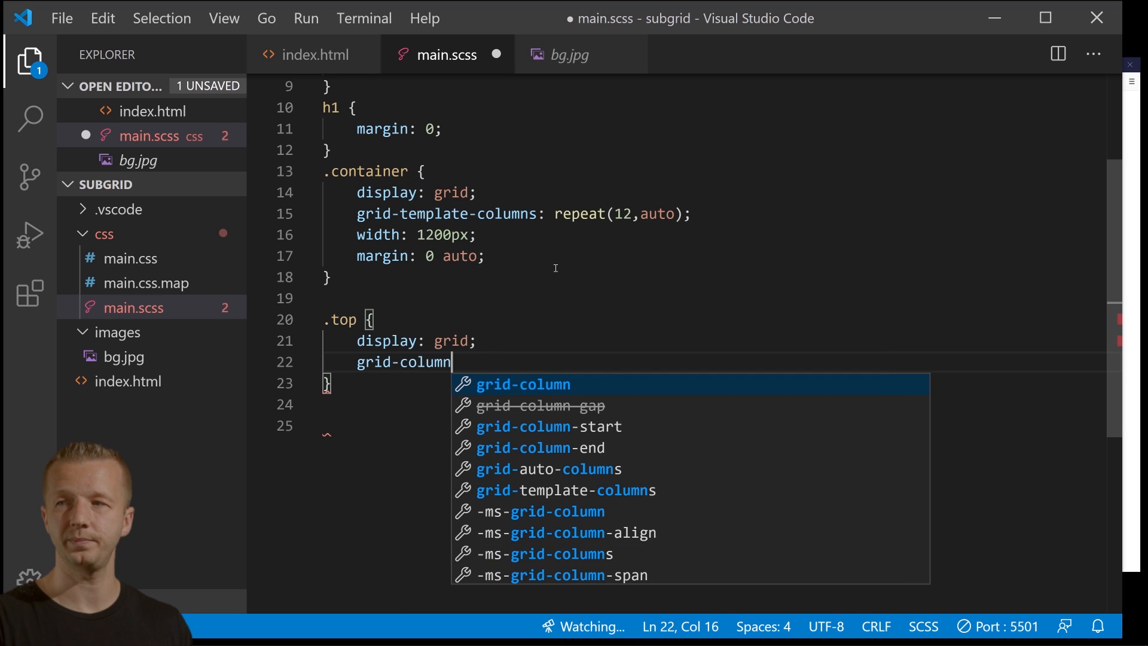
pyautogui.write(': 1/')
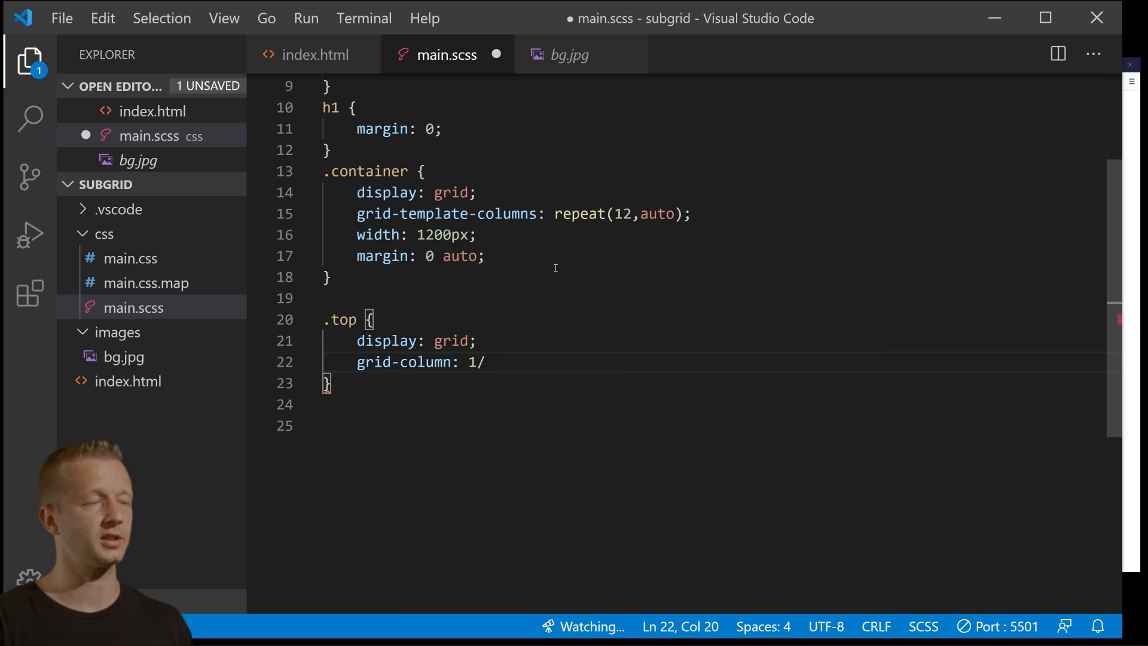
pyautogui.write('5;')
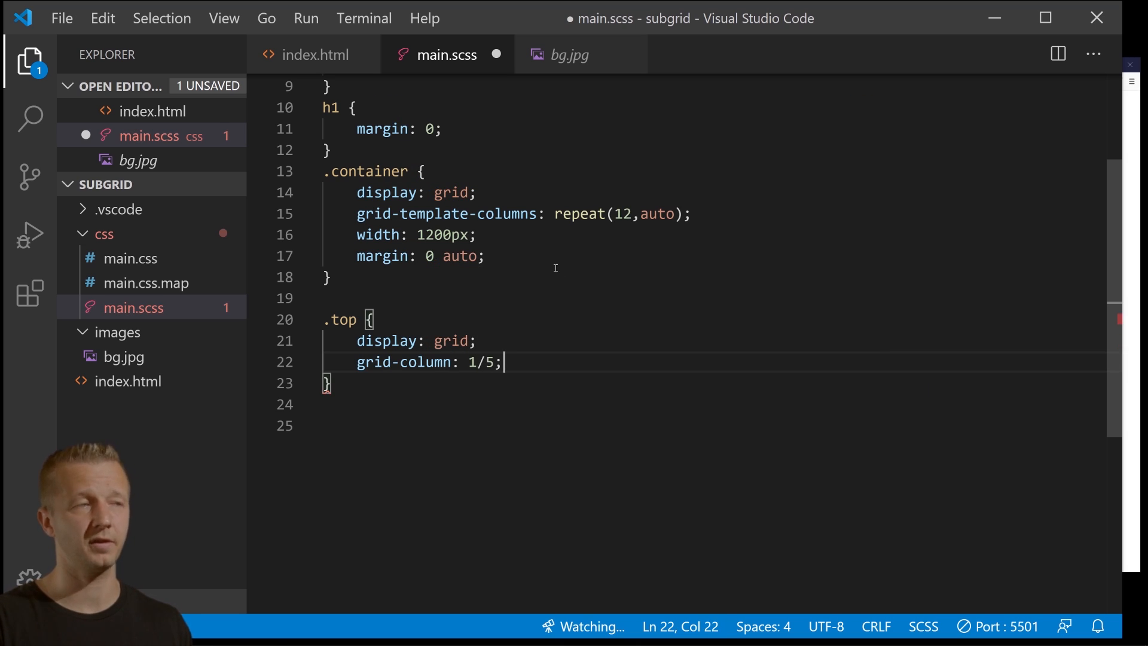
pyautogui.doubleClick(623, 214)
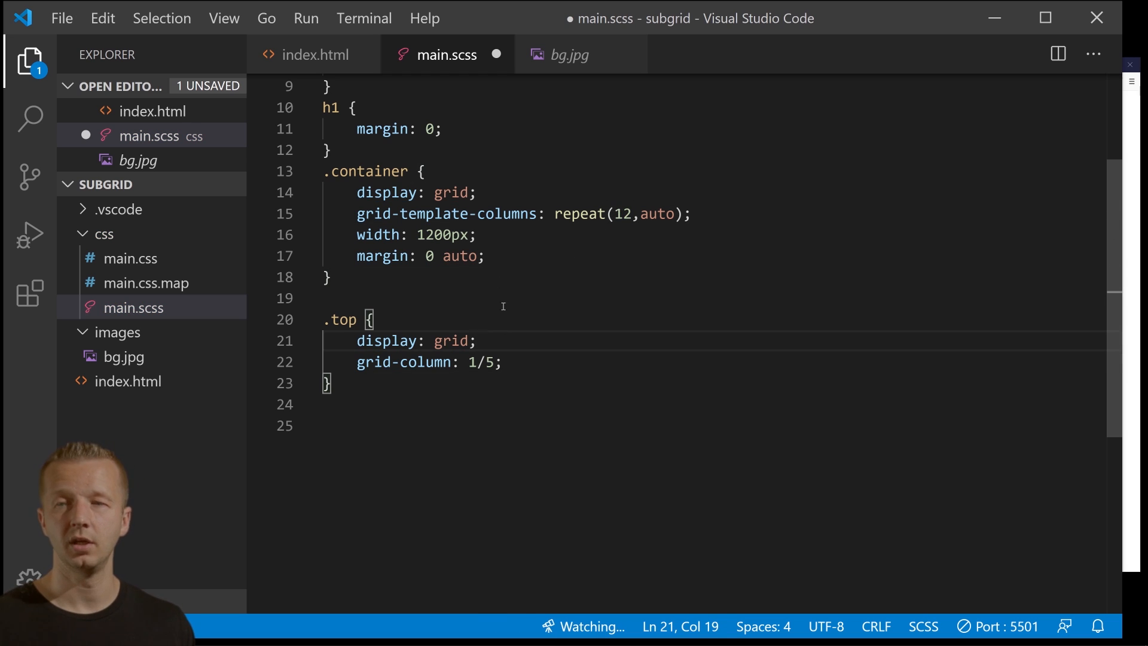
pyautogui.click(316, 55)
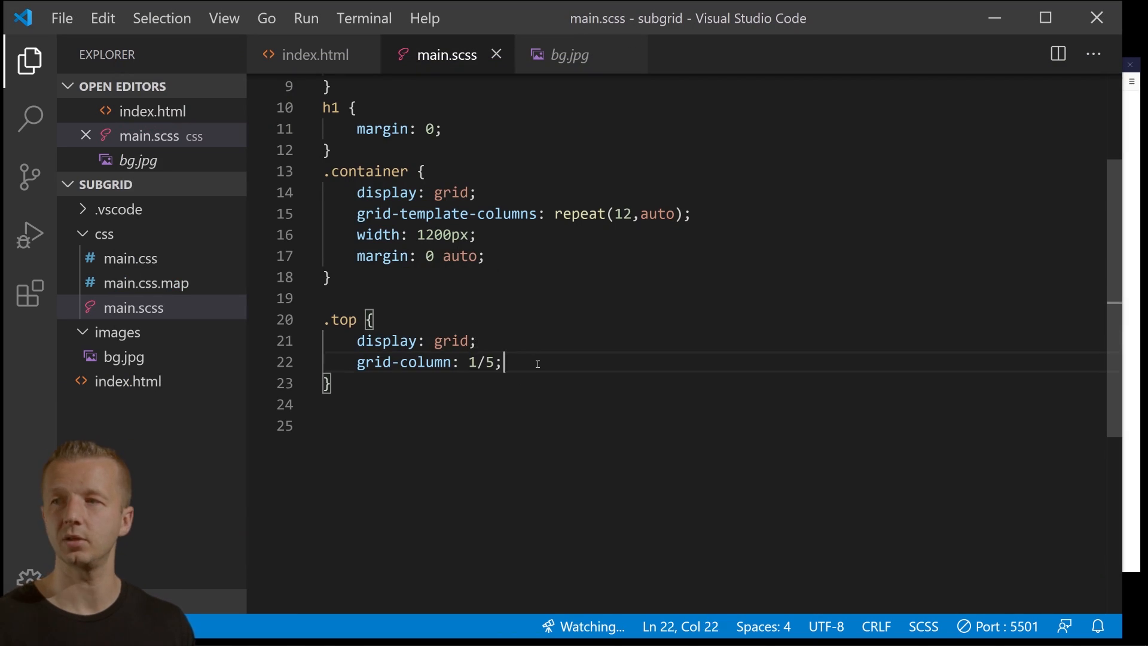
# Add background: black; and grid-column: 1/5; to the .top rule.
pyautogui.write('background:')
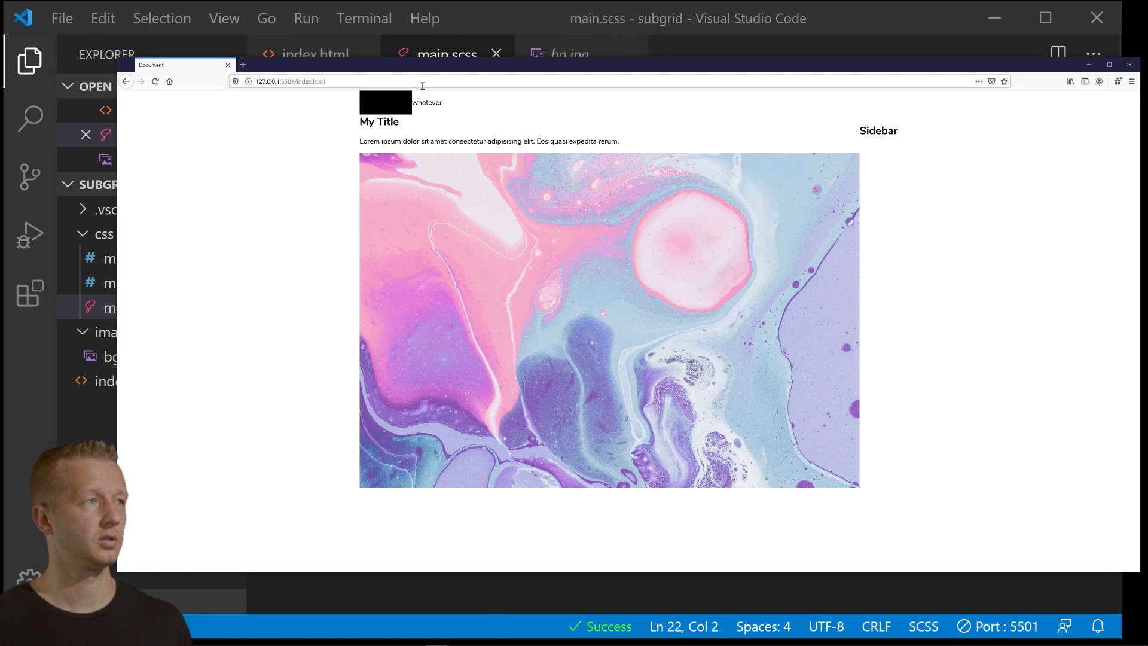
pyautogui.click(1126, 65)
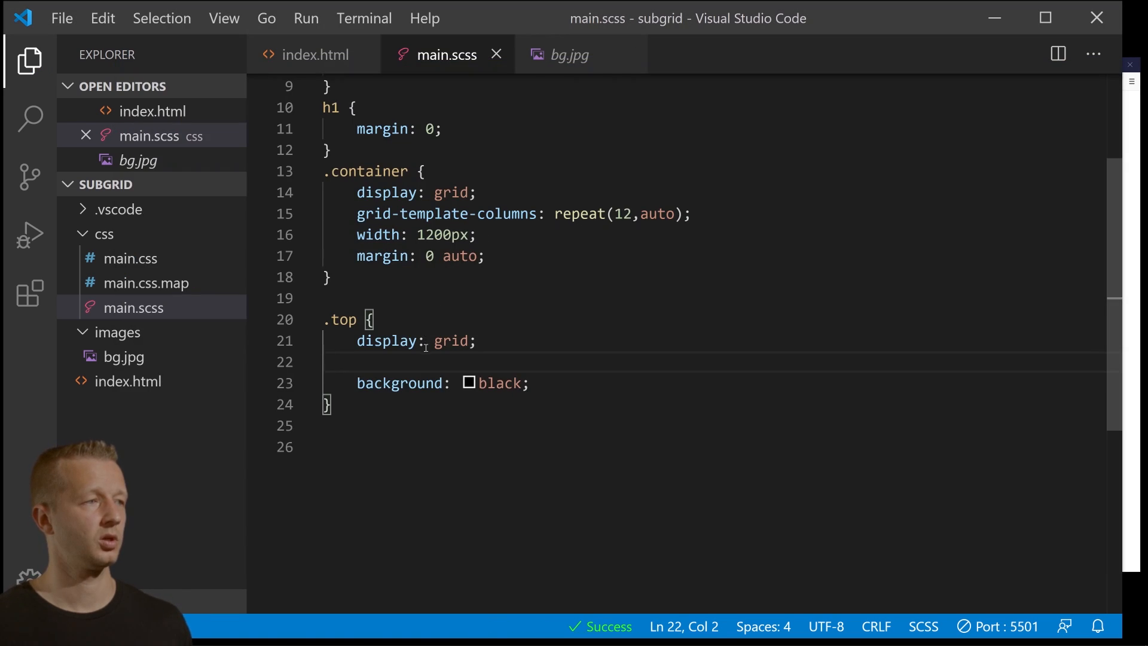
pyautogui.write('grid-column: 1/5;')
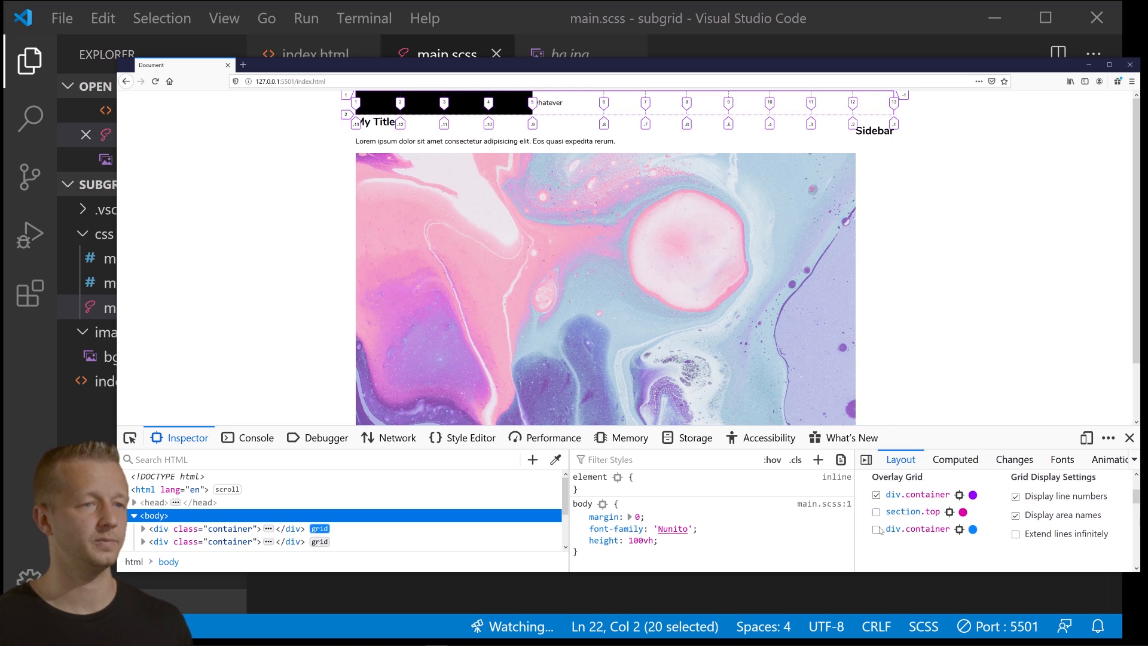
# Toggle the container grid overlays in the DevTools Layout panel to inspect the columns.
pyautogui.click(875, 529)
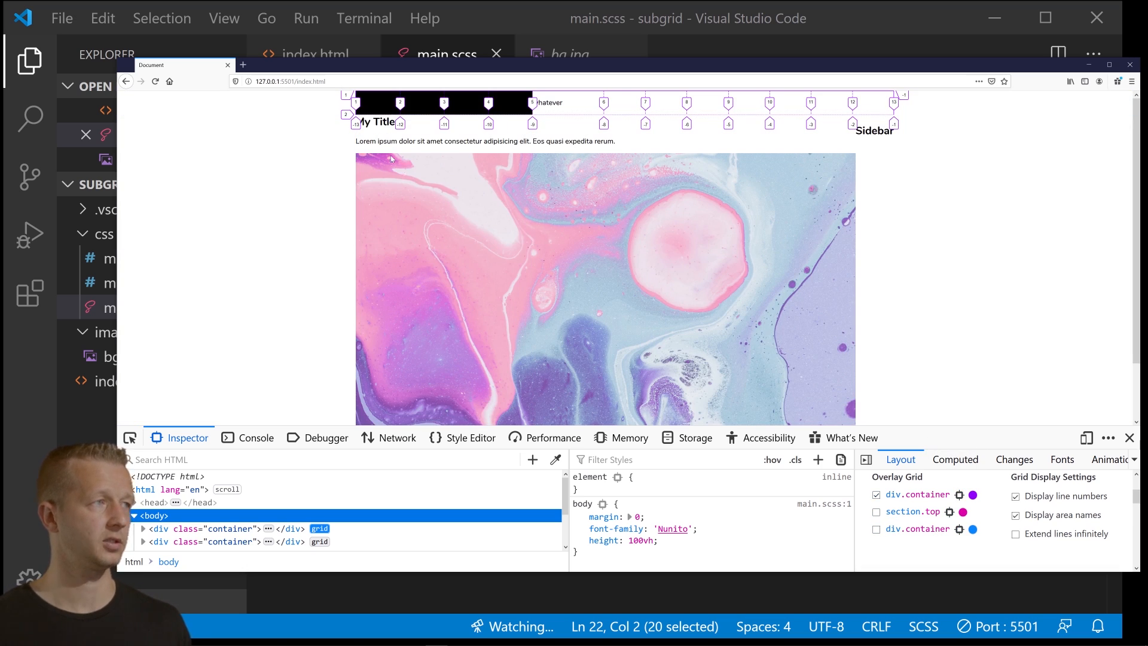
pyautogui.click(1017, 495)
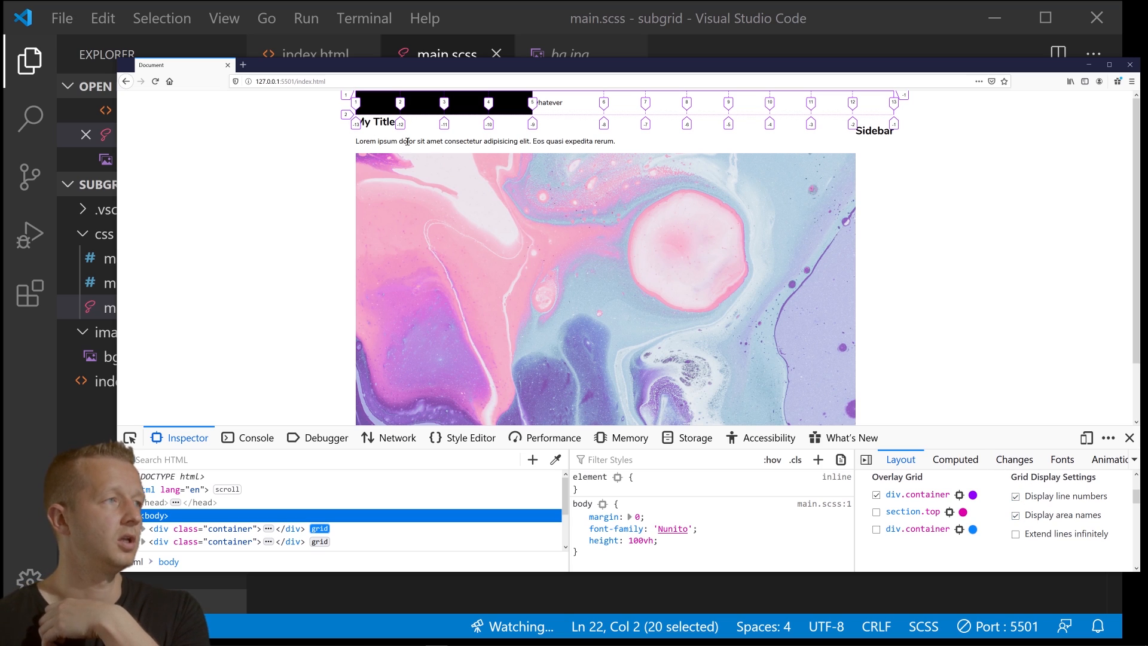
pyautogui.moveTo(521, 98)
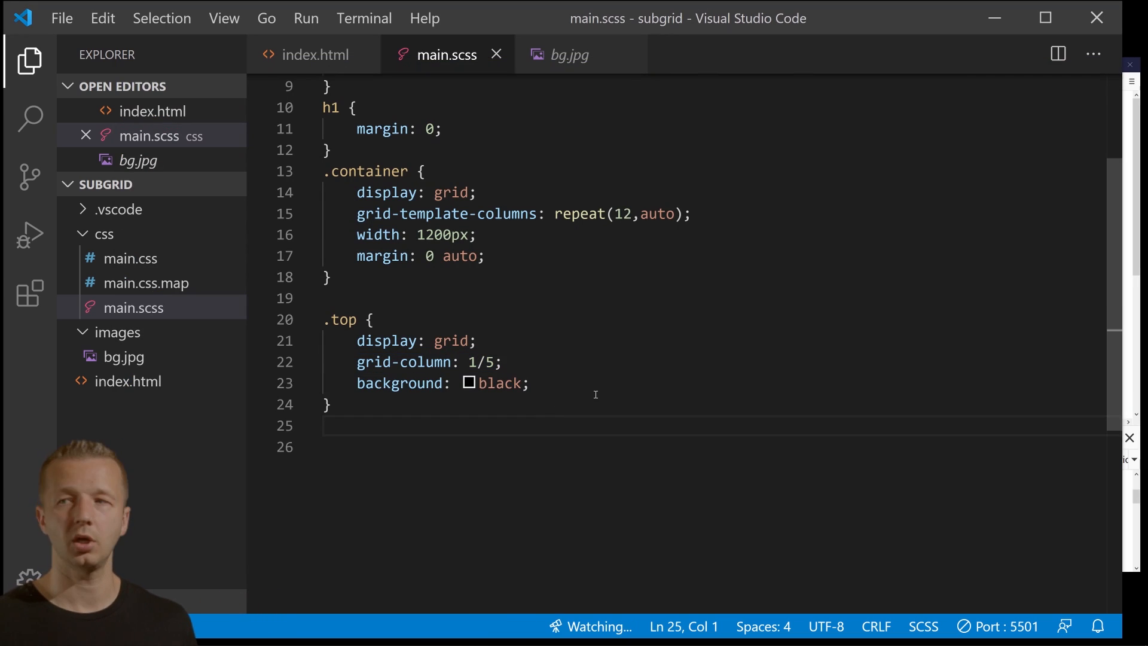
# Finish the .top styling, check p.side in index.html, and preview the result in the browser.
pyautogui.write('color: white;')
pyautogui.write('height: 30')
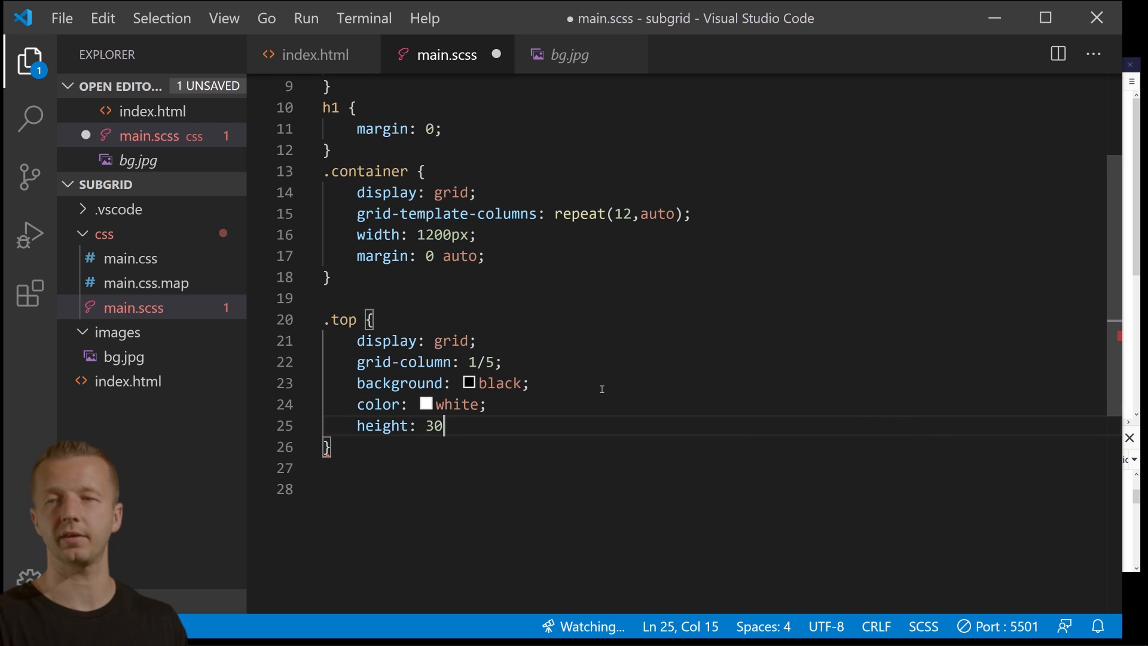
pyautogui.write('vh;')
pyautogui.write('padding: 1.5em;')
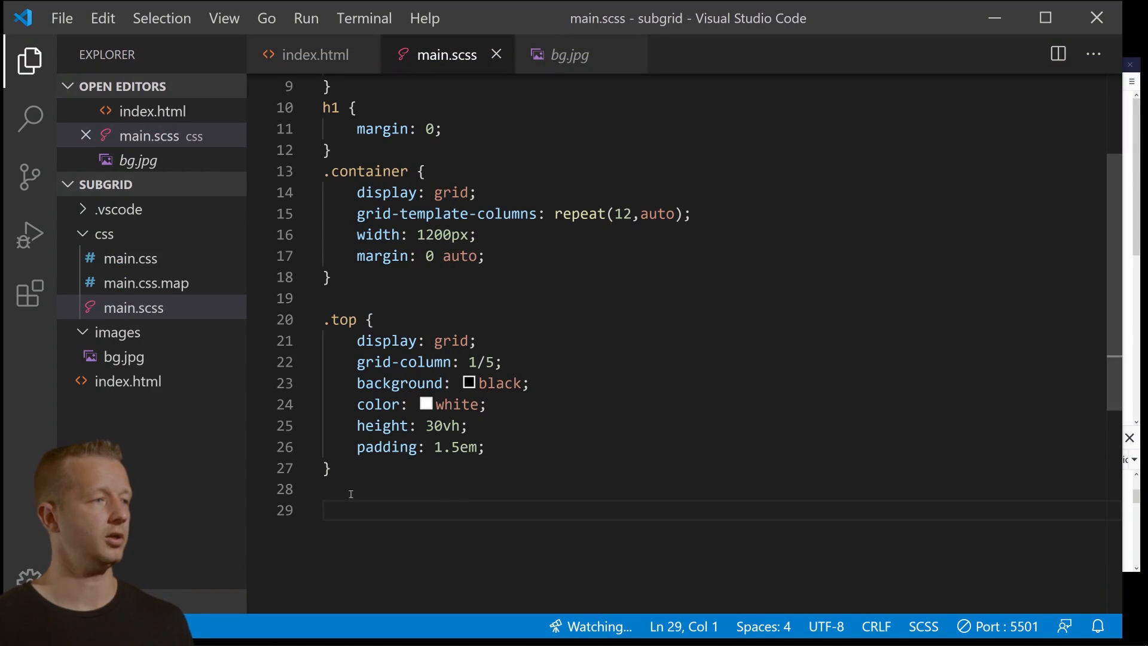
pyautogui.click(313, 55)
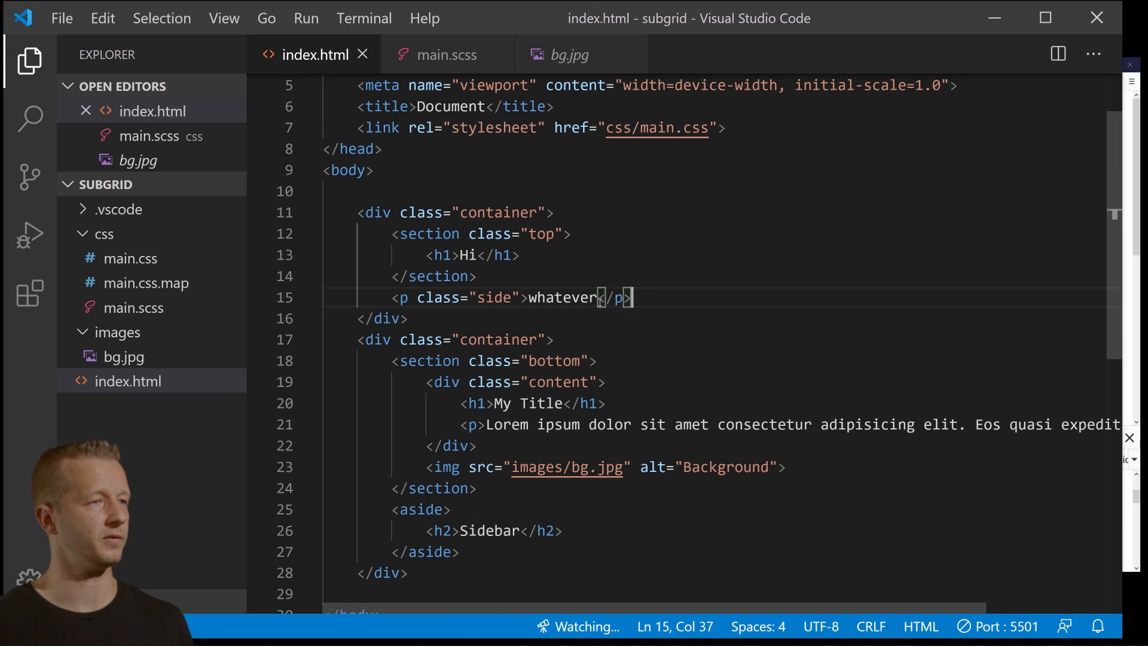
pyautogui.click(445, 54)
pyautogui.write('grid-column: 5/13;')
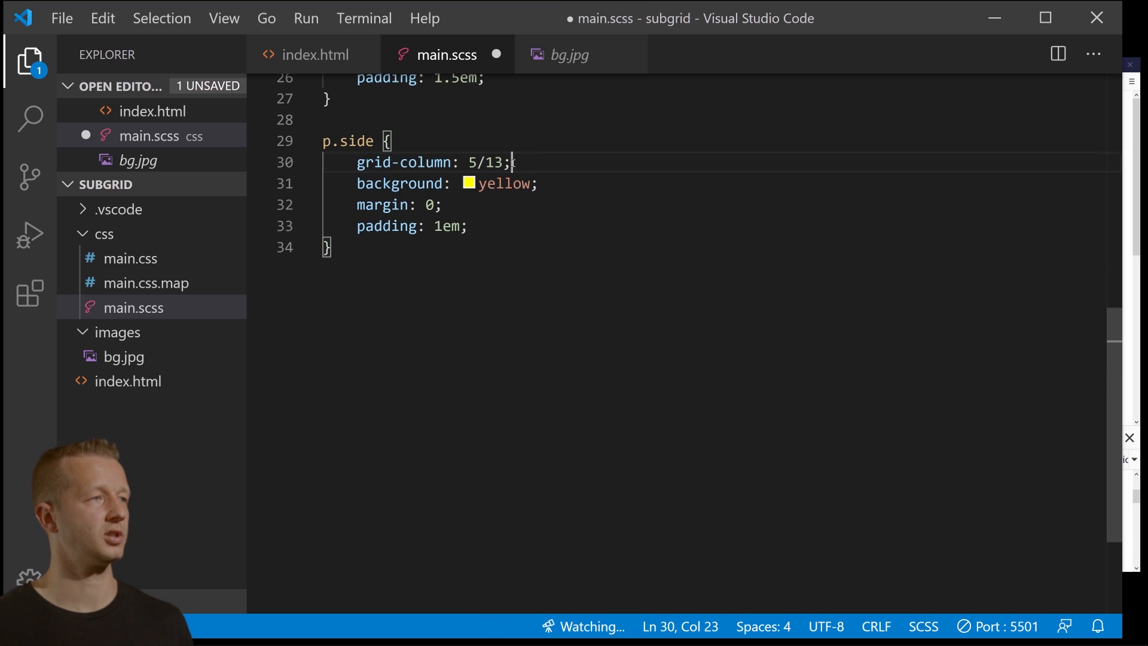
pyautogui.click(467, 226)
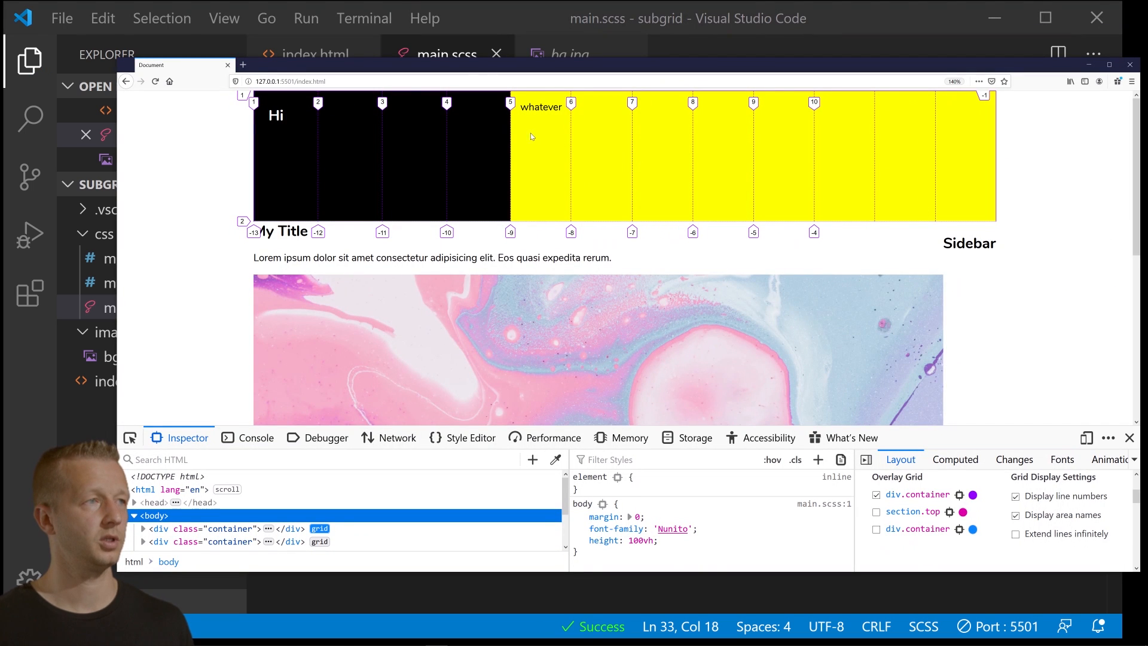
pyautogui.moveTo(601, 118)
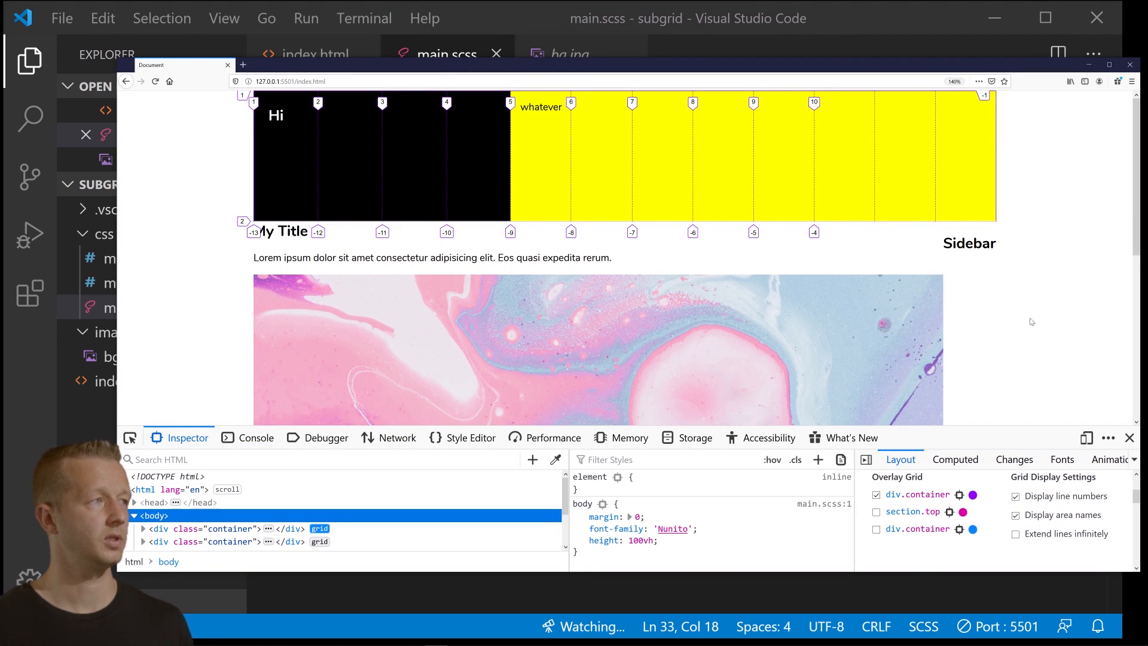
pyautogui.moveTo(536, 172)
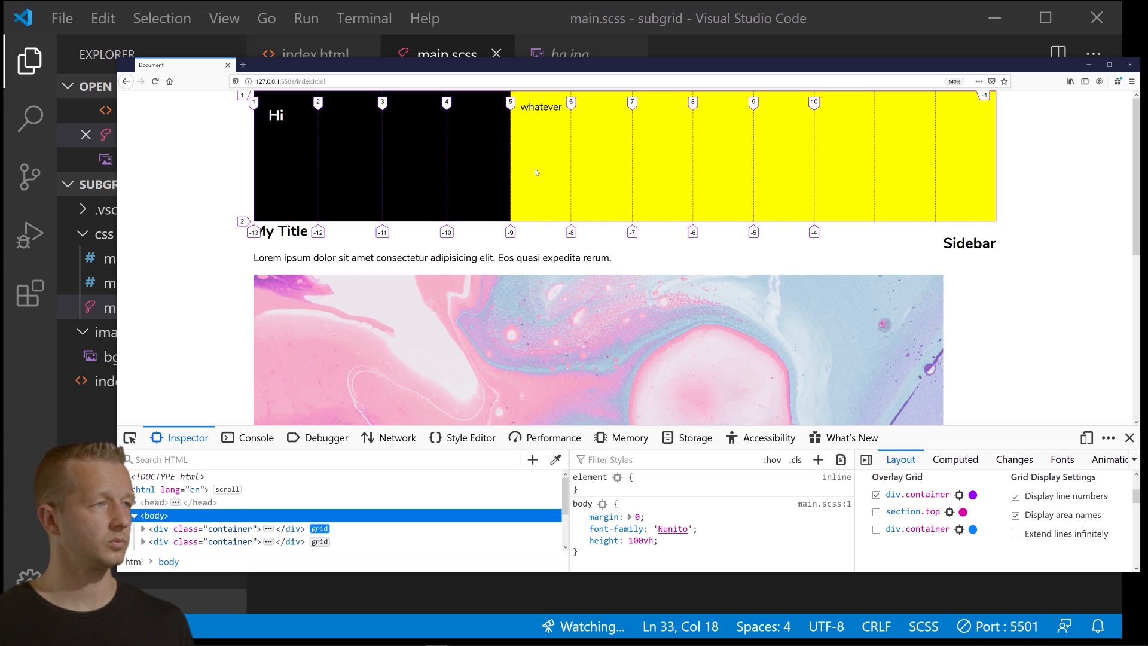
pyautogui.scroll(-3)
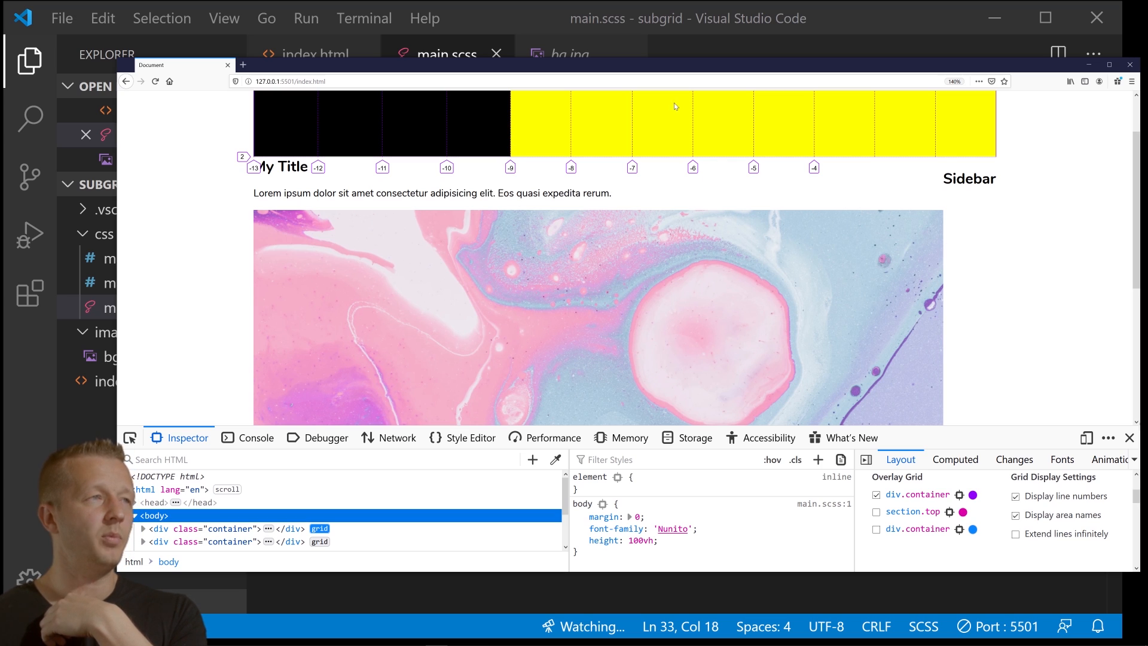
pyautogui.click(315, 55)
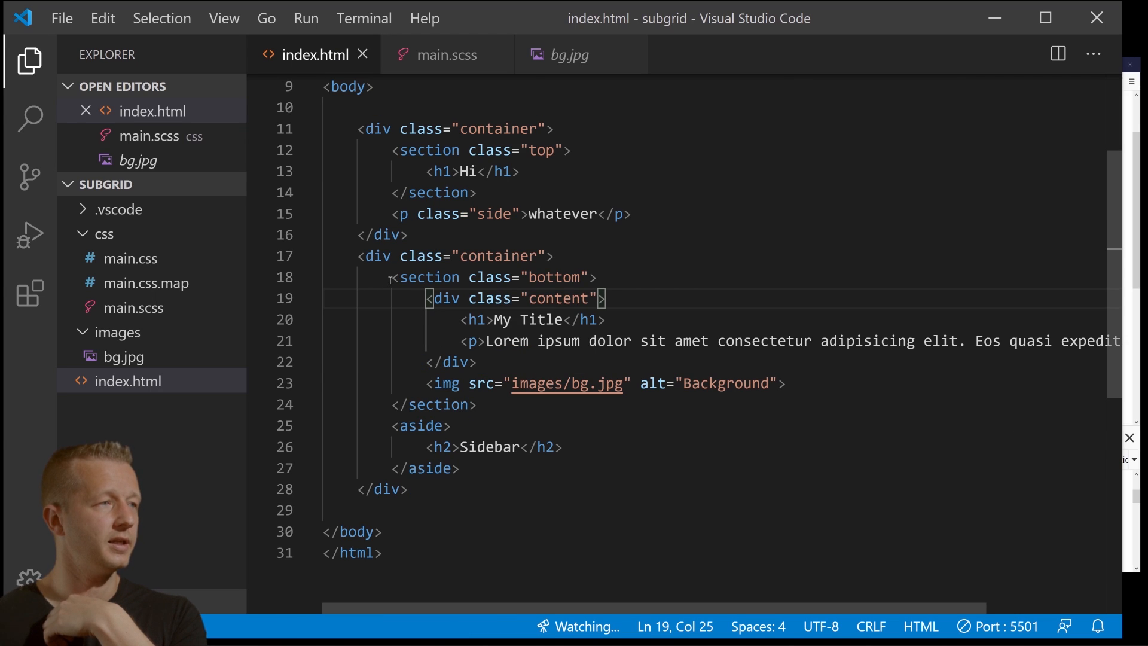
# Highlight the second container's section.bottom content and img lines in index.html, then return to main.scss.
pyautogui.click(395, 278)
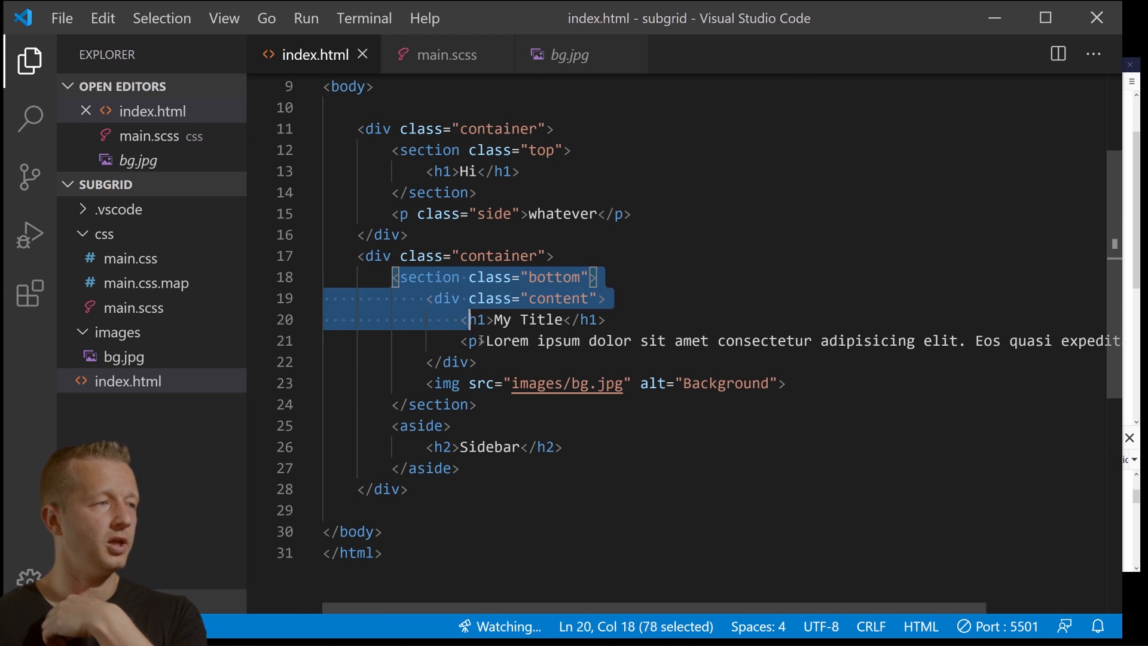
pyautogui.click(442, 299)
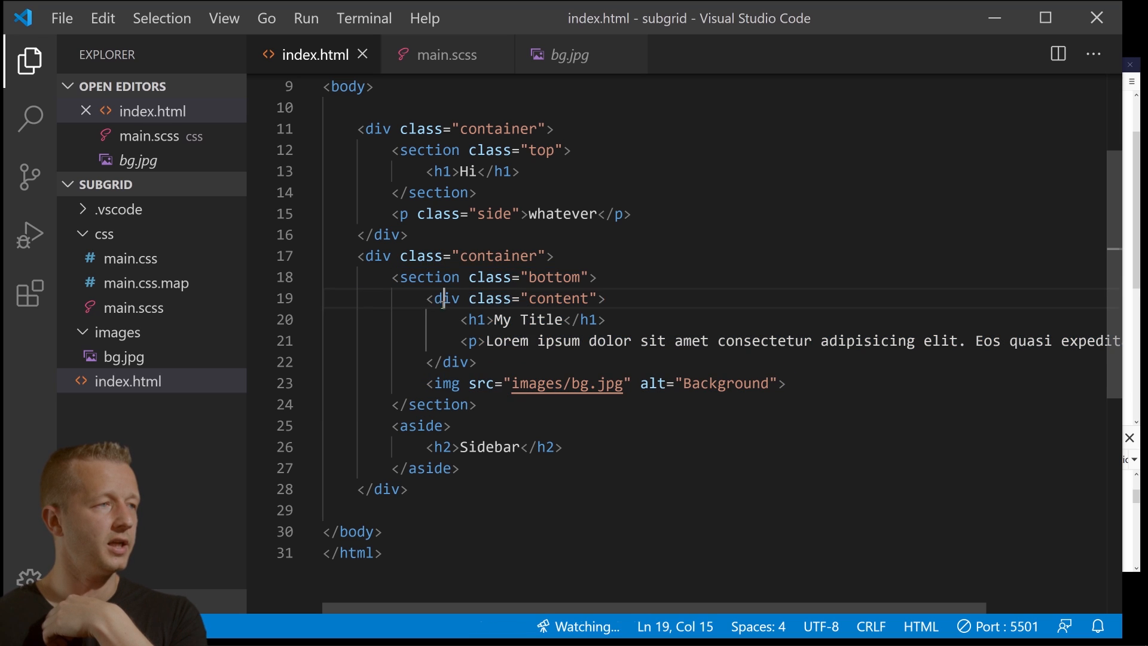
pyautogui.moveTo(427, 297); pyautogui.dragTo(786, 383)
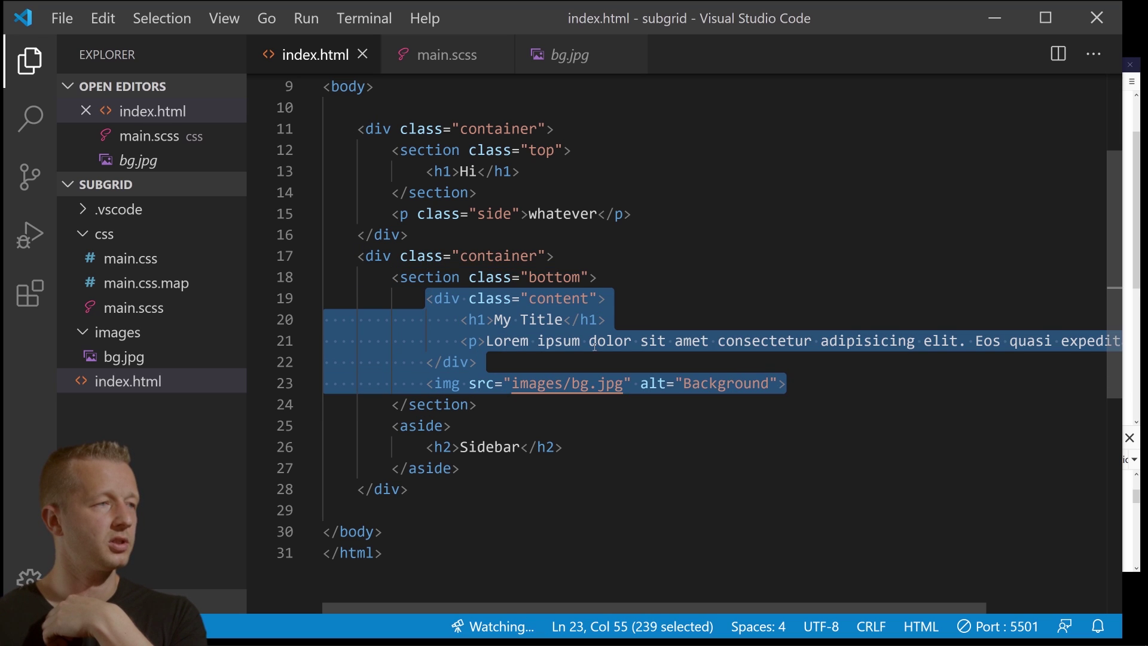
pyautogui.moveTo(421, 256)
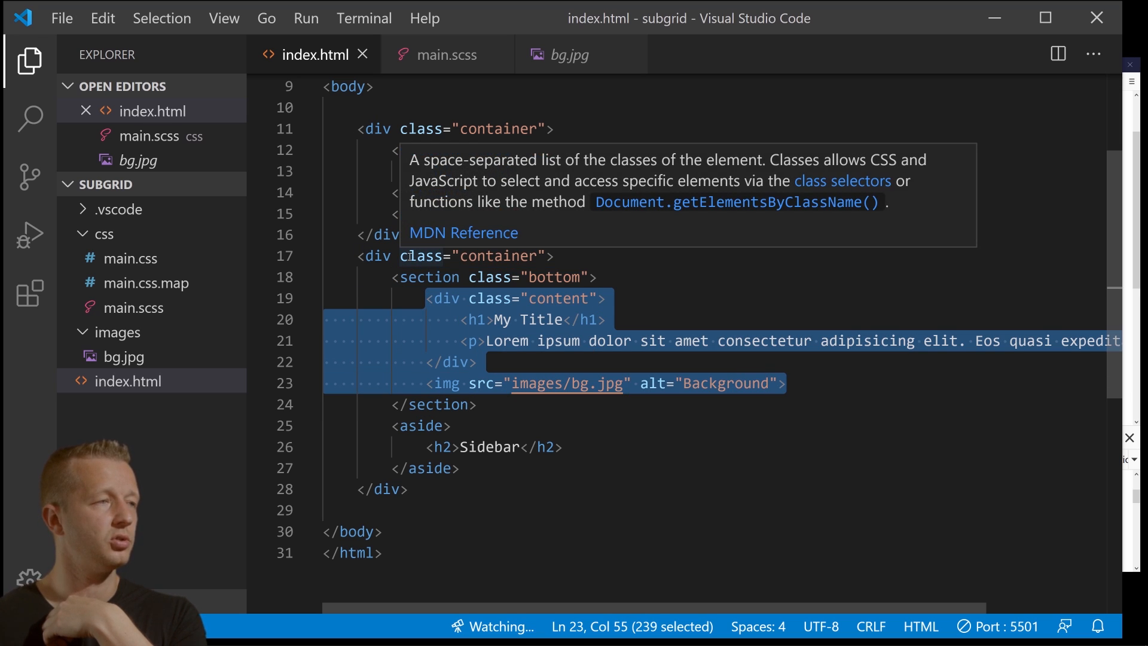
pyautogui.click(373, 256)
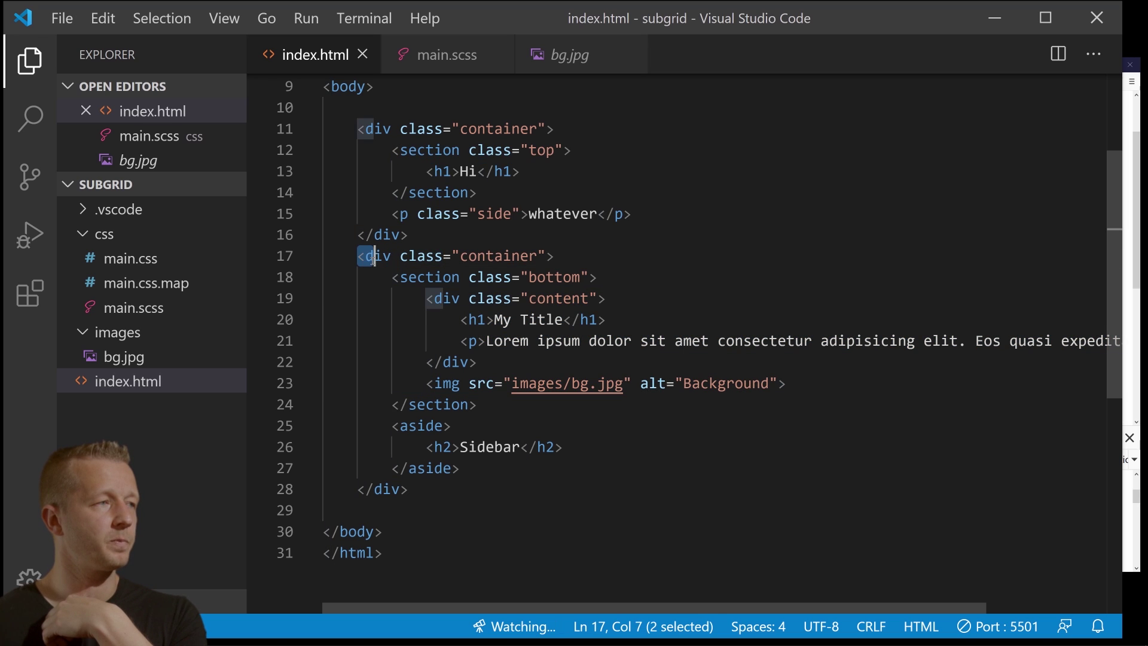
pyautogui.moveTo(372, 256); pyautogui.dragTo(459, 468)
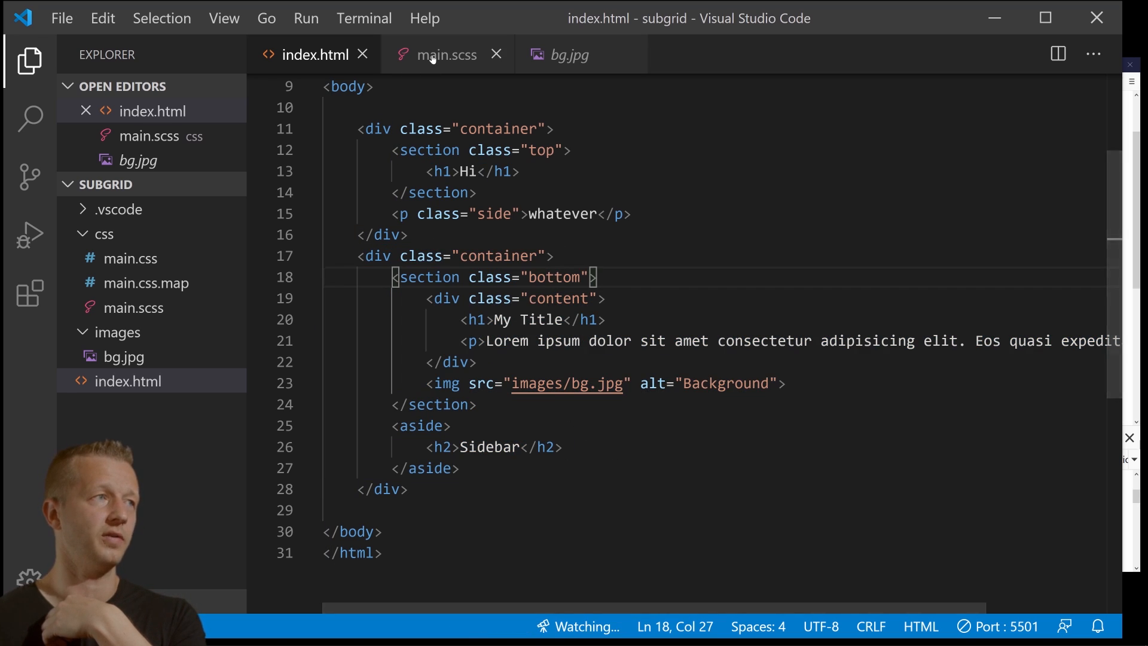
pyautogui.click(448, 54)
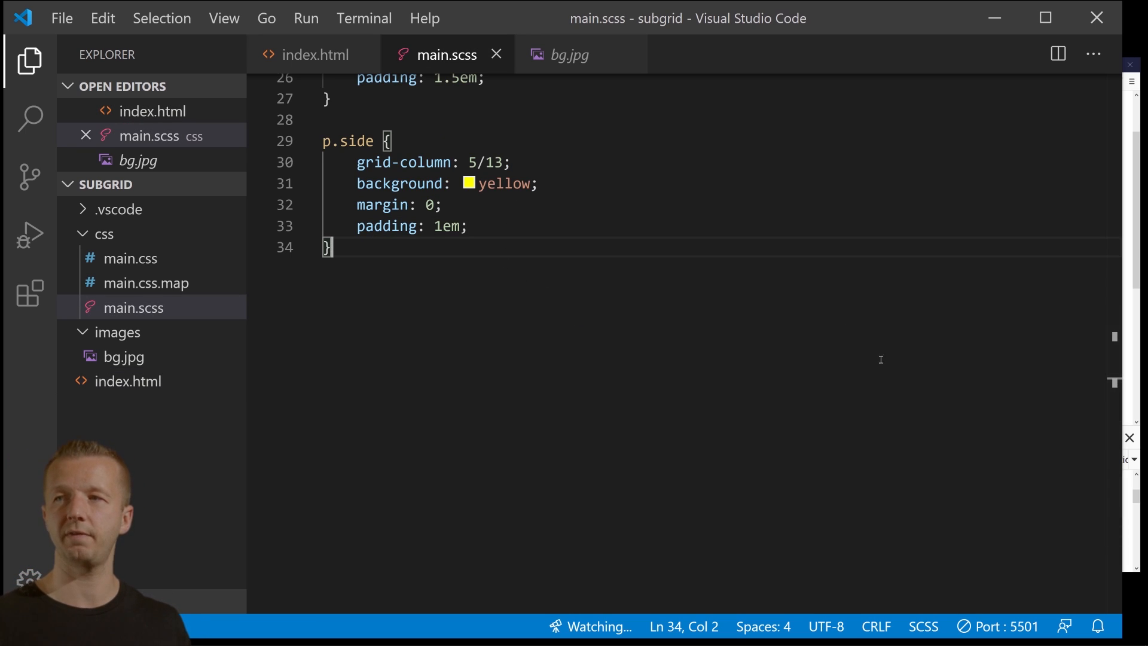
# Add a .bottom rule with display: grid; and grid-column: 1/9; and save.
pyautogui.write('.')
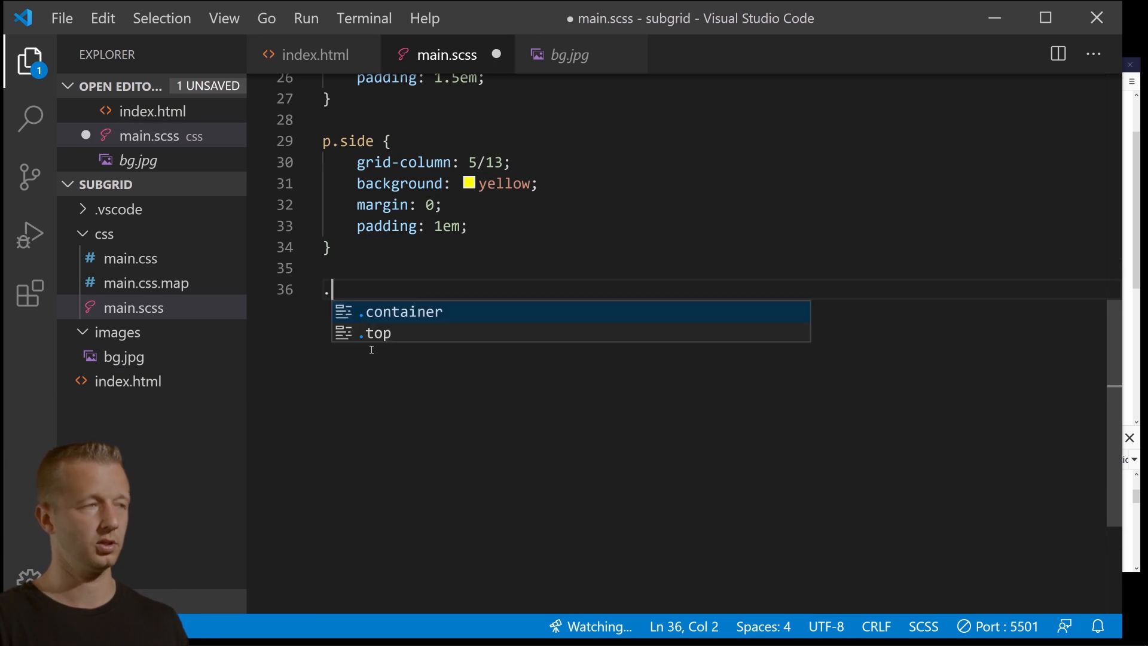
pyautogui.write('bottom {')
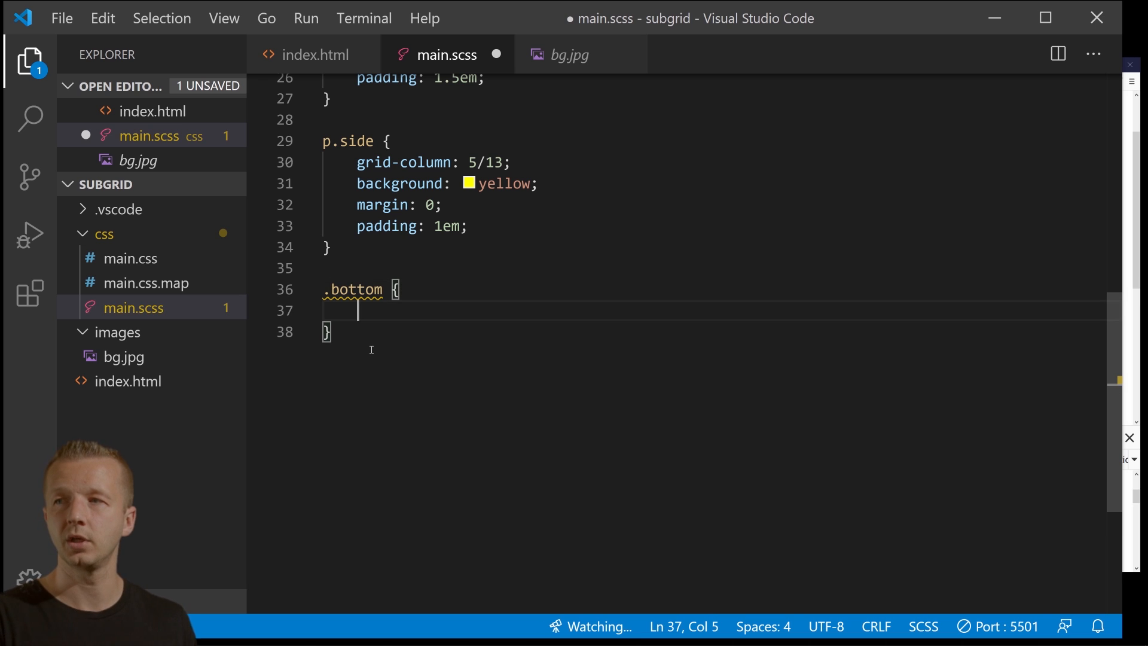
pyautogui.write('display: grid;')
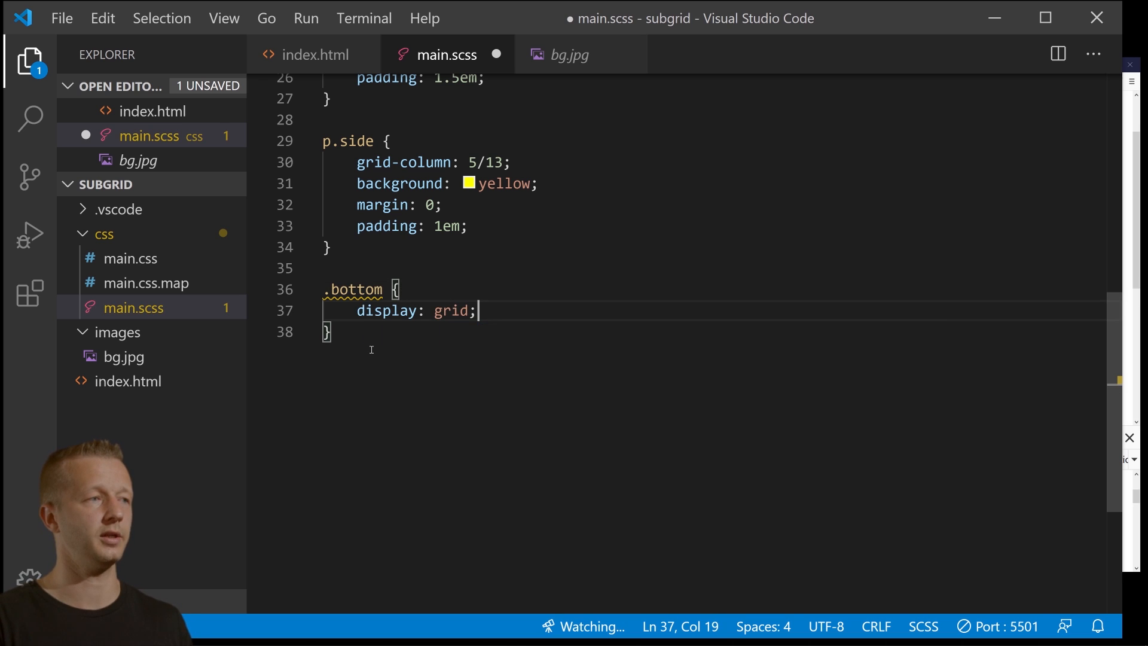
pyautogui.click(316, 55)
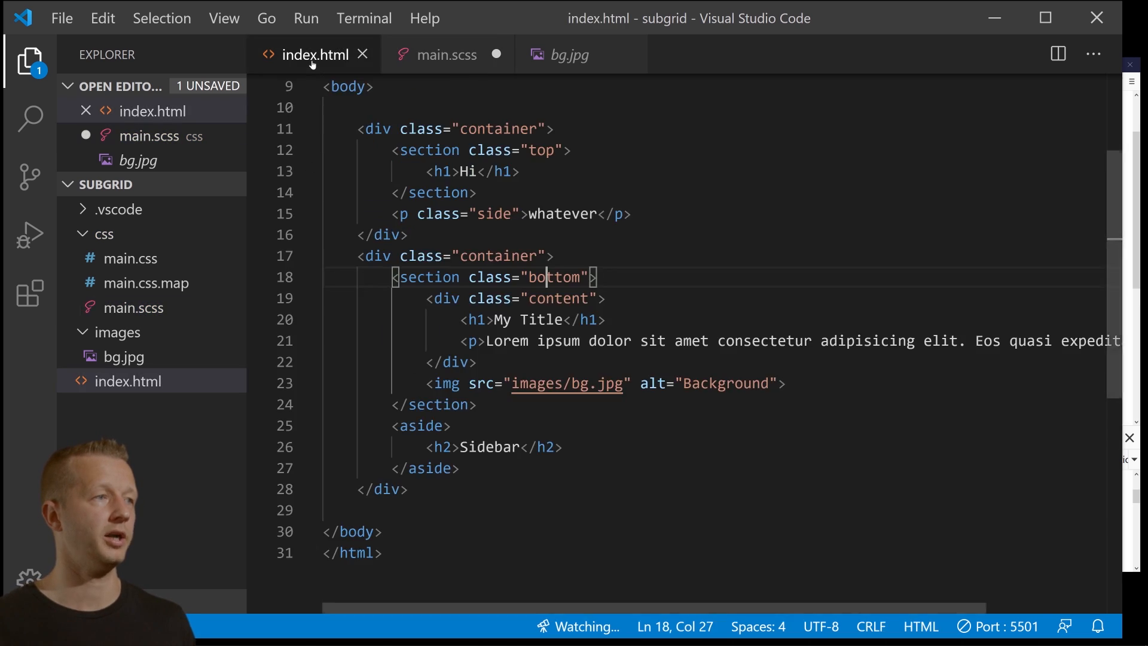
pyautogui.moveTo(392, 276); pyautogui.dragTo(596, 276)
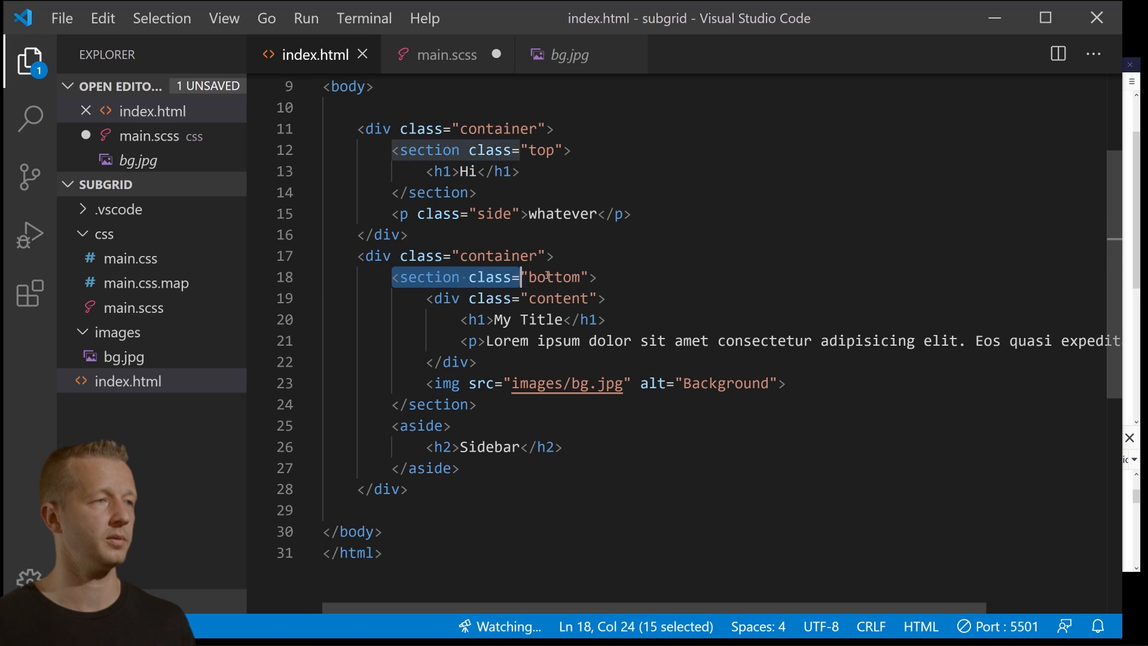
pyautogui.click(446, 54)
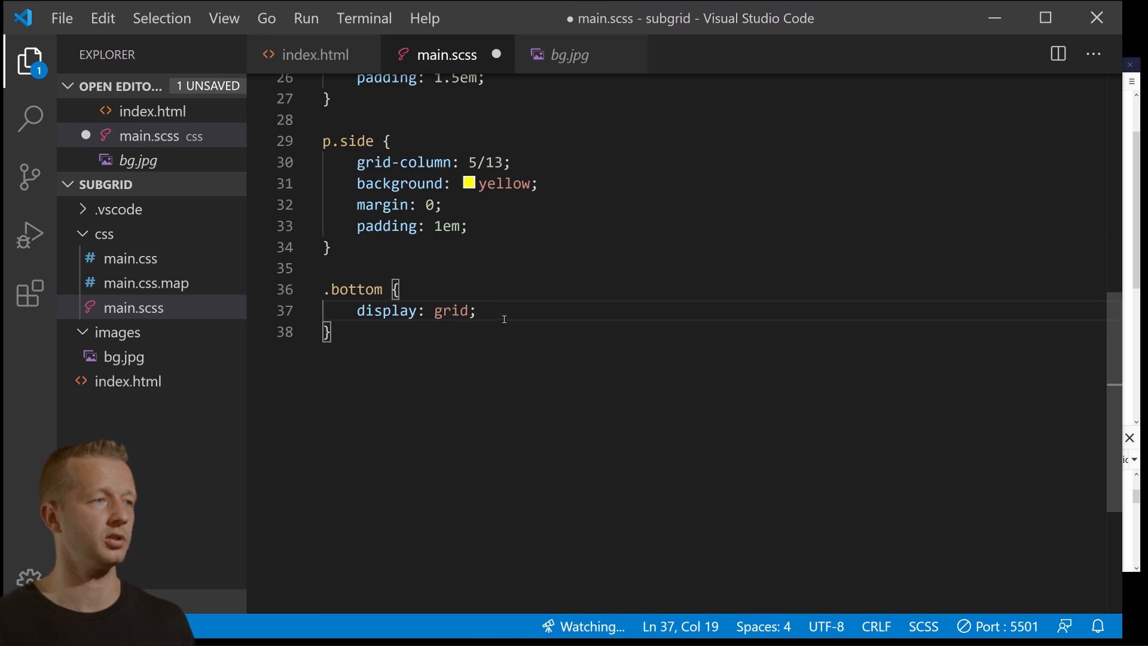
pyautogui.write('g')
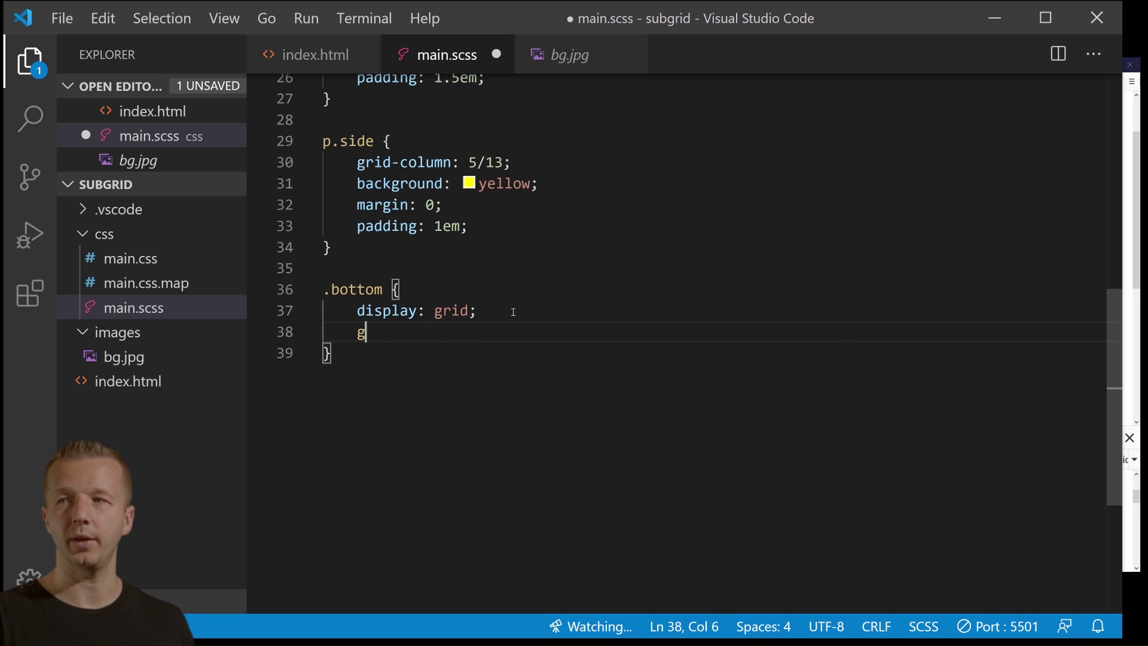
pyautogui.write('grid-column:')
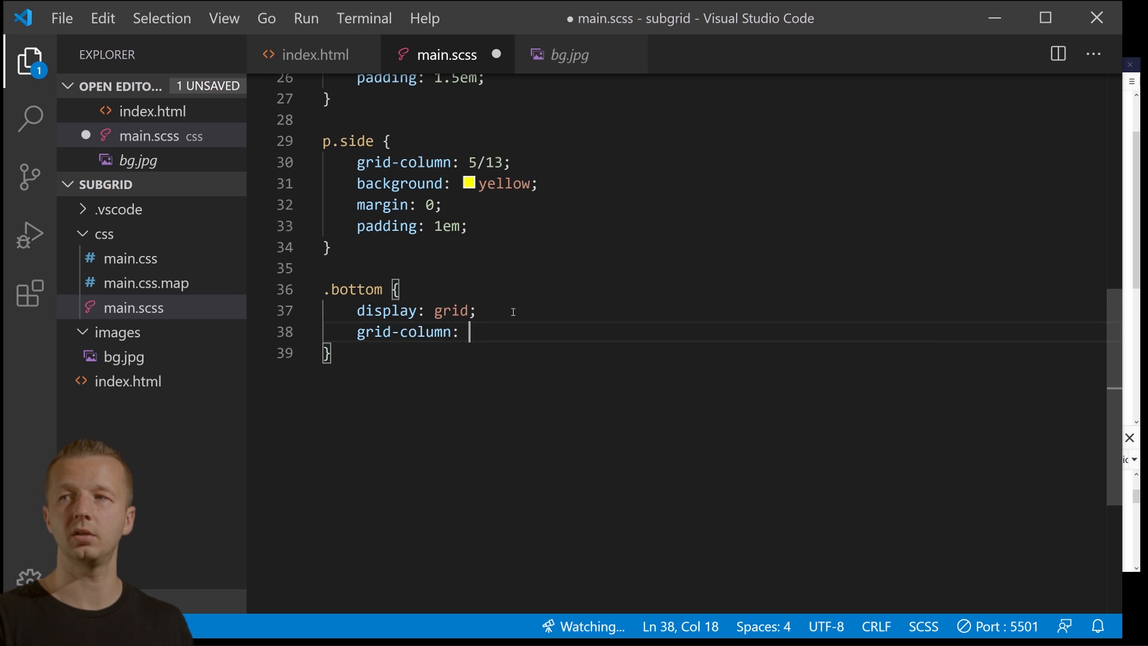
pyautogui.write('1/9;')
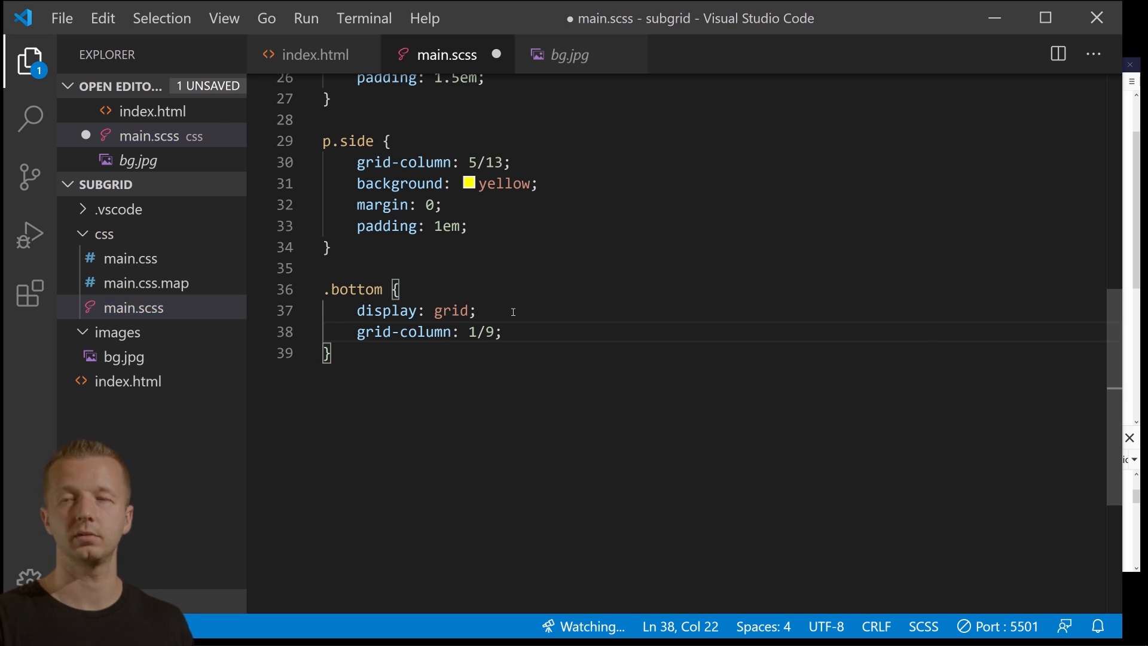
pyautogui.press('ctrl+s')
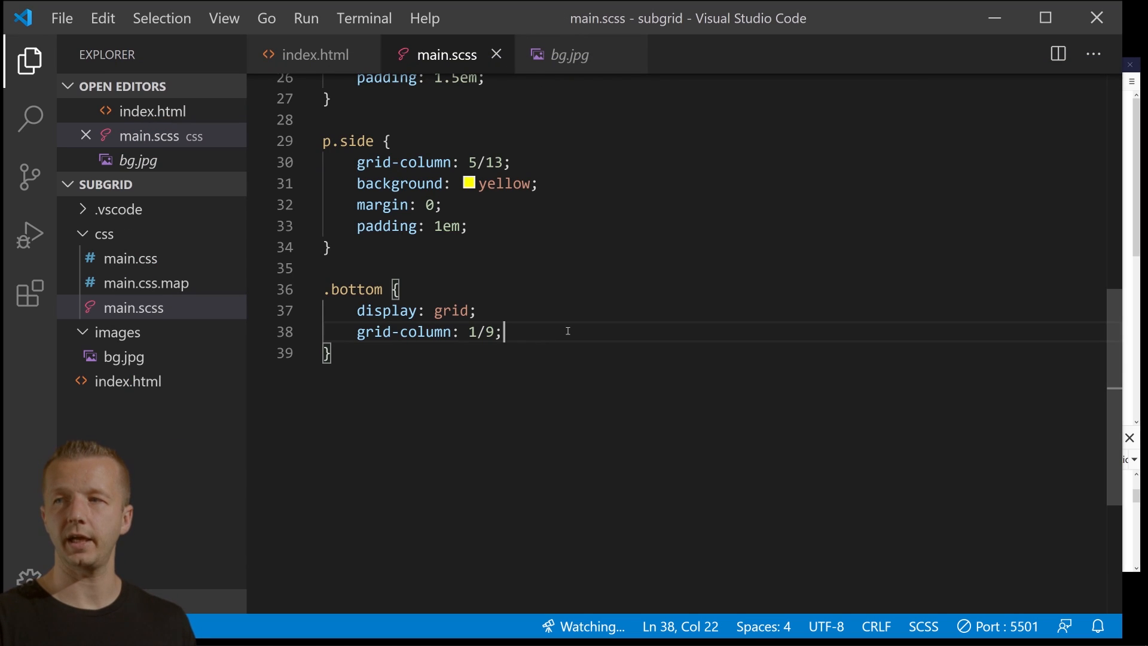
# Nest .content (grid-column 1/5, padding 1.5em) and img (grid-column 5/9) inside .bottom.
pyautogui.write('.conten')
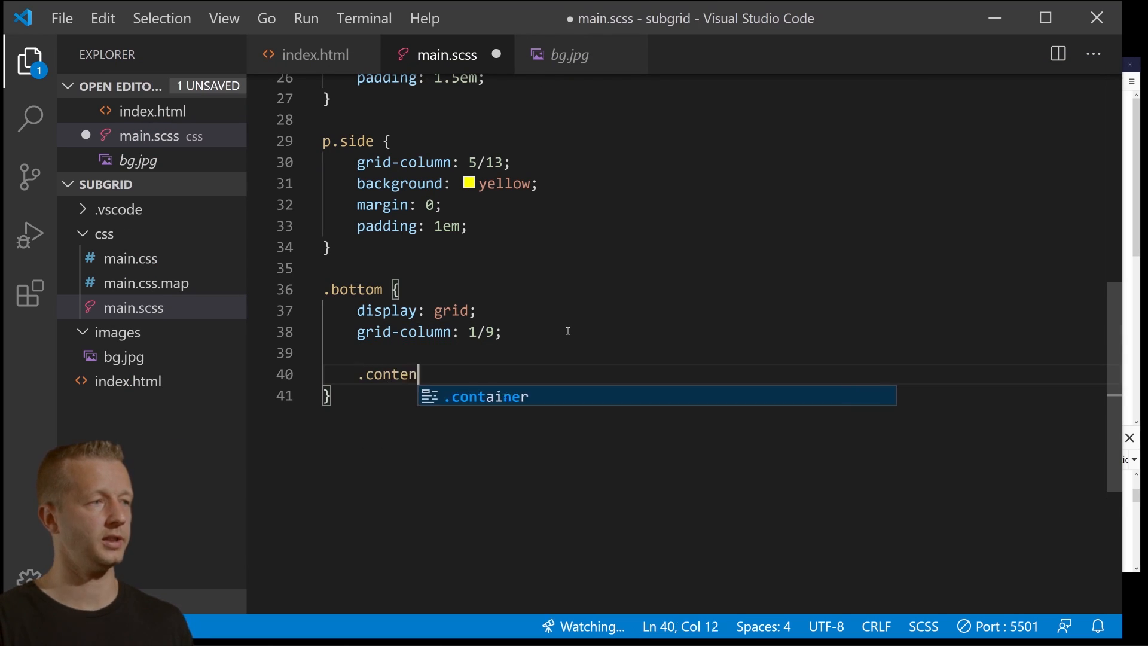
pyautogui.write('t {')
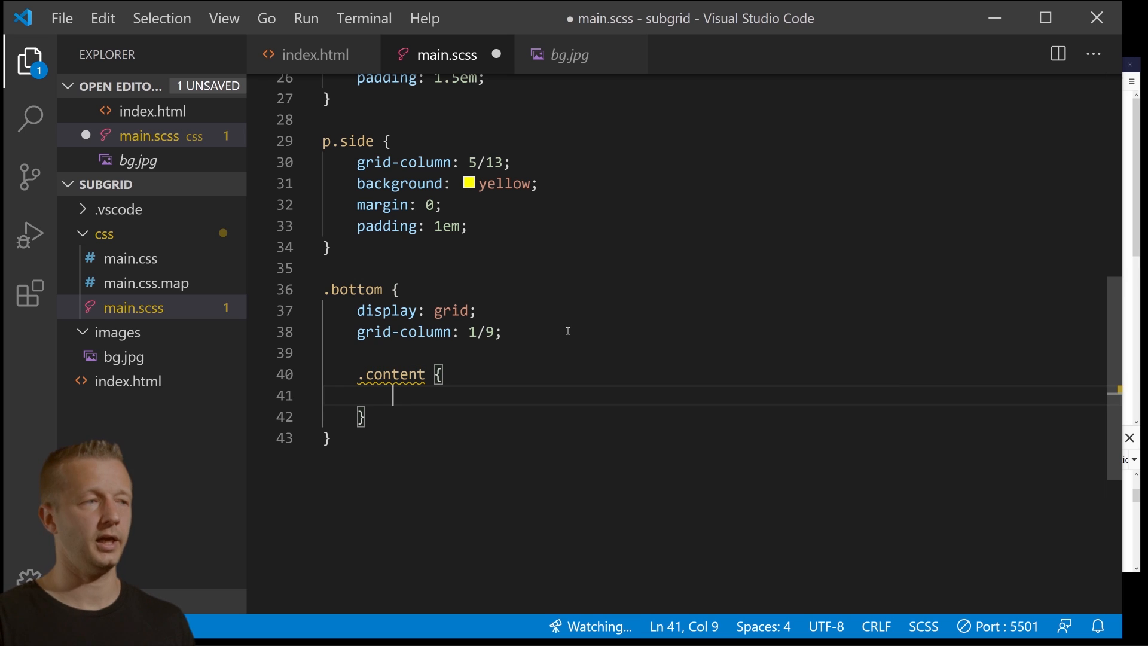
pyautogui.write('grid-column: 1/')
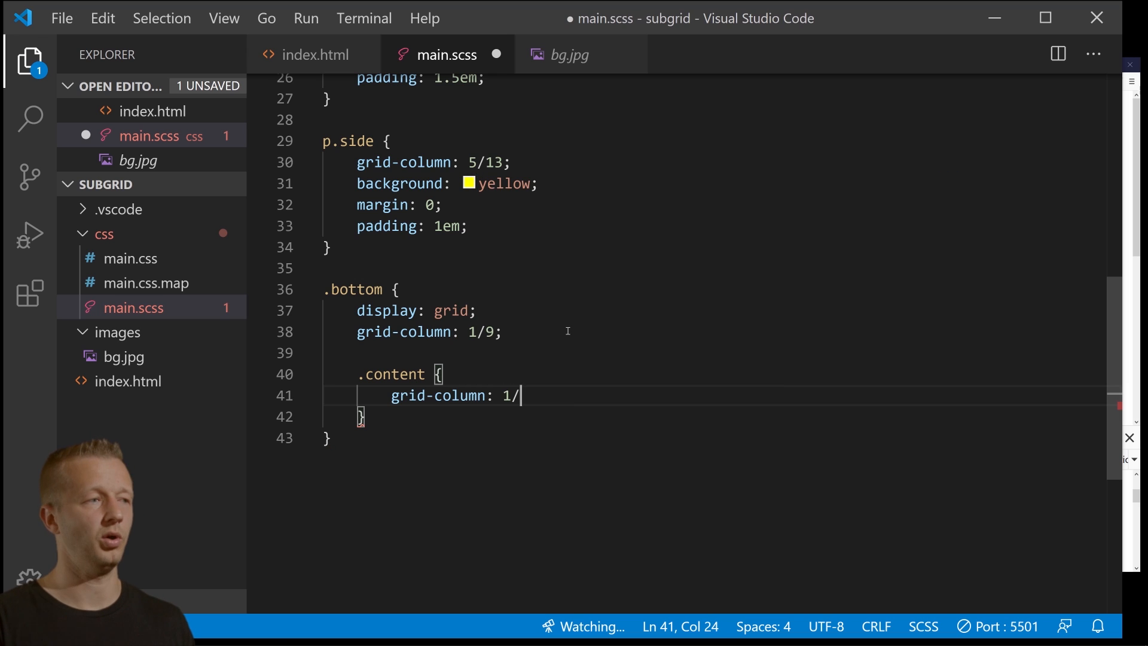
pyautogui.write('padding: 1.5em;')
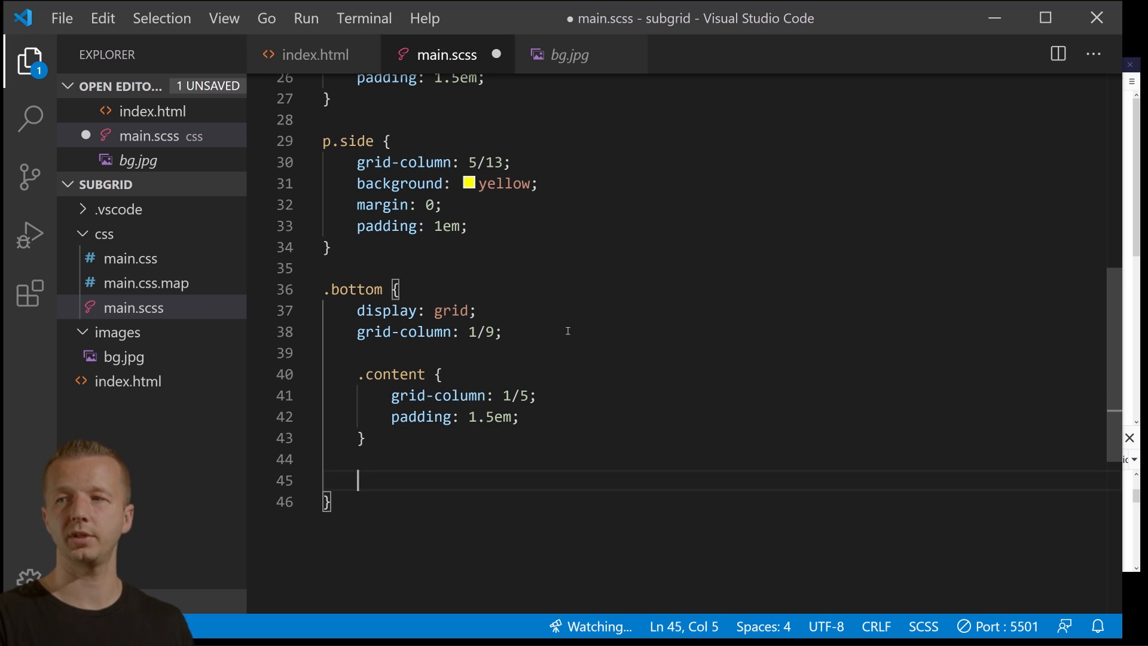
pyautogui.write('img {')
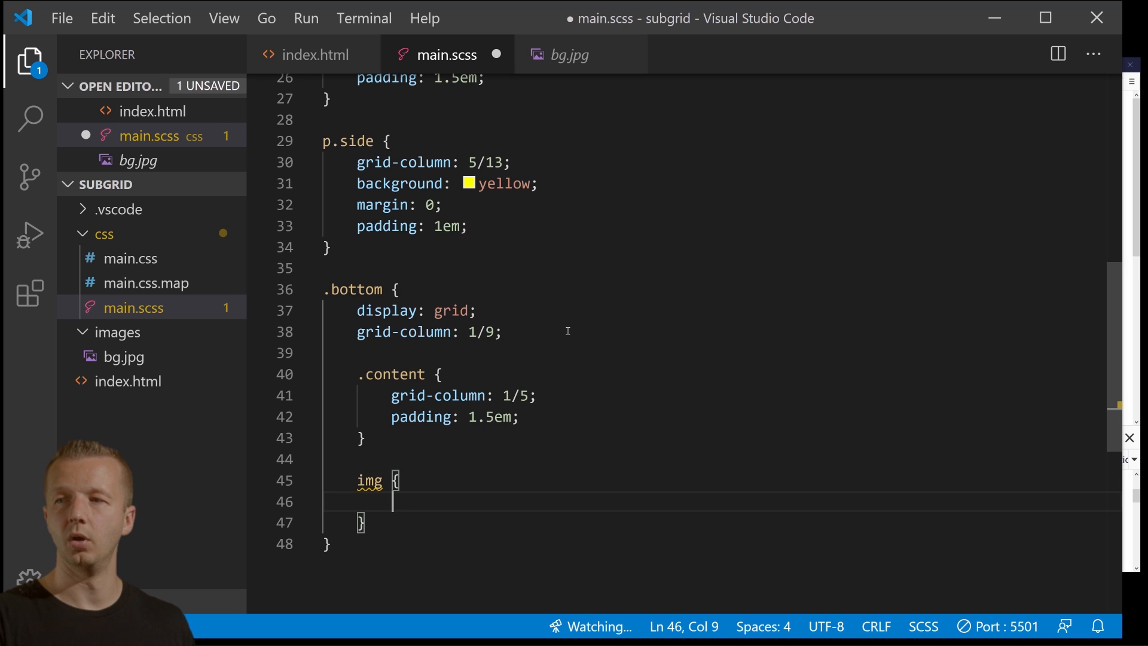
pyautogui.write('grid-column')
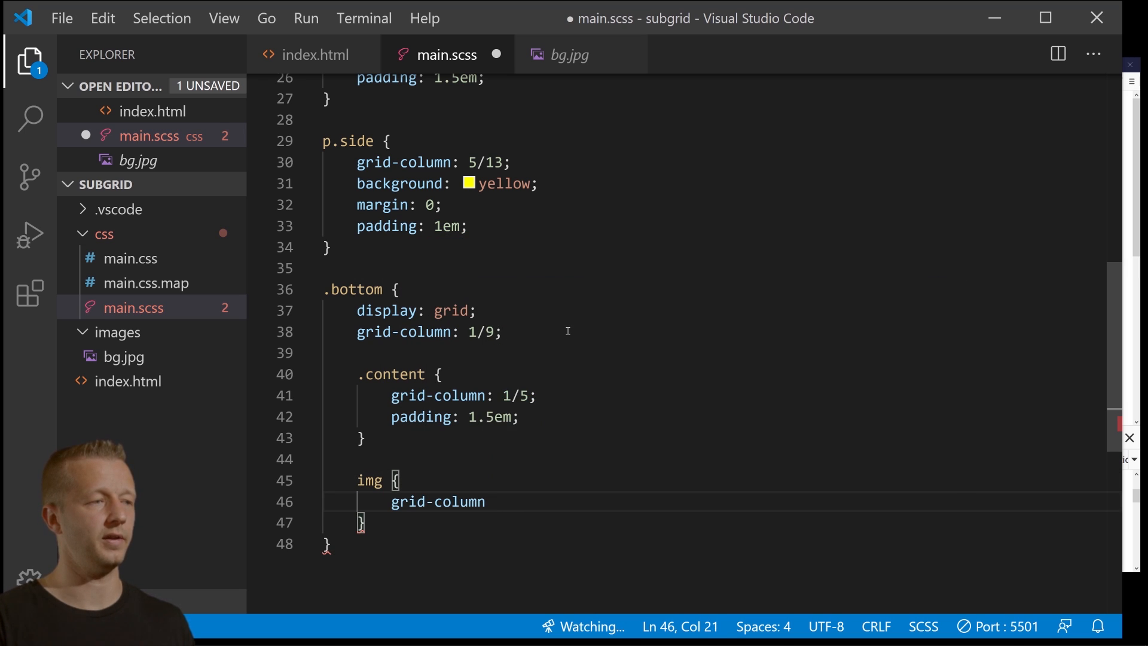
pyautogui.write(':')
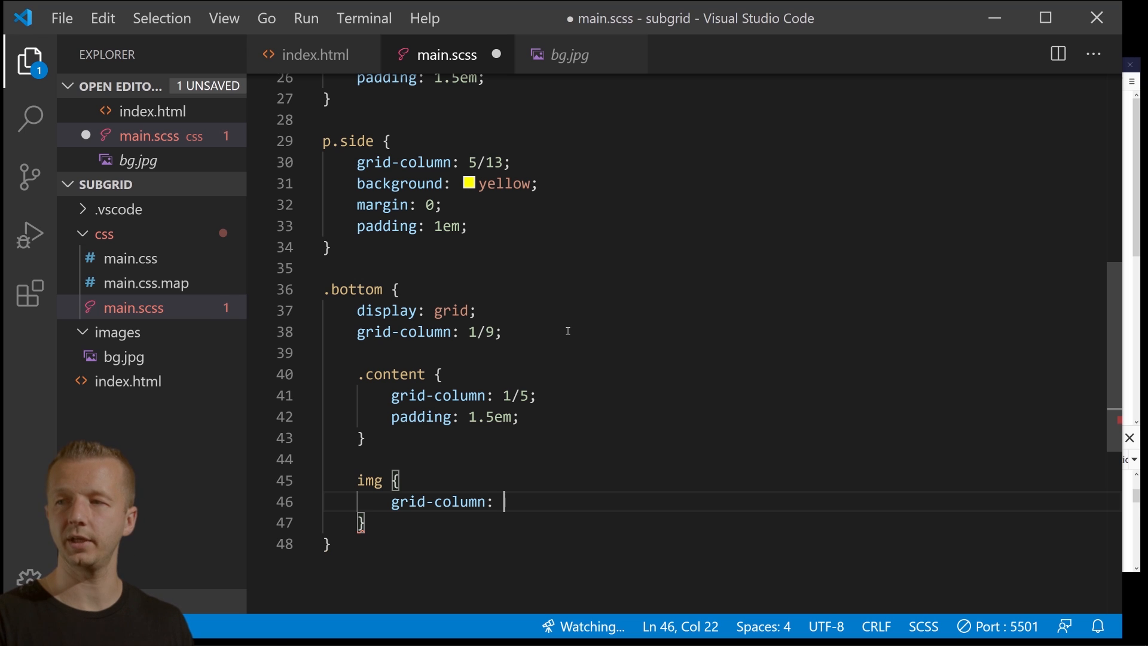
pyautogui.write('5/9;')
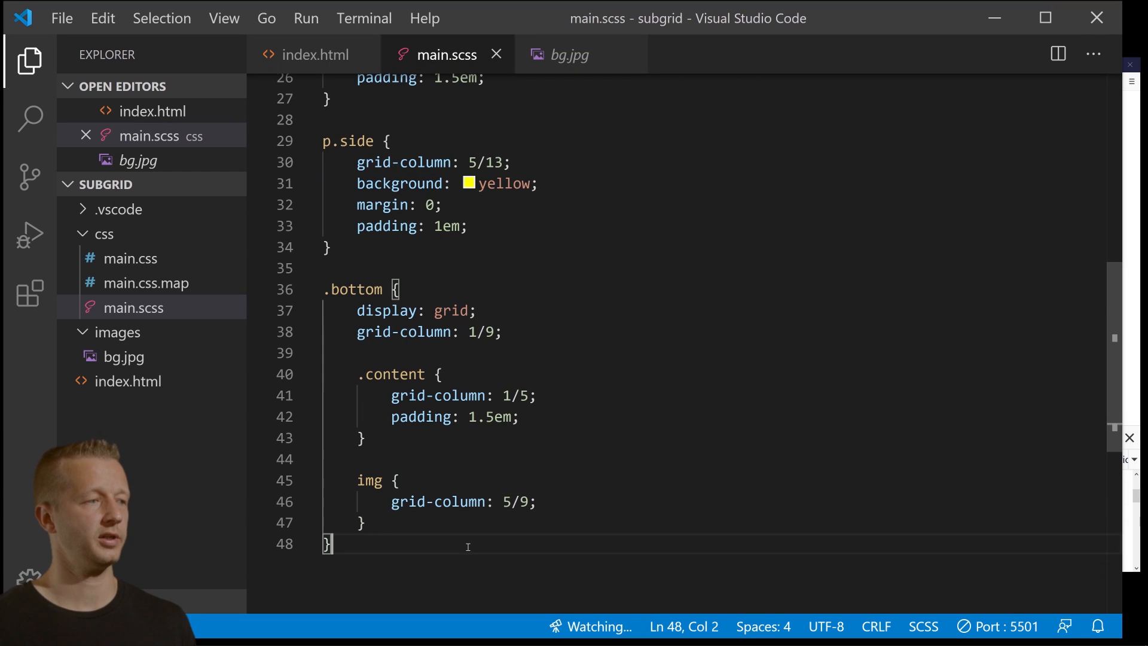
# Write an aside rule with grid-column: 9/12; and padding: 1.5em;, then begin an h2 block.
pyautogui.write('aside {')
pyautogui.write('grid-column: 9/12;')
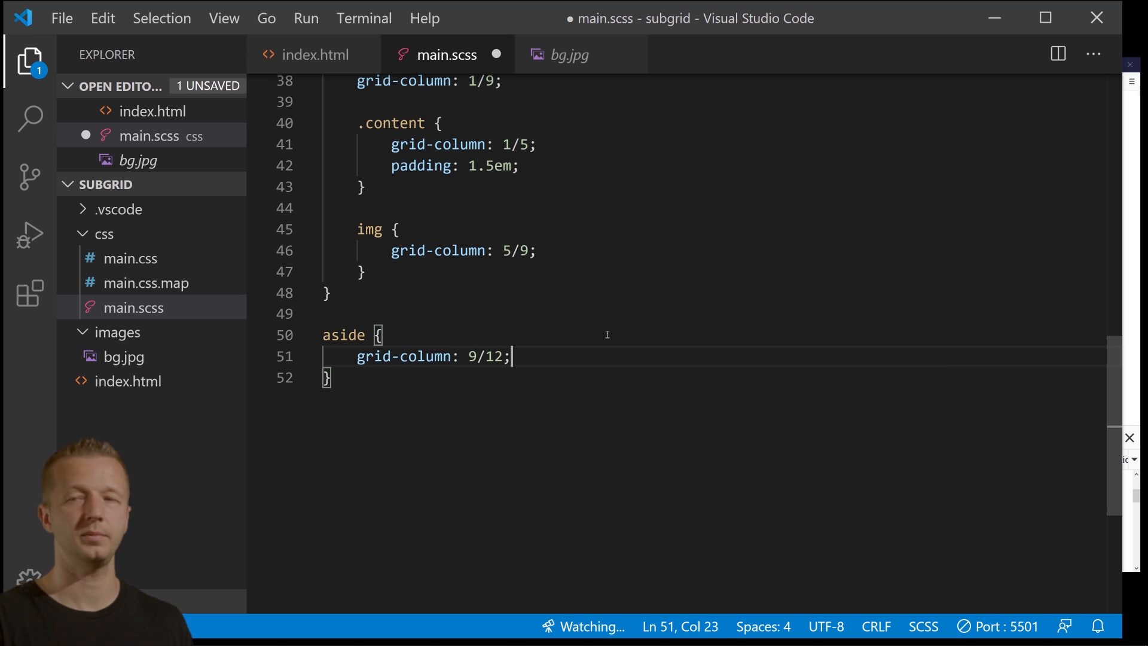
pyautogui.write('padding:')
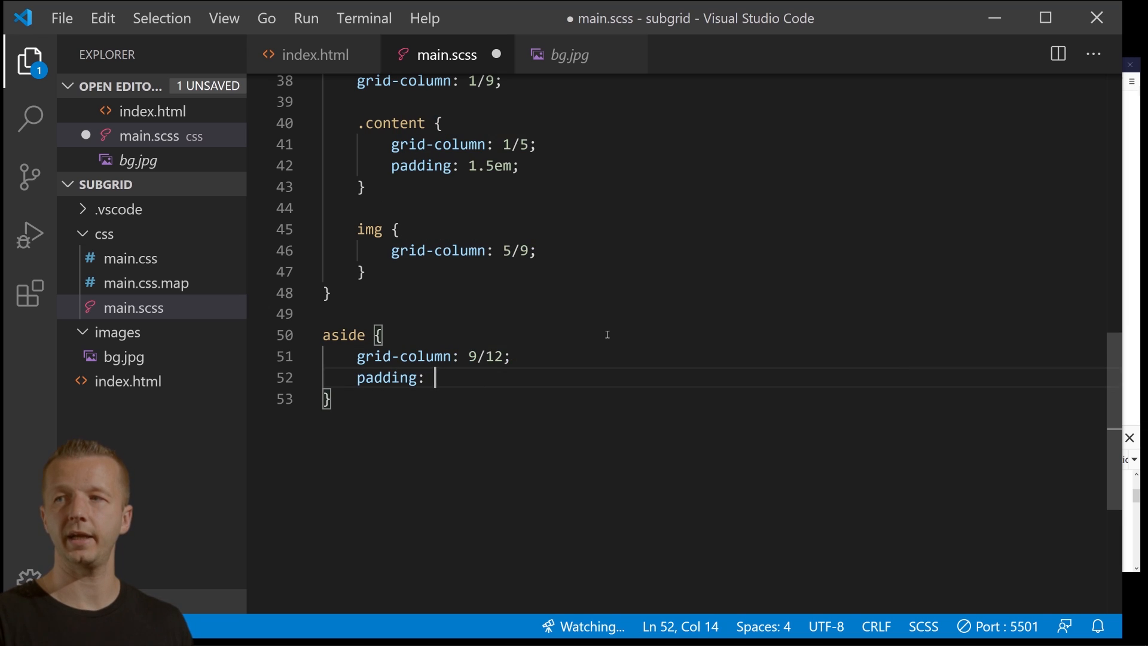
pyautogui.write('1.5em;')
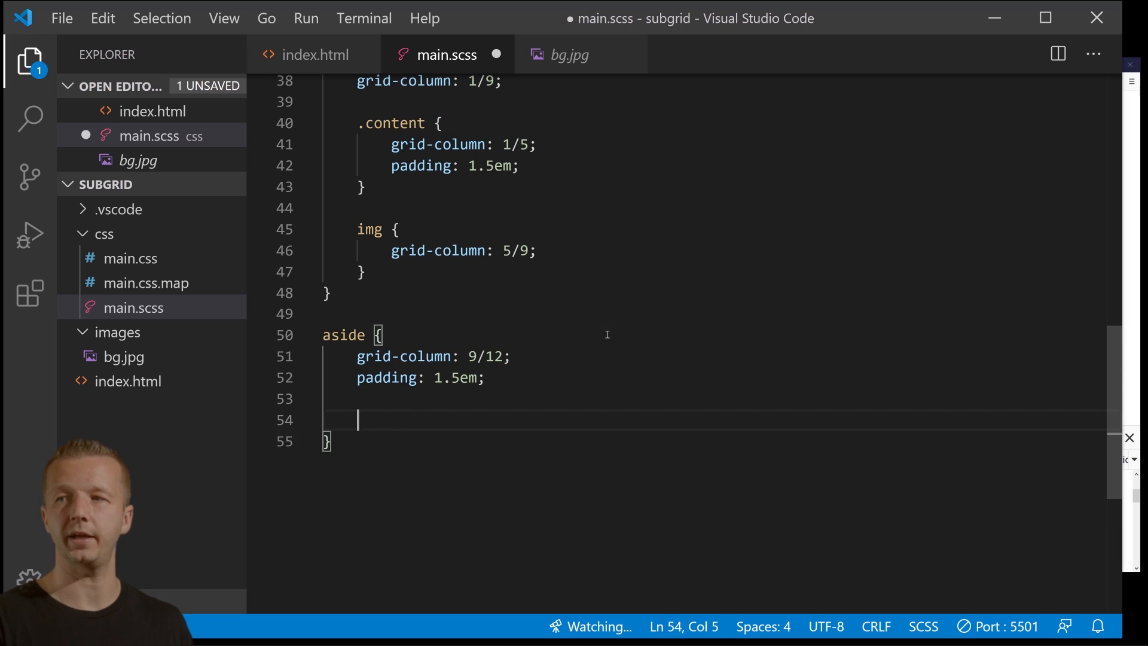
pyautogui.write('h2 {')
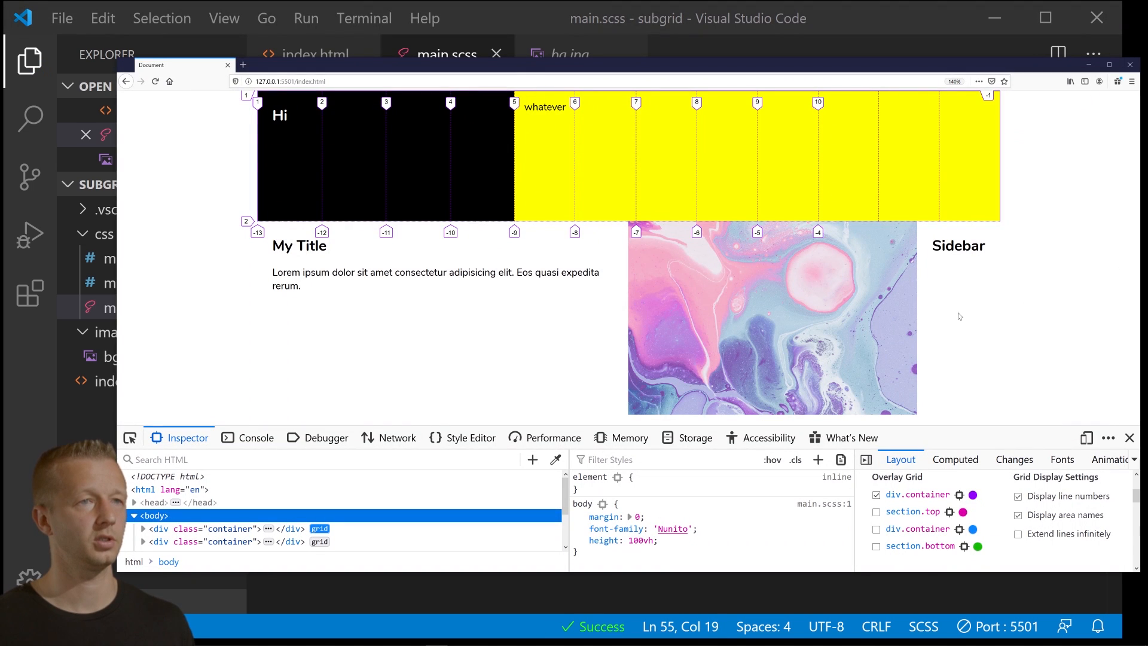
pyautogui.moveTo(982, 267)
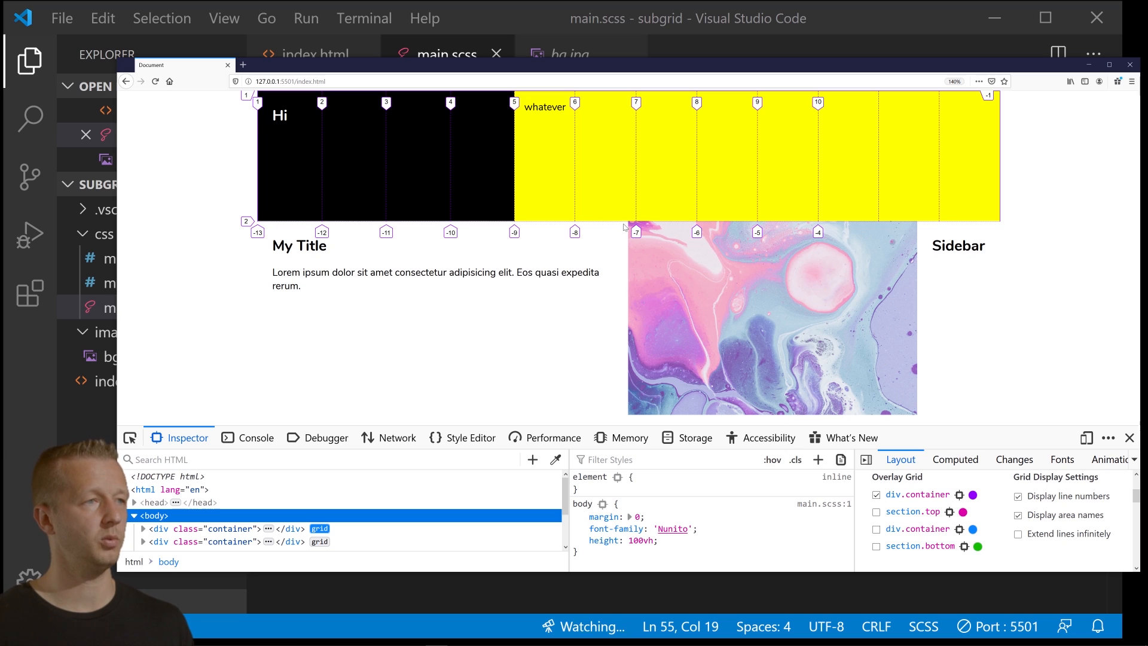
pyautogui.moveTo(529, 232)
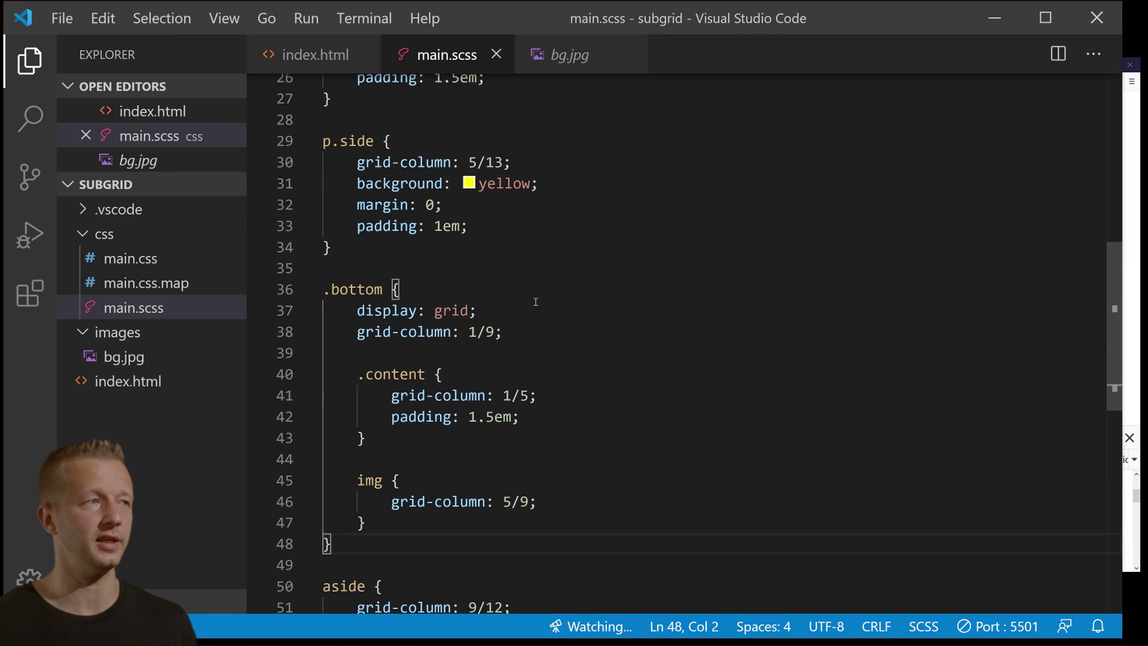
# Add grid-template-columns: subgrid; to .bottom and change .container to repeat(12,1fr).
pyautogui.scroll(-3)
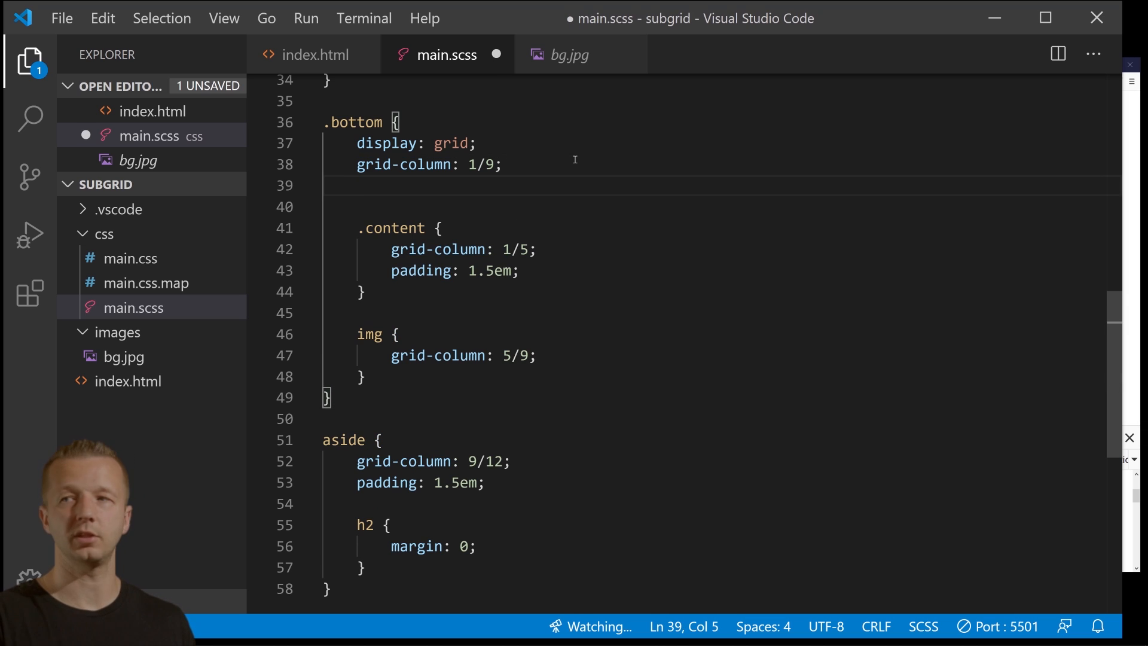
pyautogui.write('grid-template-')
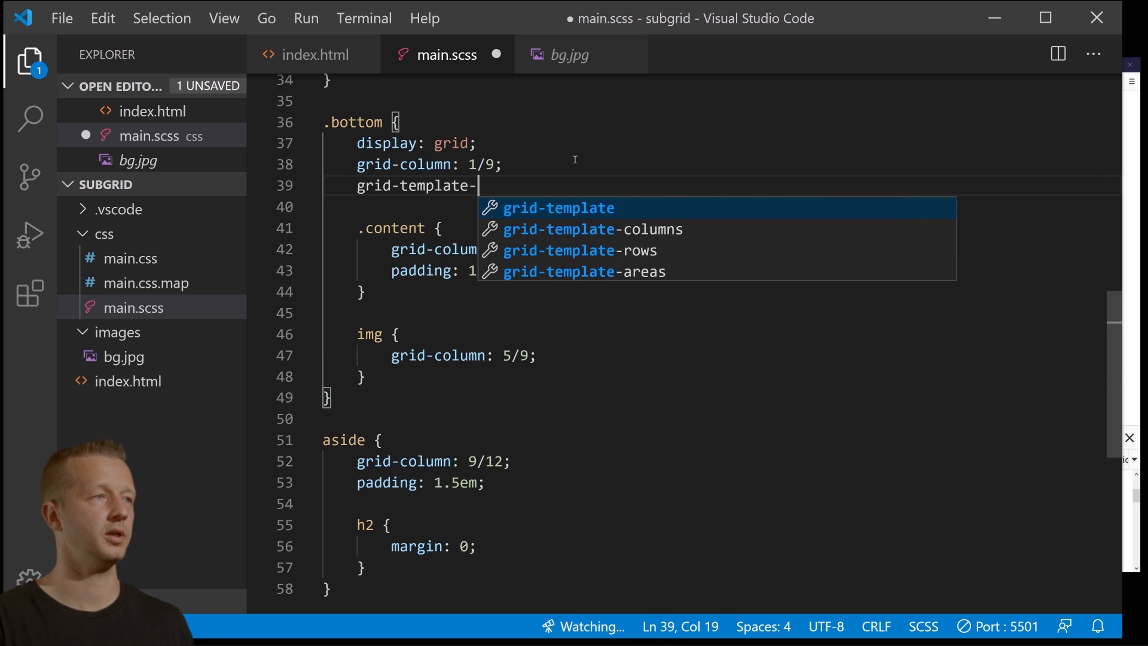
pyautogui.write('columns: su')
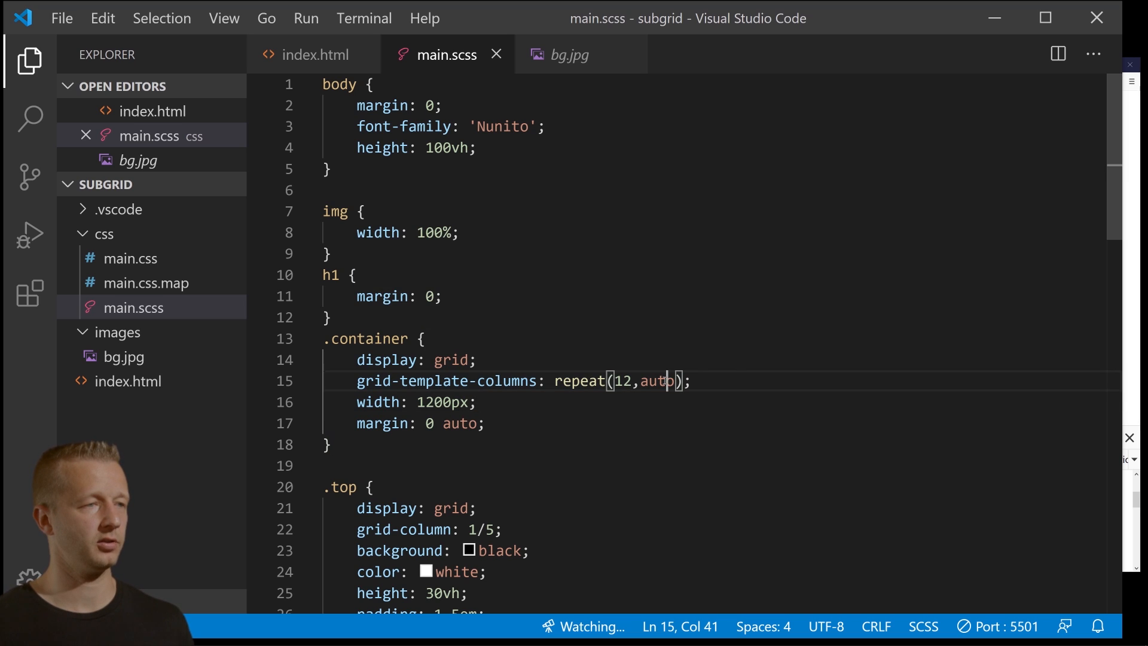
pyautogui.doubleClick(658, 382)
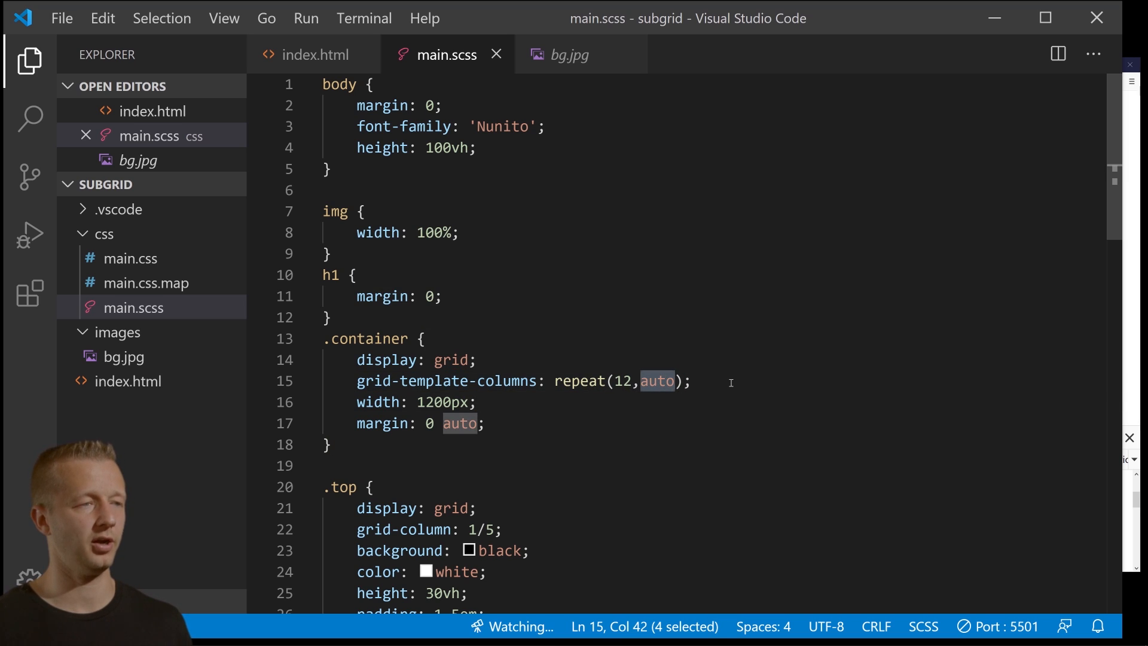
pyautogui.write('1fr')
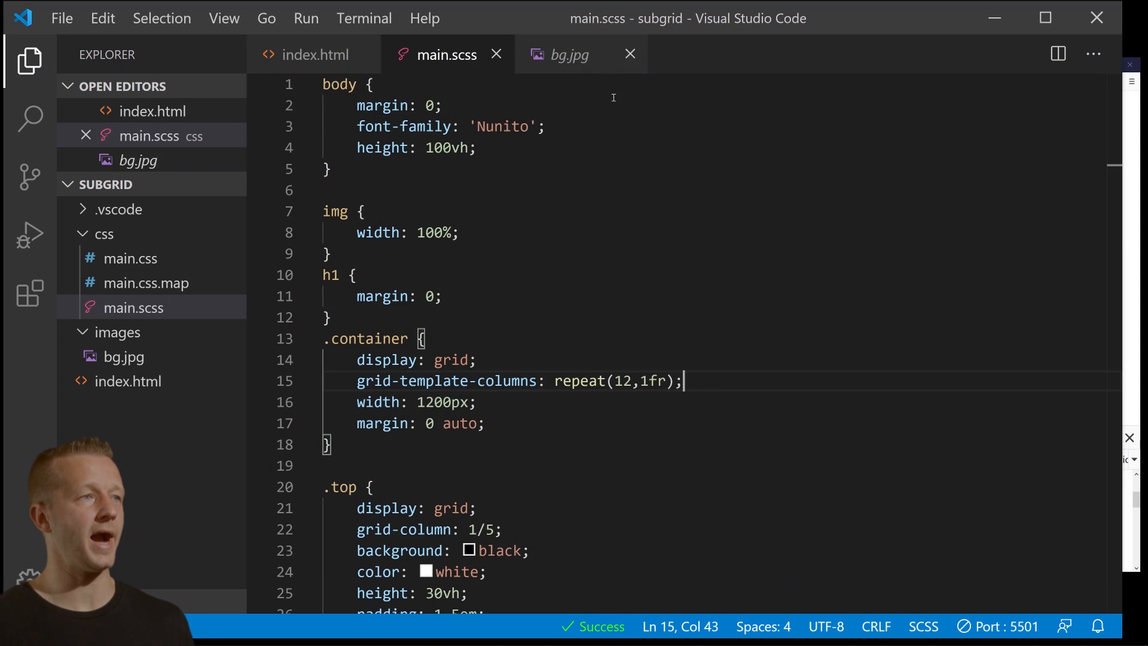
# Scroll the page to verify the title, image and sidebar align with the 12-column grid.
pyautogui.scroll(-3)
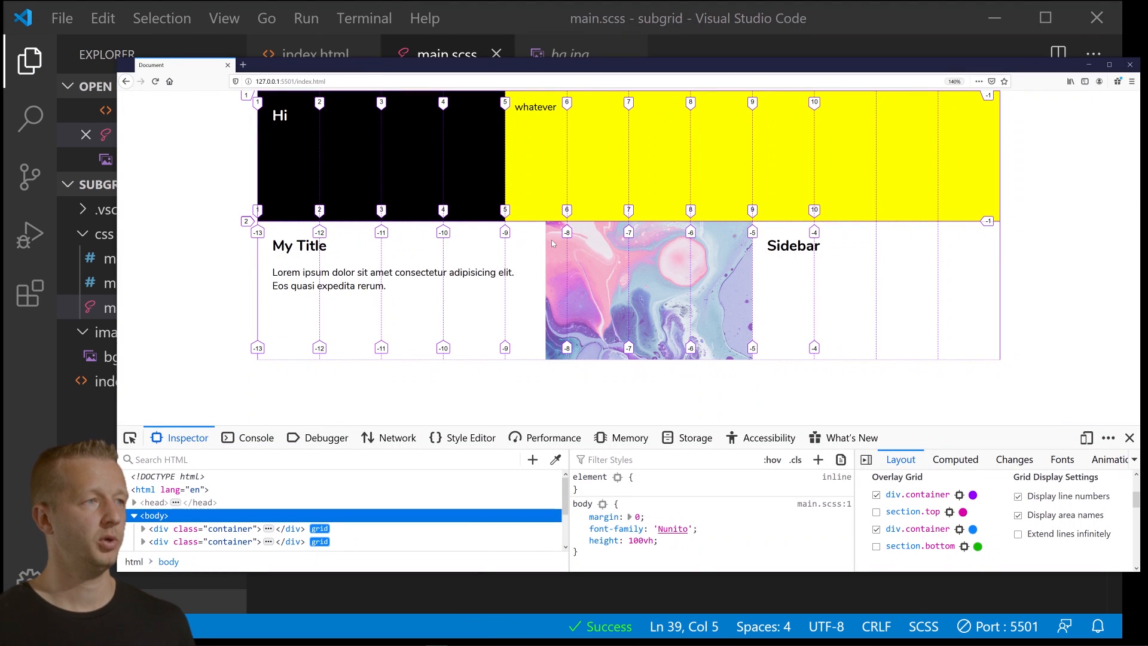
pyautogui.moveTo(548, 232)
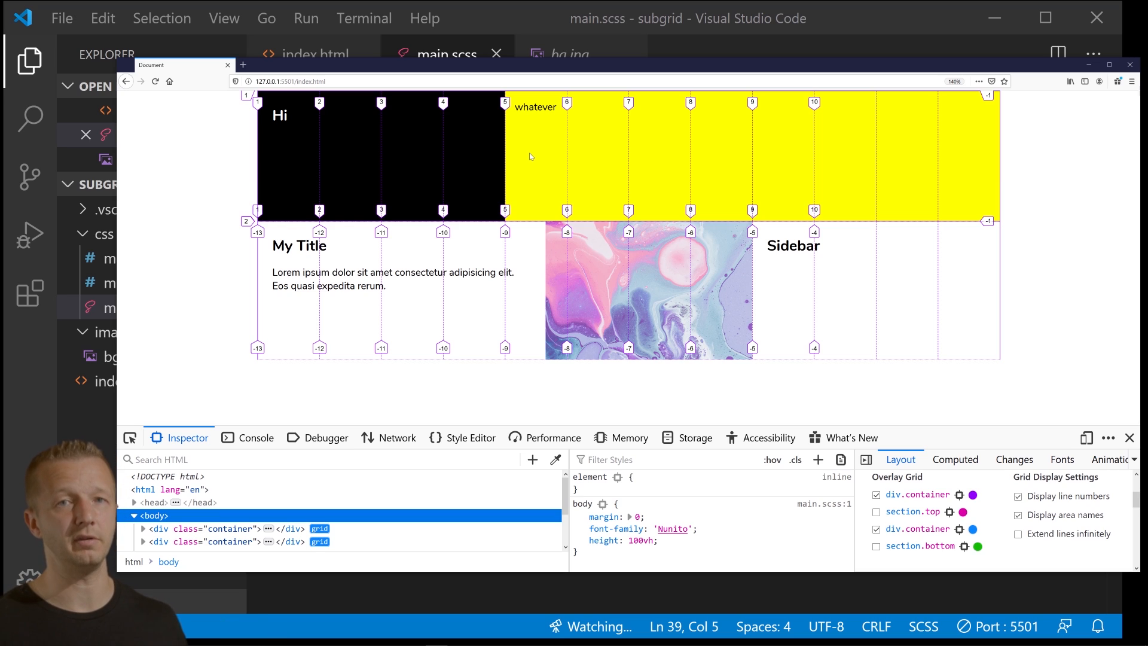
pyautogui.moveTo(511, 247)
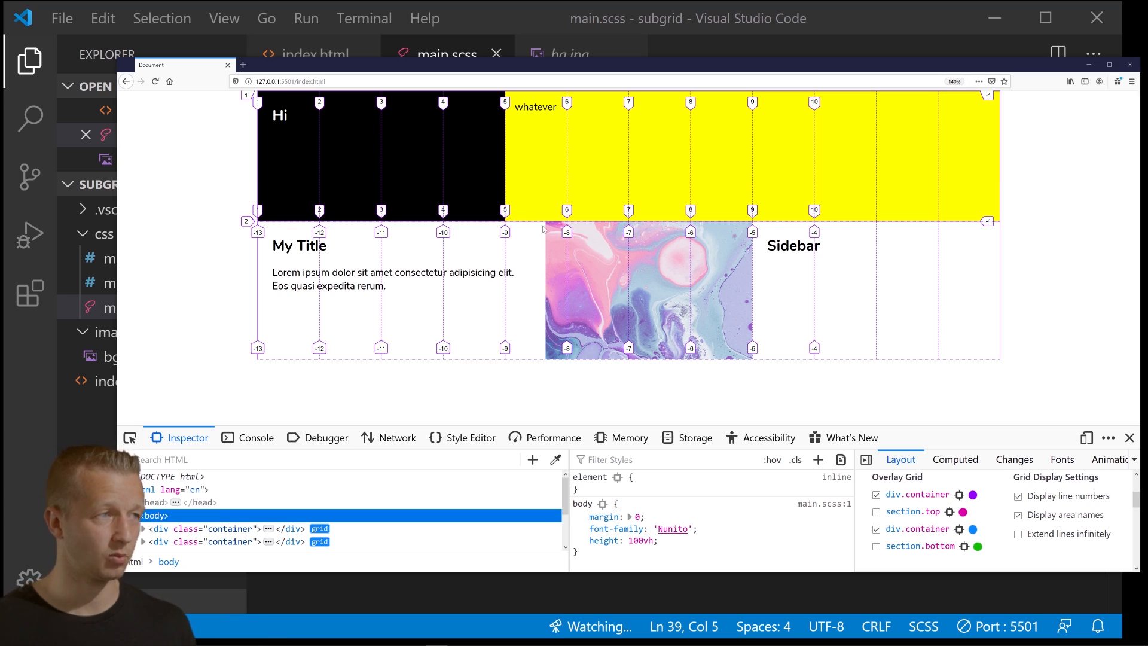
pyautogui.moveTo(491, 202)
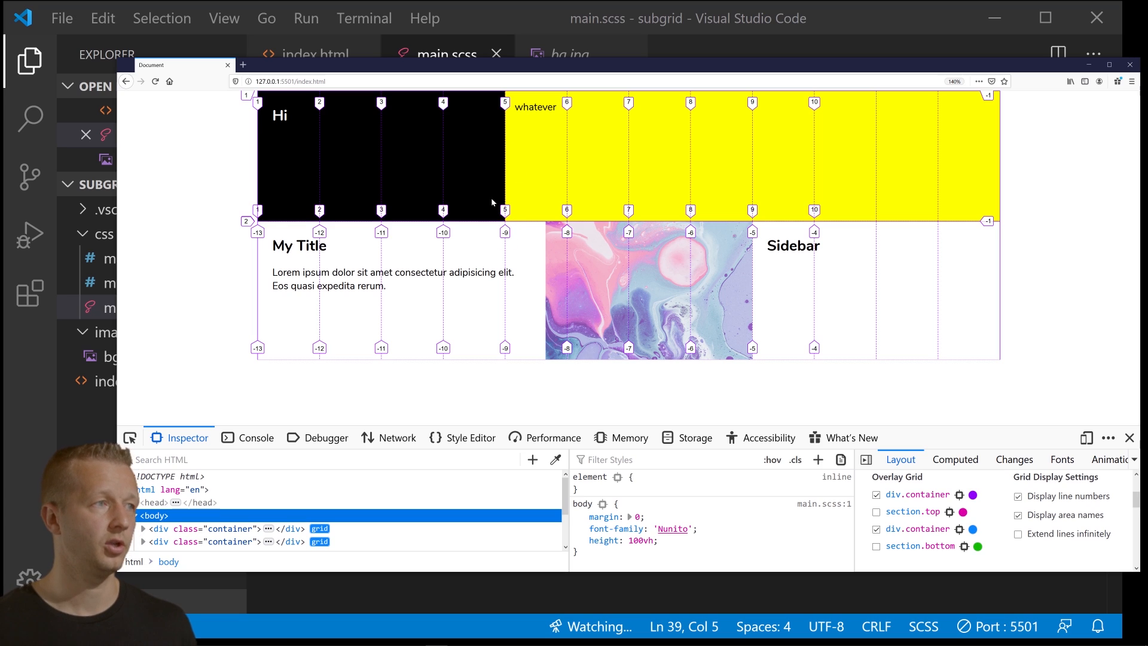
pyautogui.moveTo(511, 242)
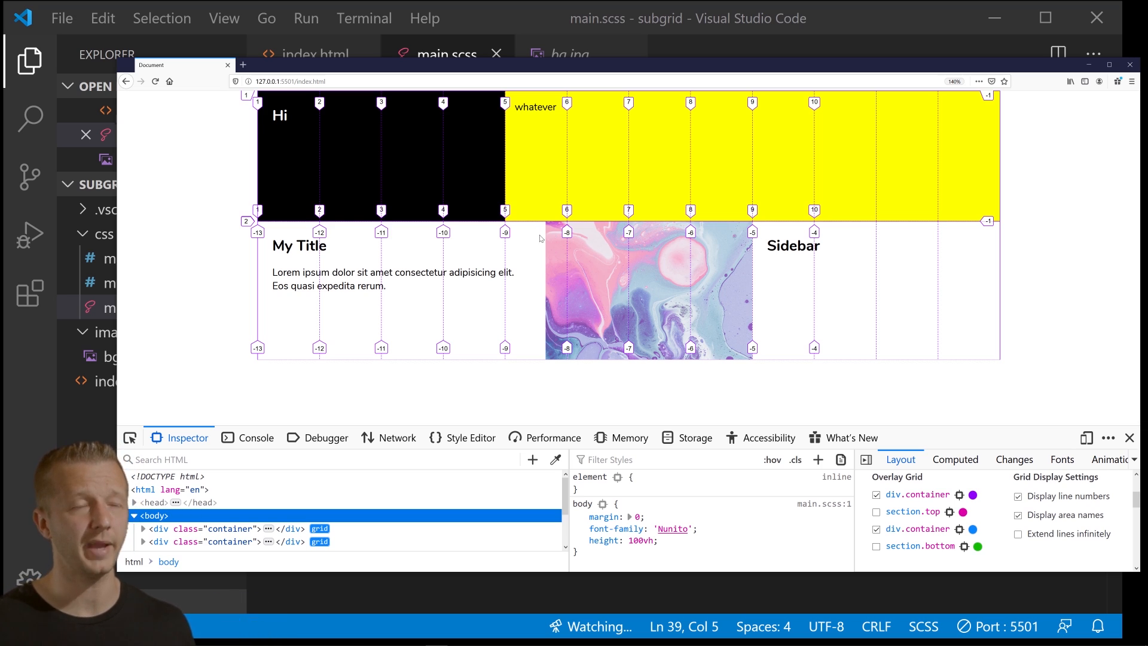
pyautogui.moveTo(503, 256)
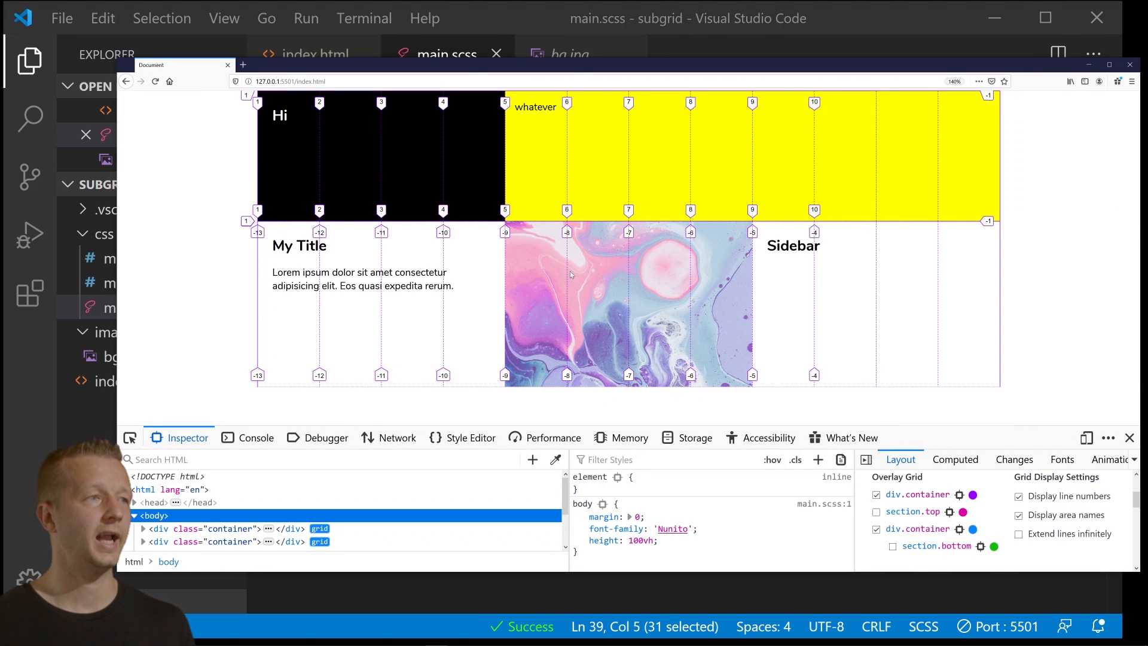
pyautogui.moveTo(676, 266)
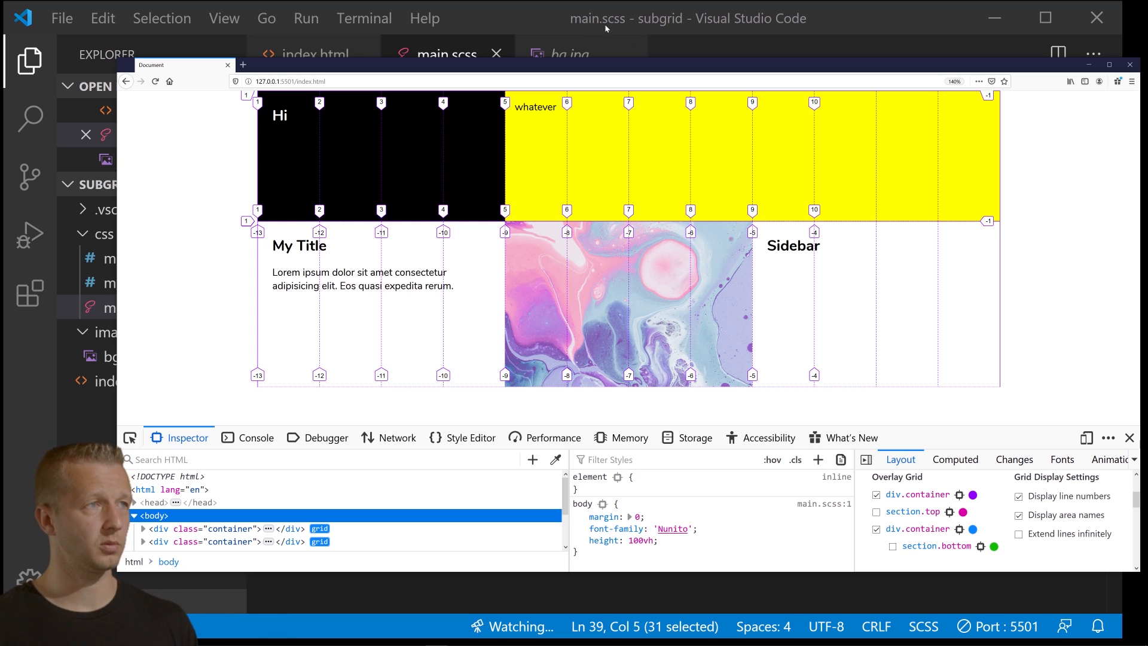
pyautogui.moveTo(660, 270)
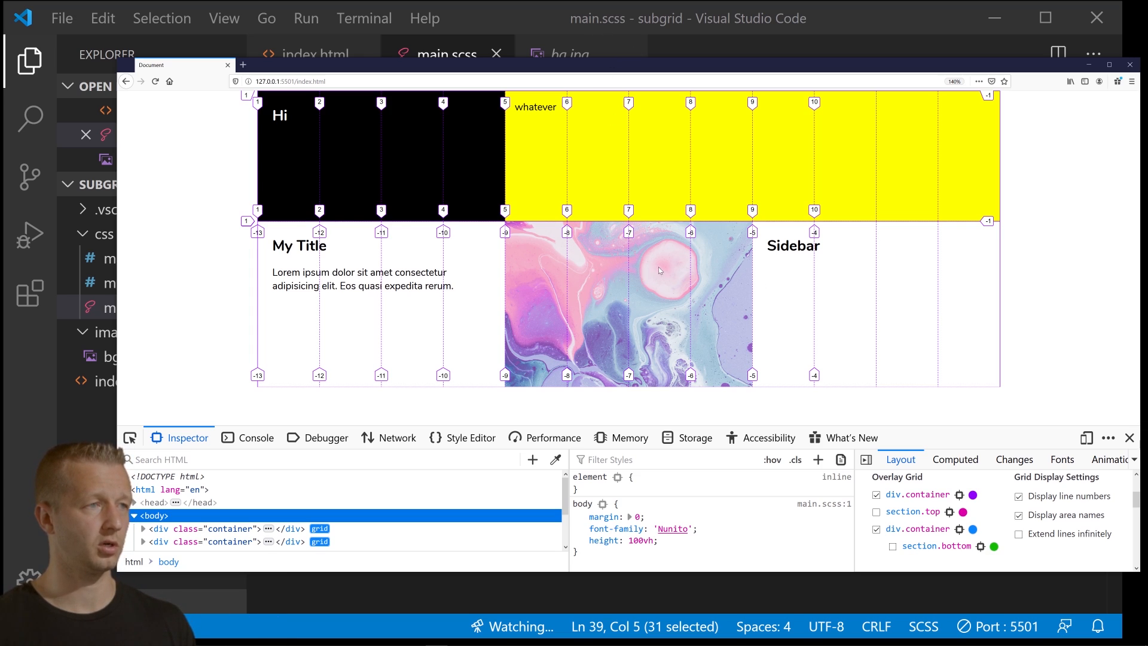
pyautogui.moveTo(667, 312)
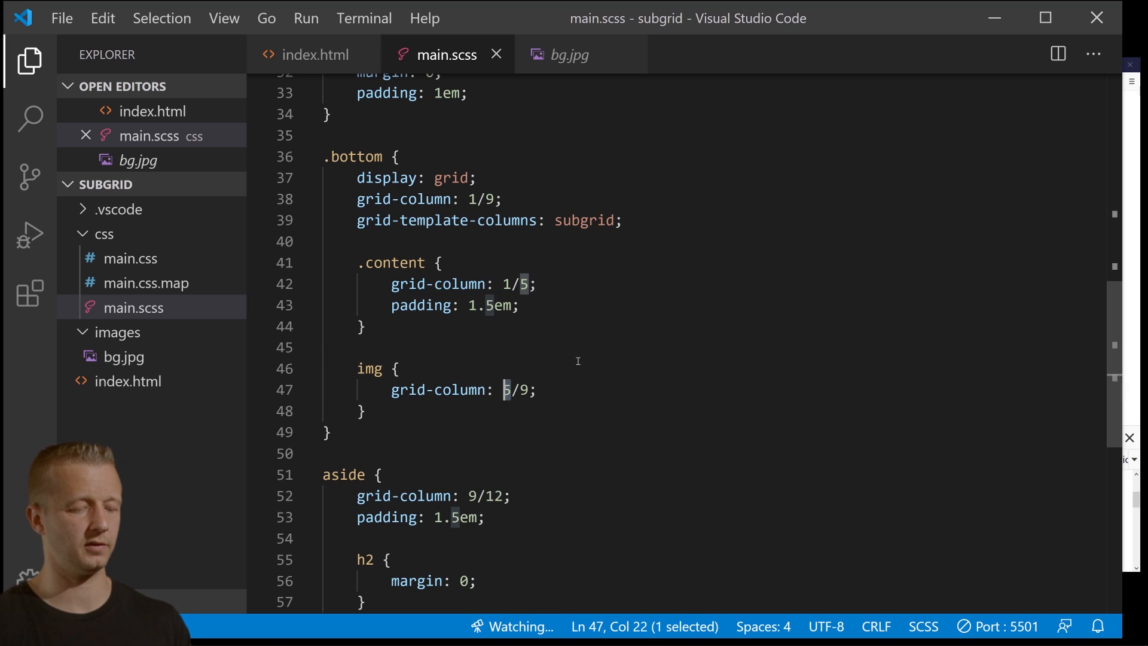
pyautogui.write('7')
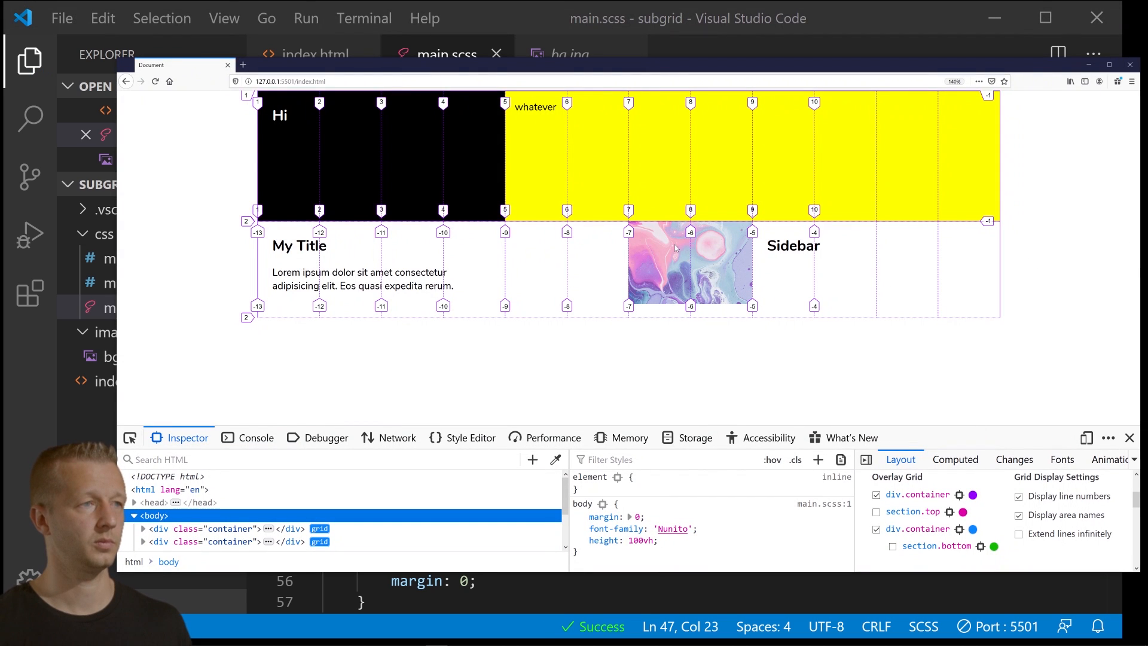
pyautogui.moveTo(650, 103)
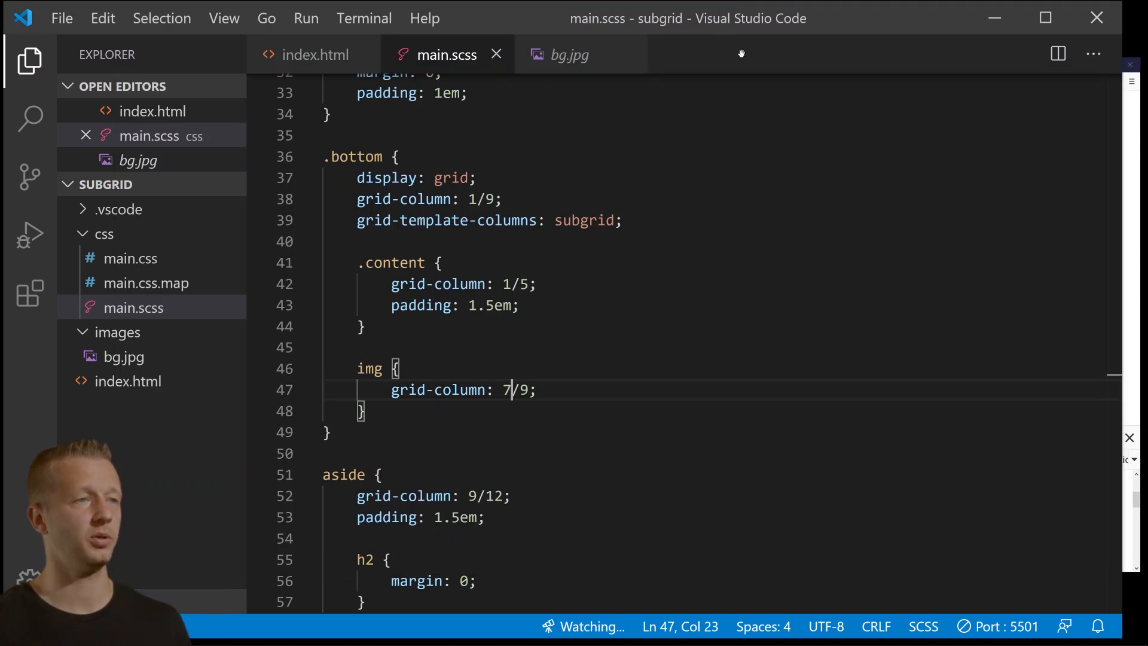
pyautogui.write('5')
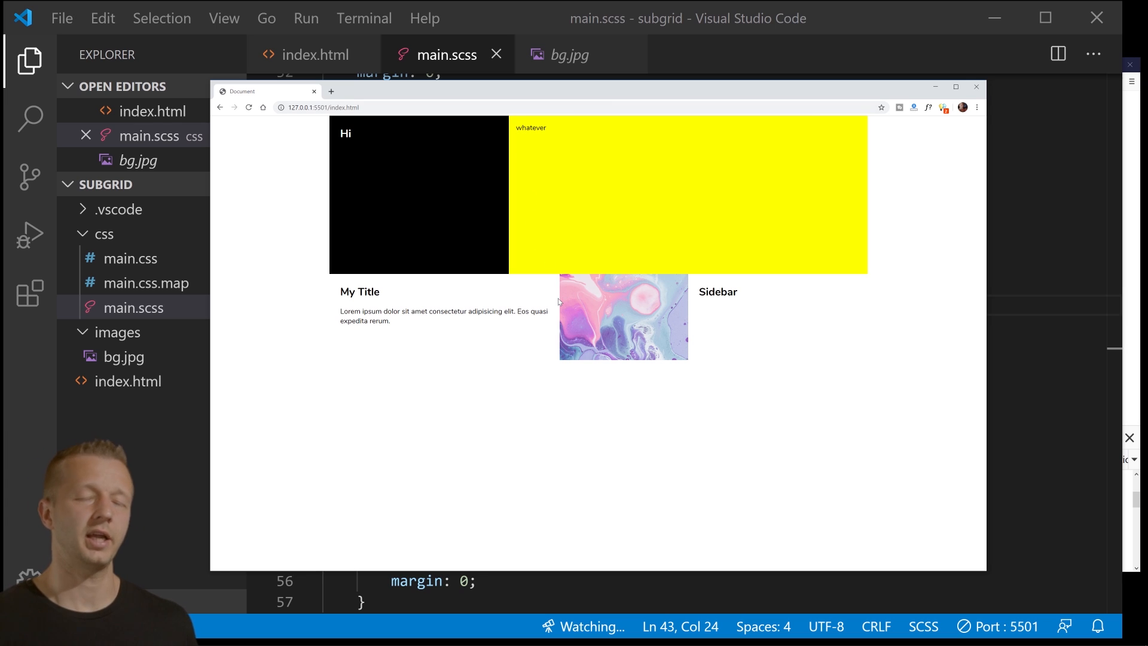
pyautogui.moveTo(875, 198)
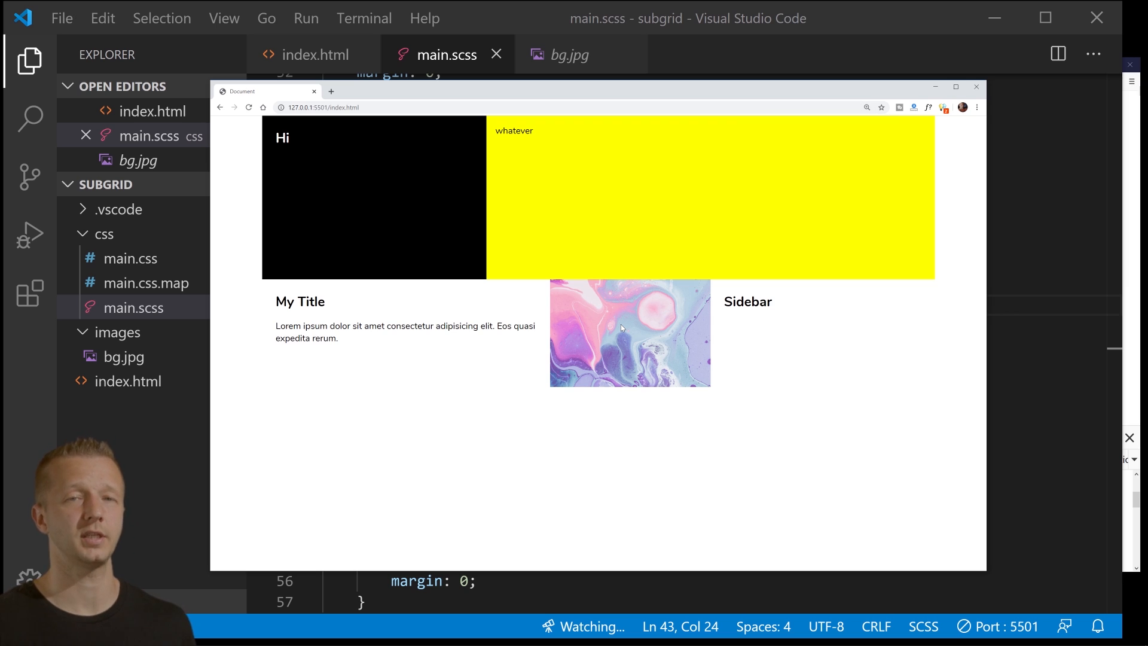
pyautogui.moveTo(567, 334)
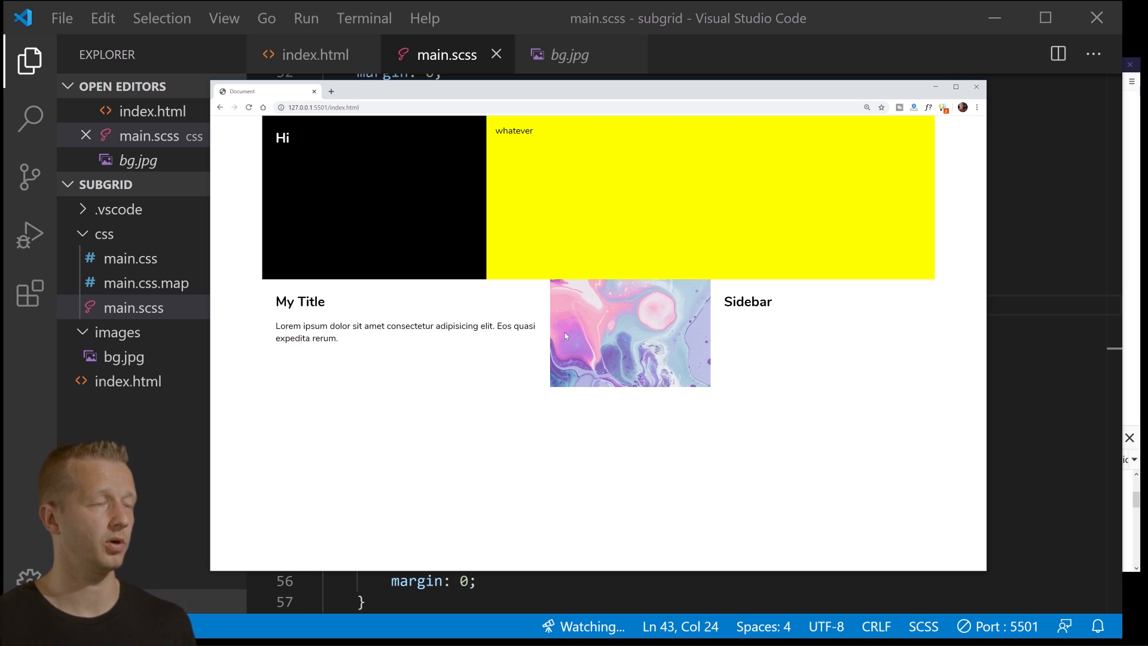
pyautogui.write('caniuse.com/#feat=css-subgrid')
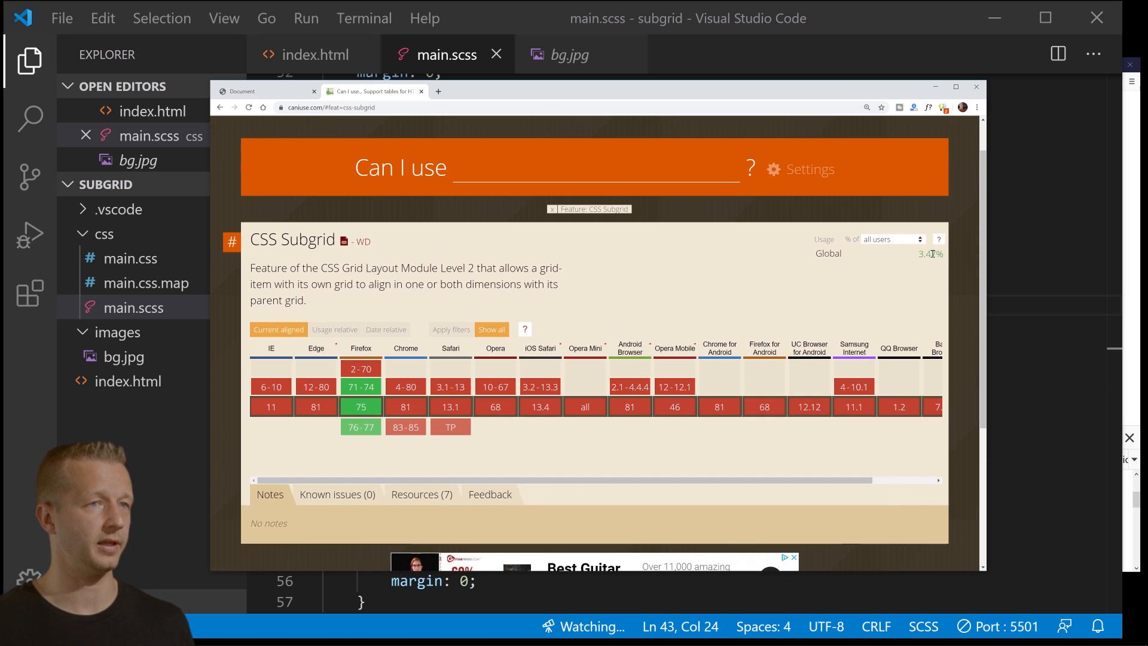
pyautogui.moveTo(406, 427)
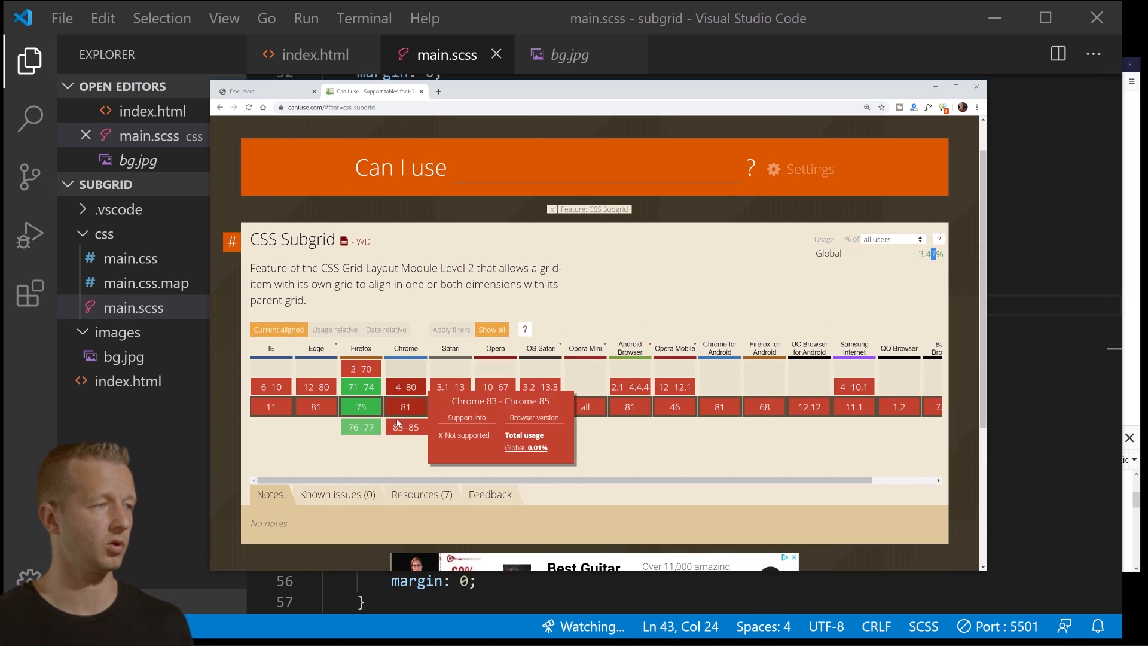
pyautogui.moveTo(610, 437)
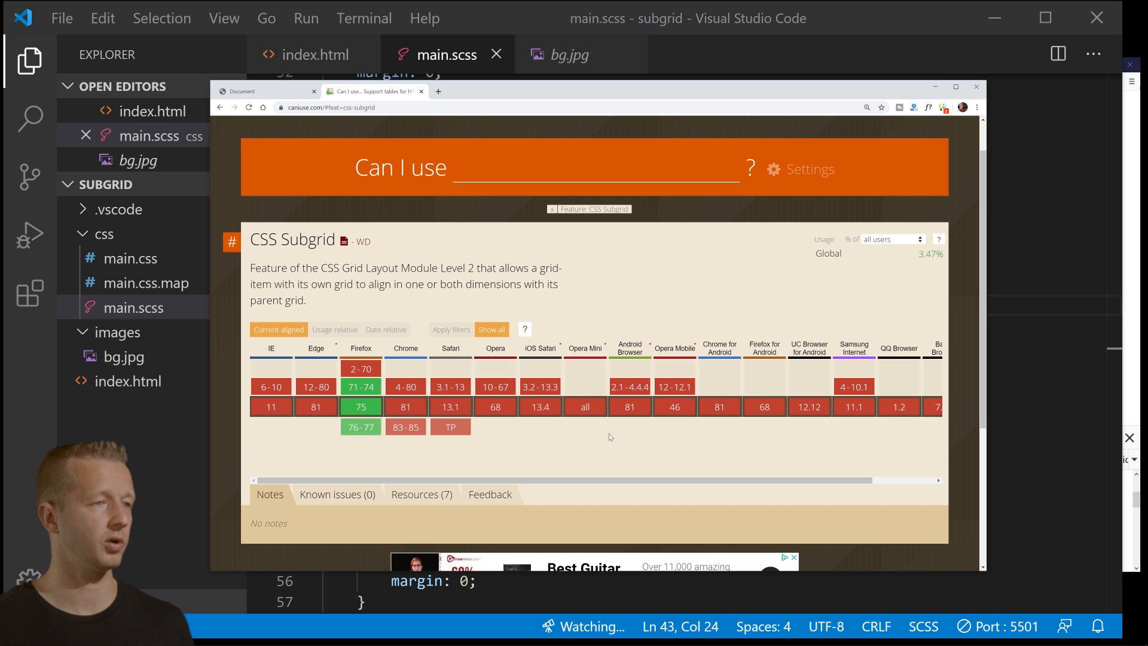